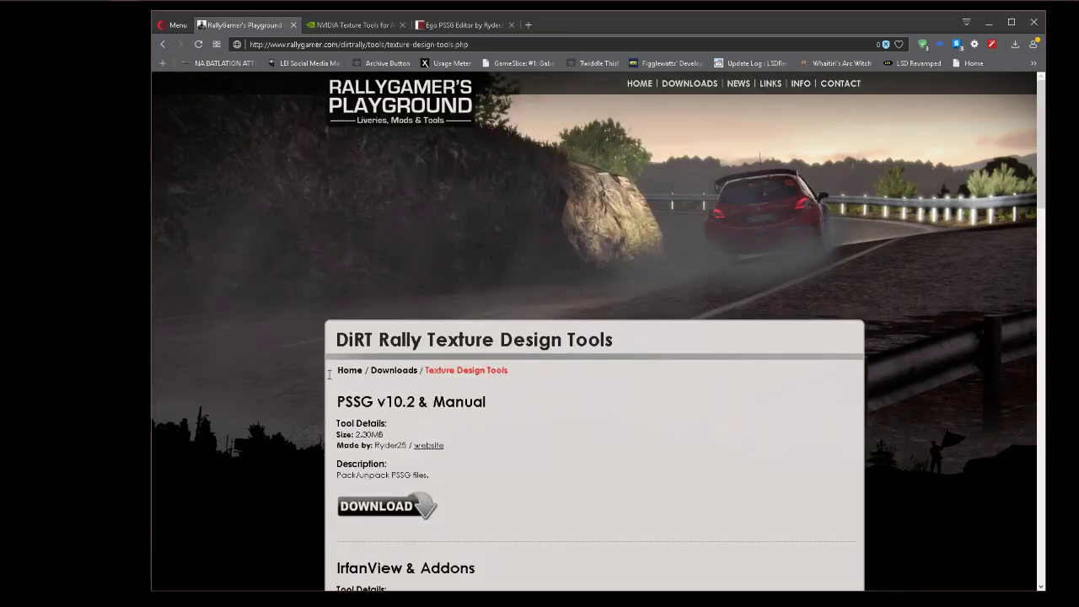
Step: Switch from the RallyGamer tools page to the Ego PSSG Editor itch.io tab
scroll("down", 3)
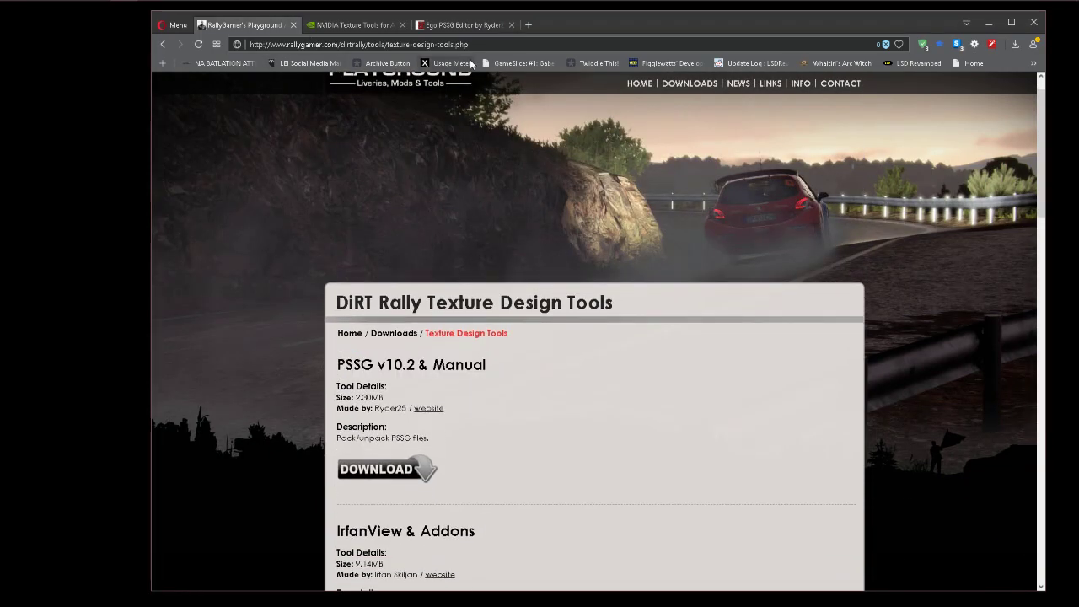
left_click(460, 24)
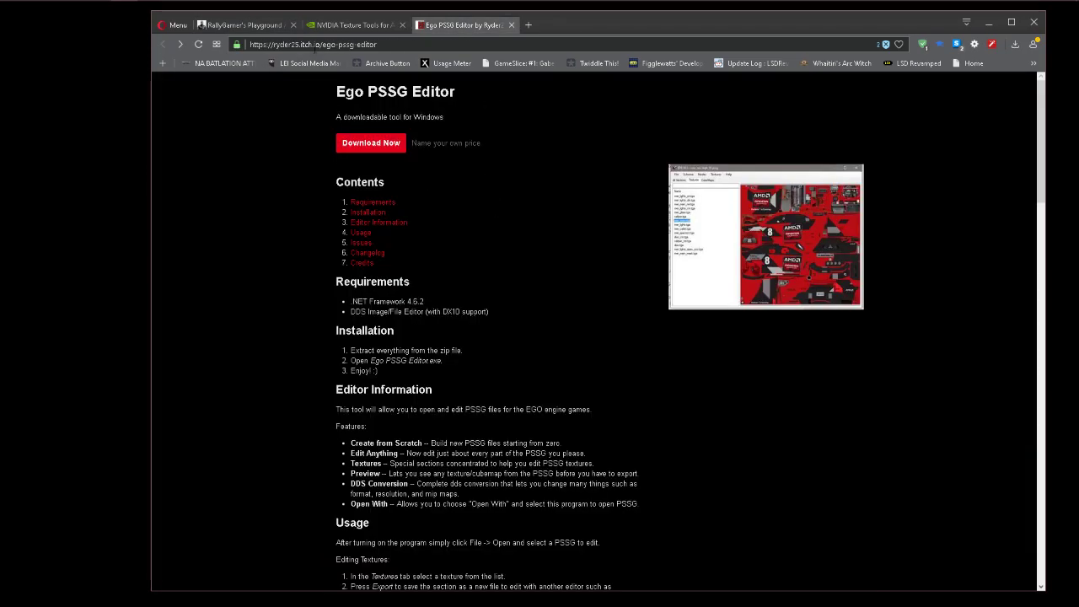
mouse_move(262, 270)
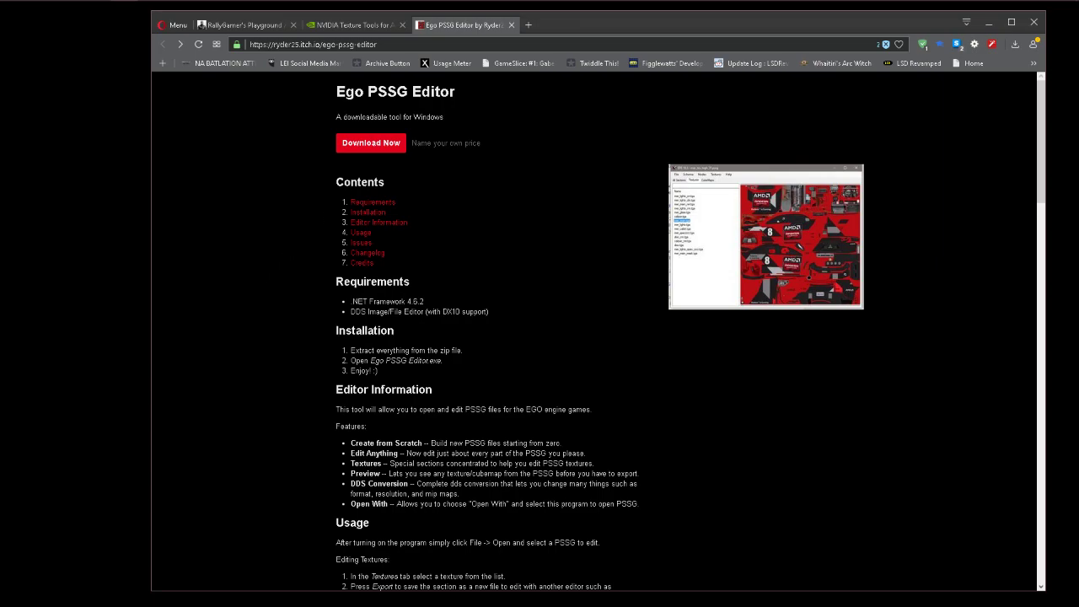
mouse_move(528, 301)
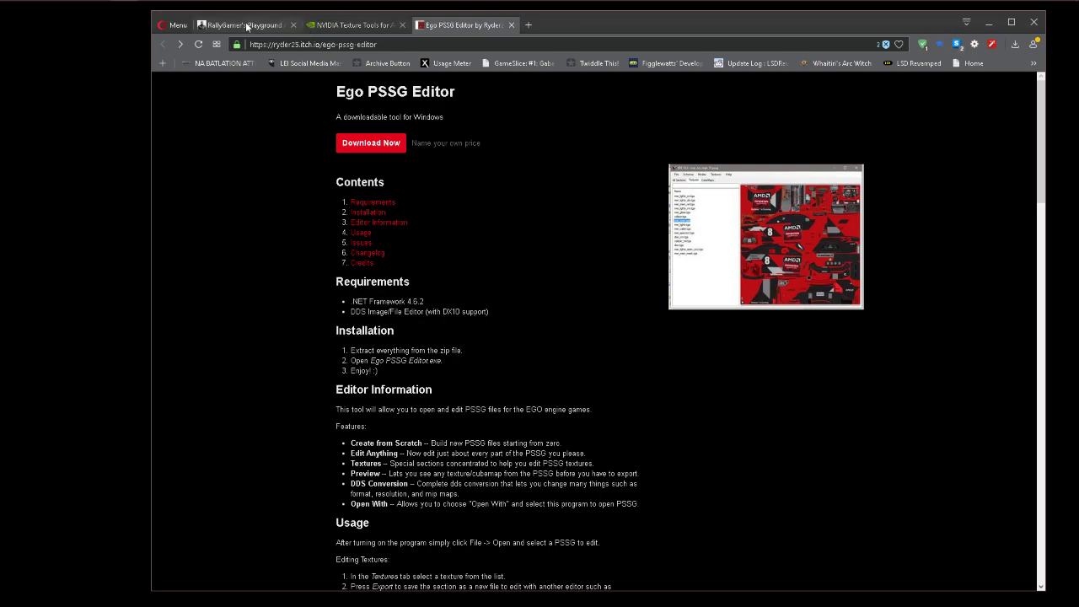
Step: Return to the RallyGamer tab and scroll past the Photoshop DDS plug-in and DXT settings
left_click(244, 24)
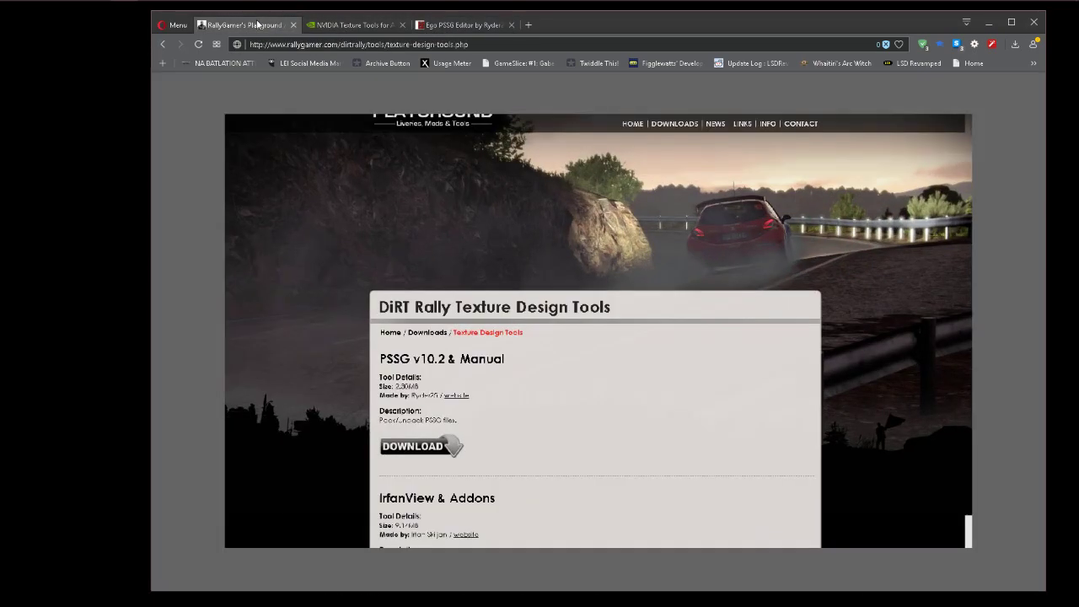
scroll("down", 3)
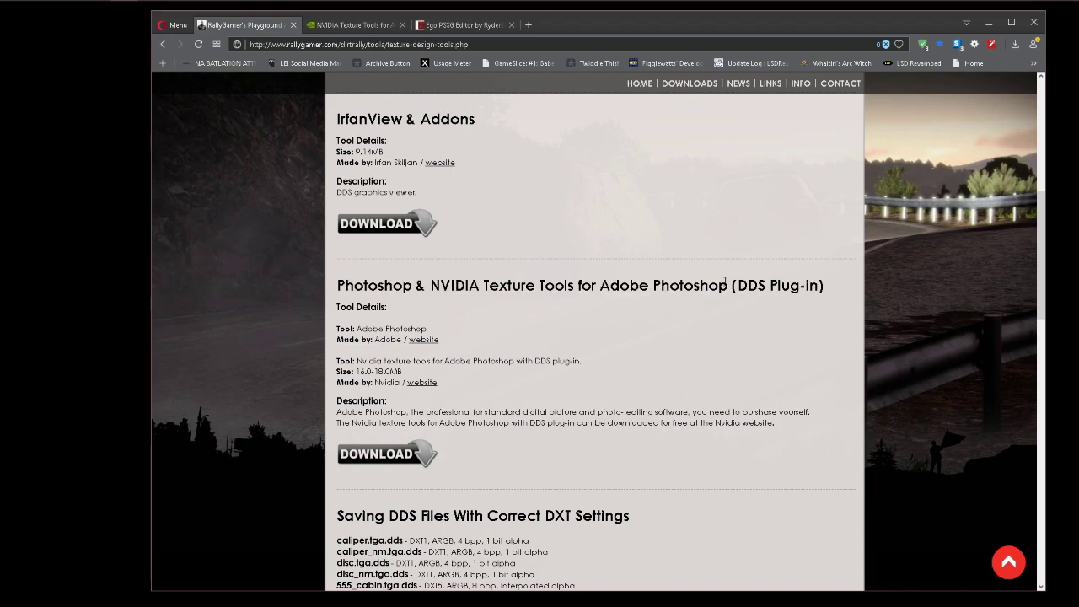
mouse_move(749, 278)
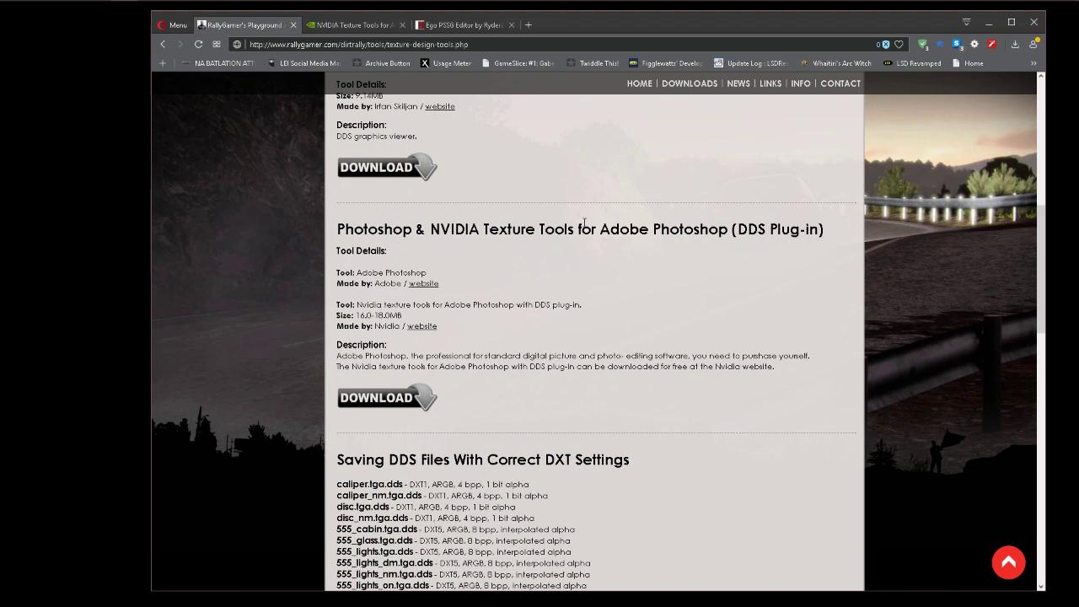
scroll("down", 3)
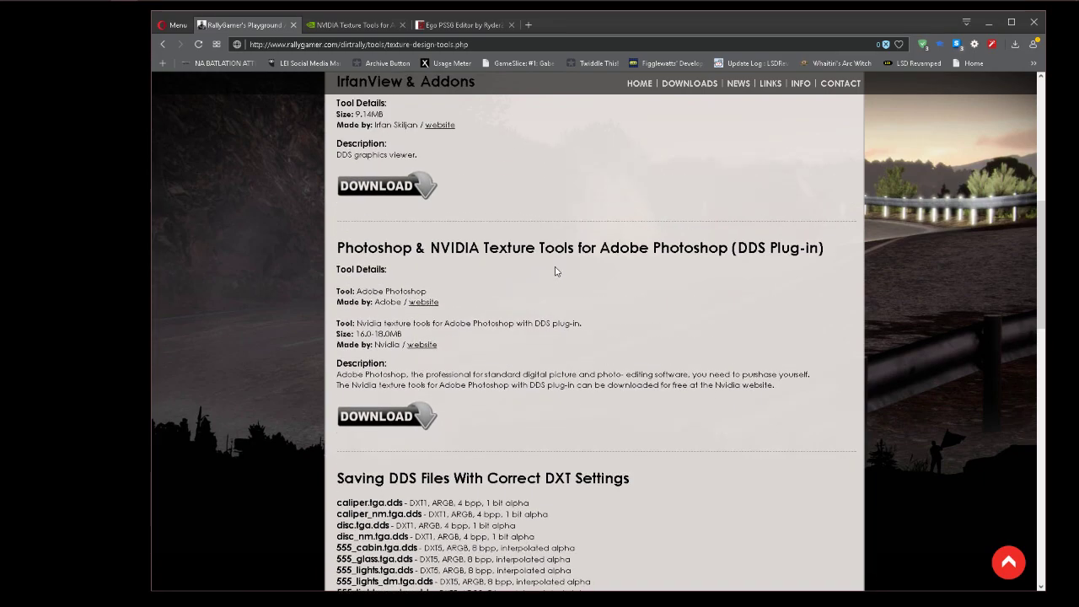
scroll("down", 3)
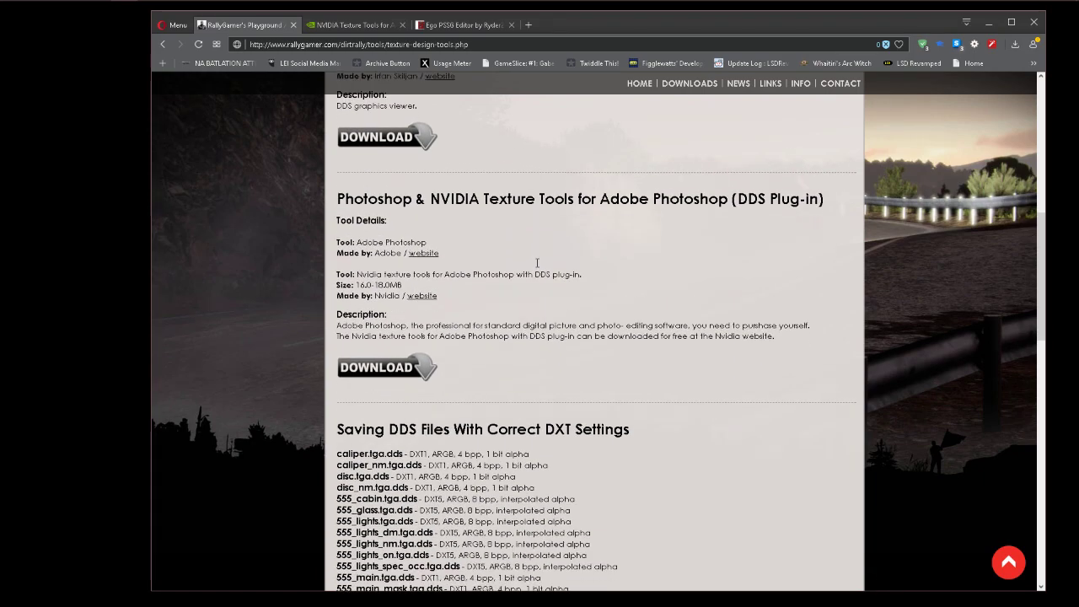
scroll("down", 3)
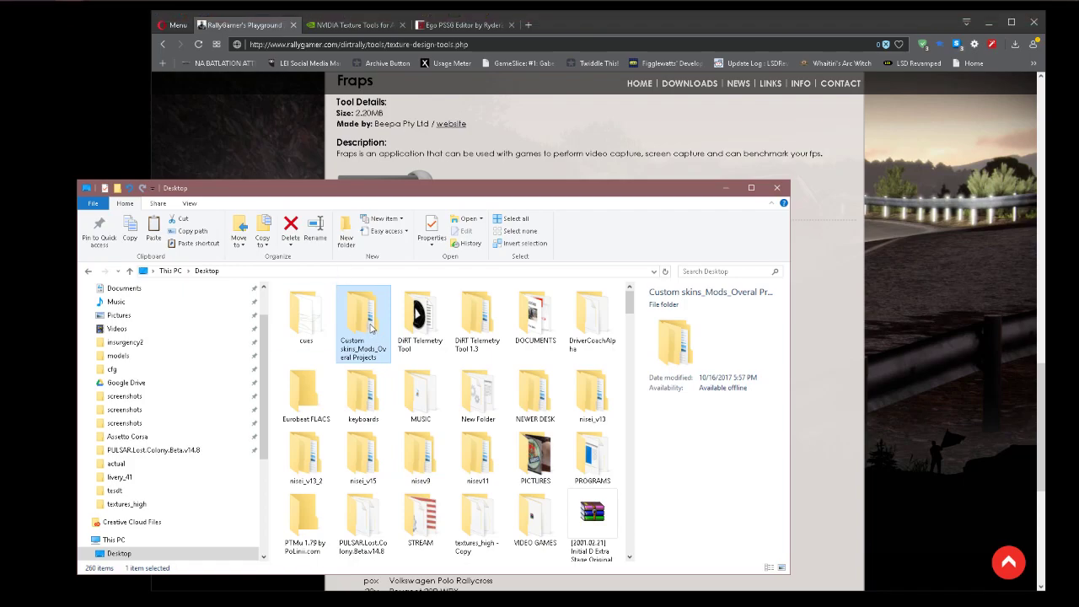
Step: Navigate Custom skins_Mods_Overal Projects > DiRT series > skins in File Explorer
double_click(363, 316)
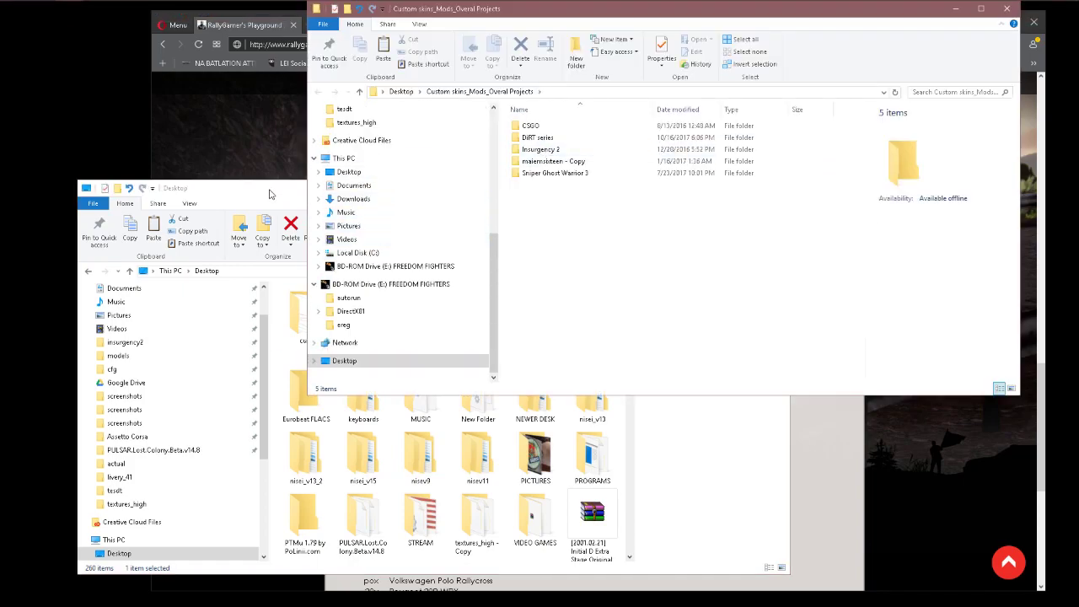
double_click(537, 137)
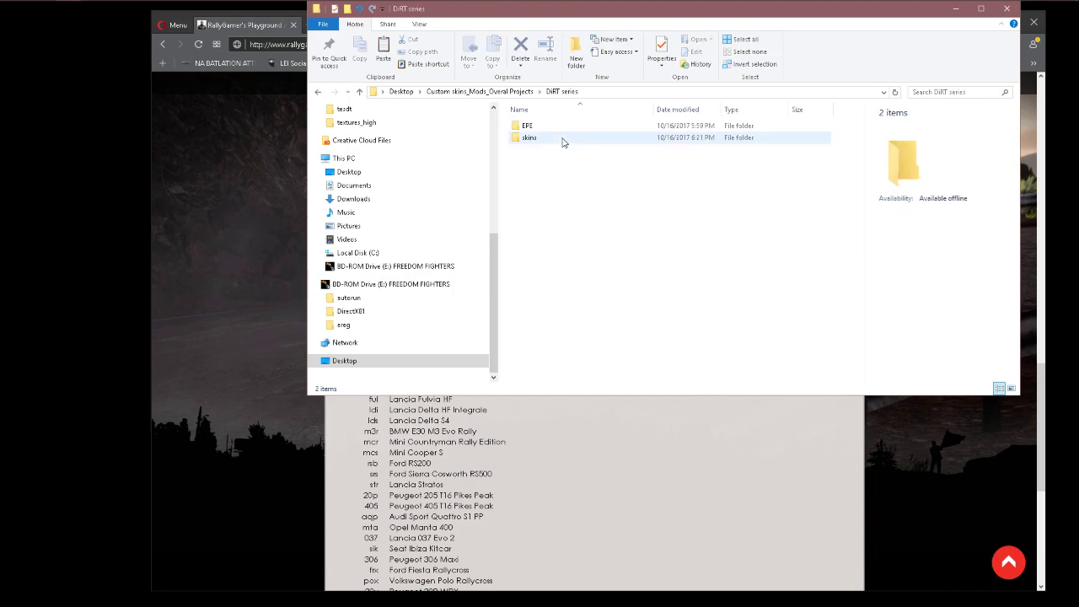
left_click(528, 126)
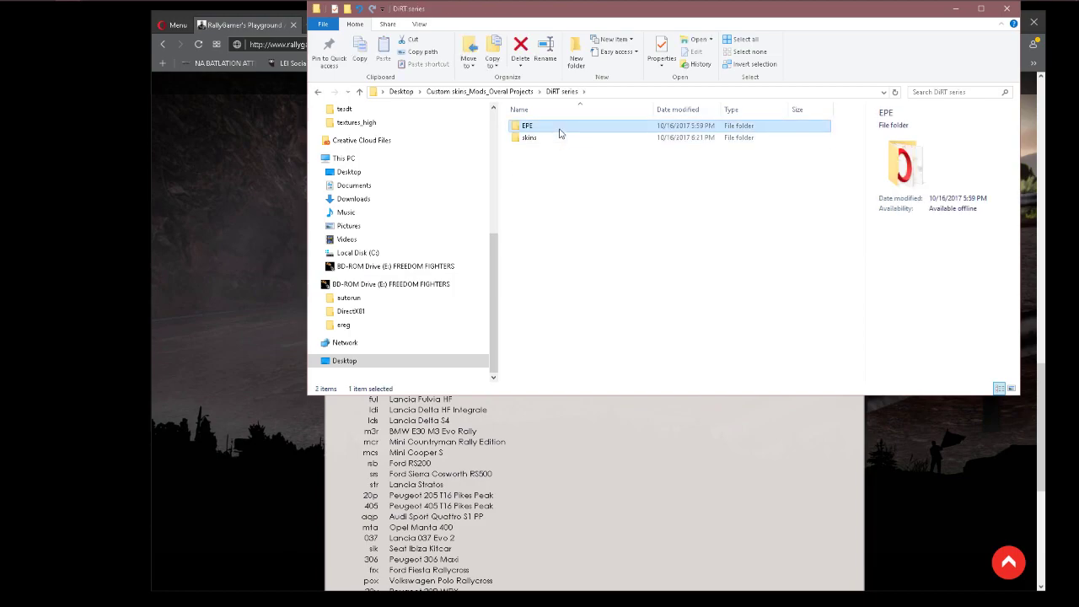
double_click(528, 125)
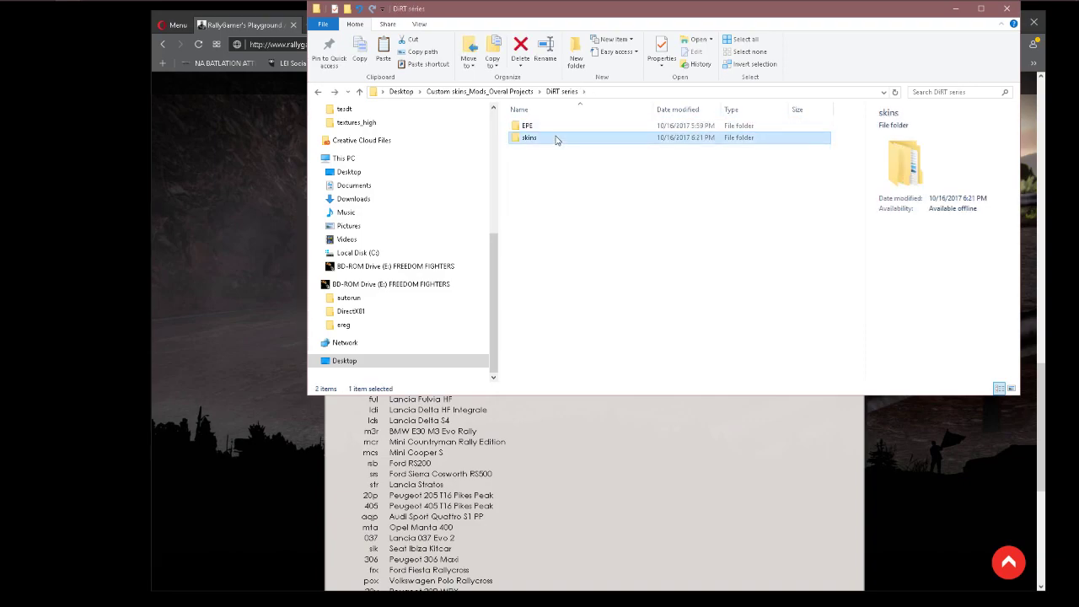
double_click(529, 138)
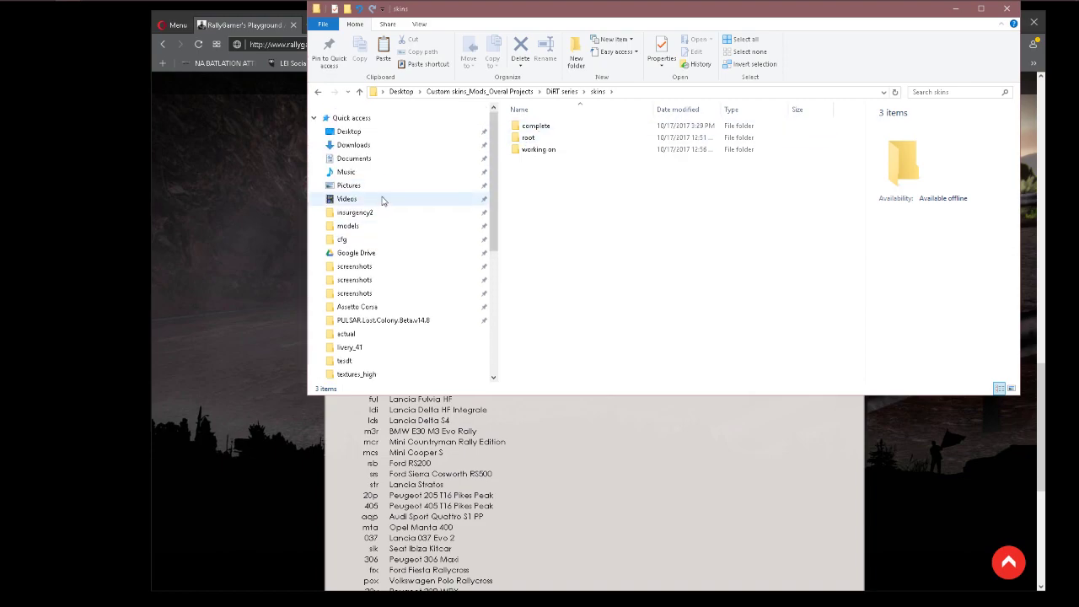
mouse_move(387, 226)
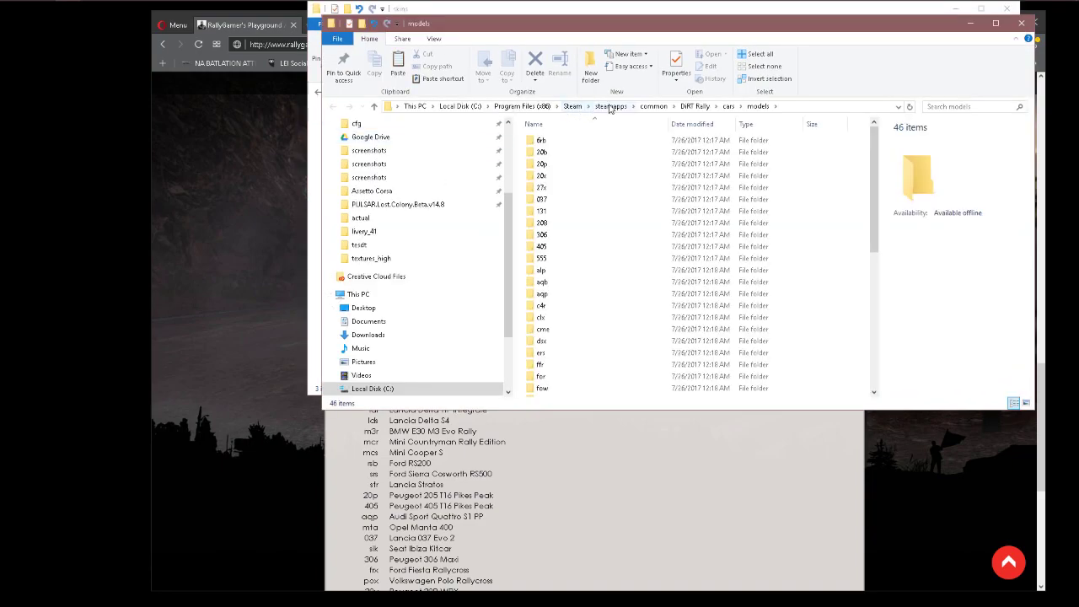
Step: Go up to the DiRT Rally folder and reopen cars\models
left_click(695, 106)
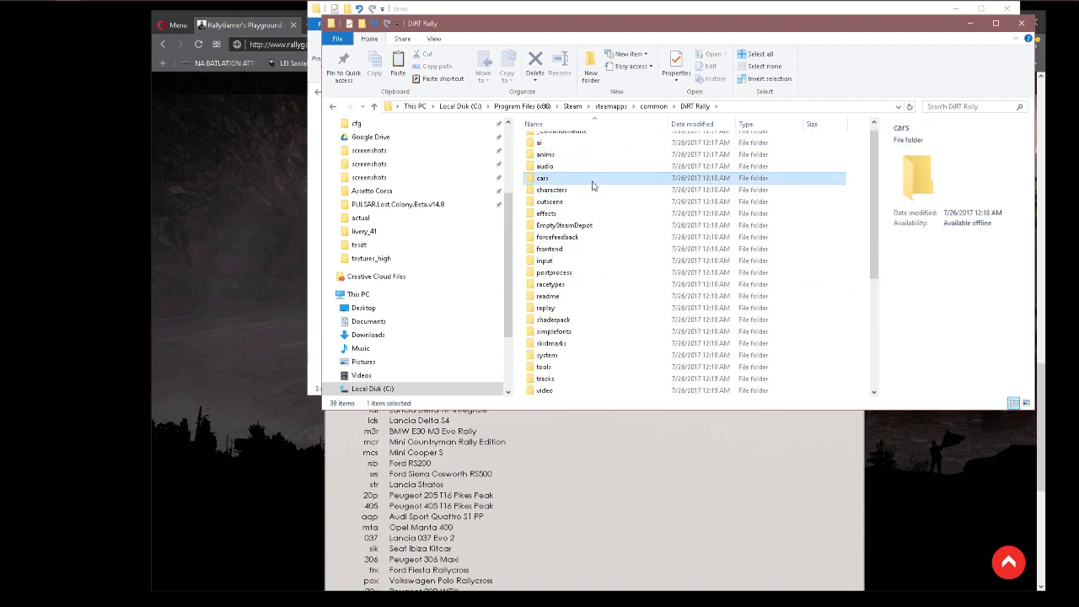
double_click(543, 178)
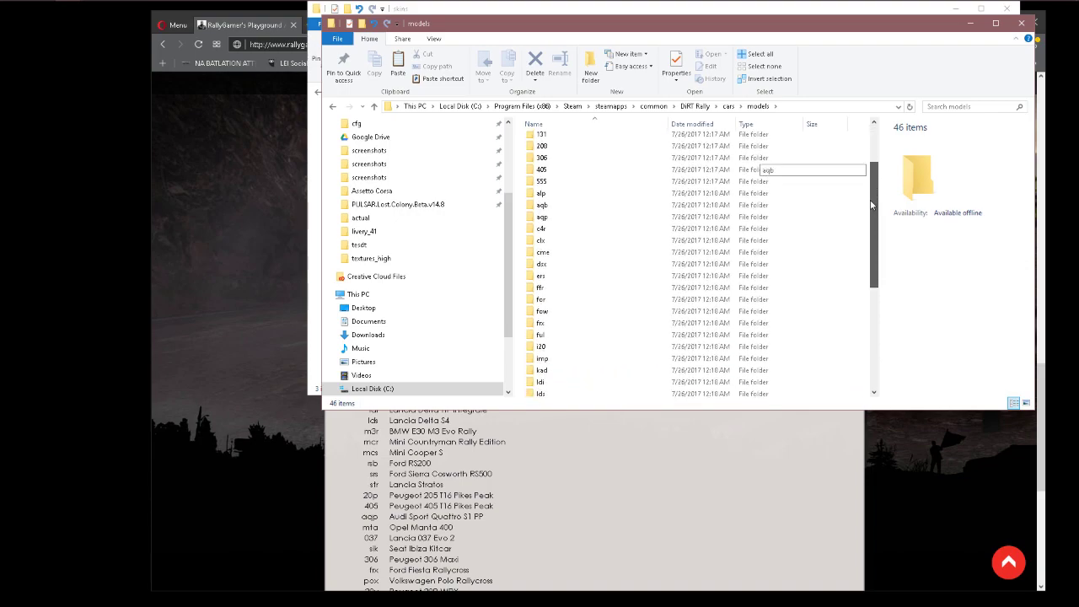
scroll("down", 3)
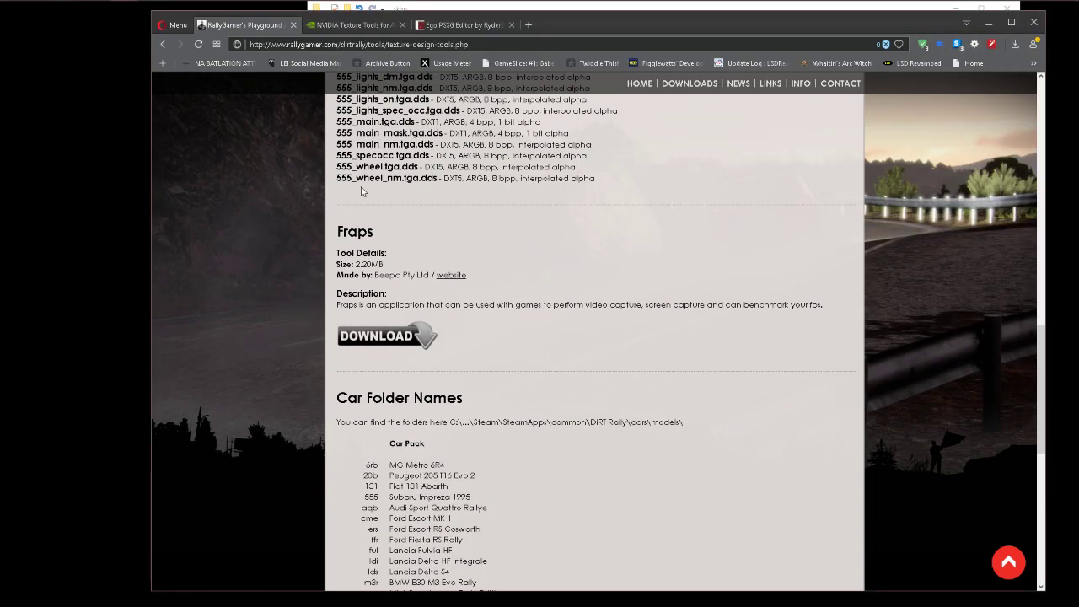
Step: Scroll the RallyGamer page down to the Car Folder Names code table
scroll("down", 3)
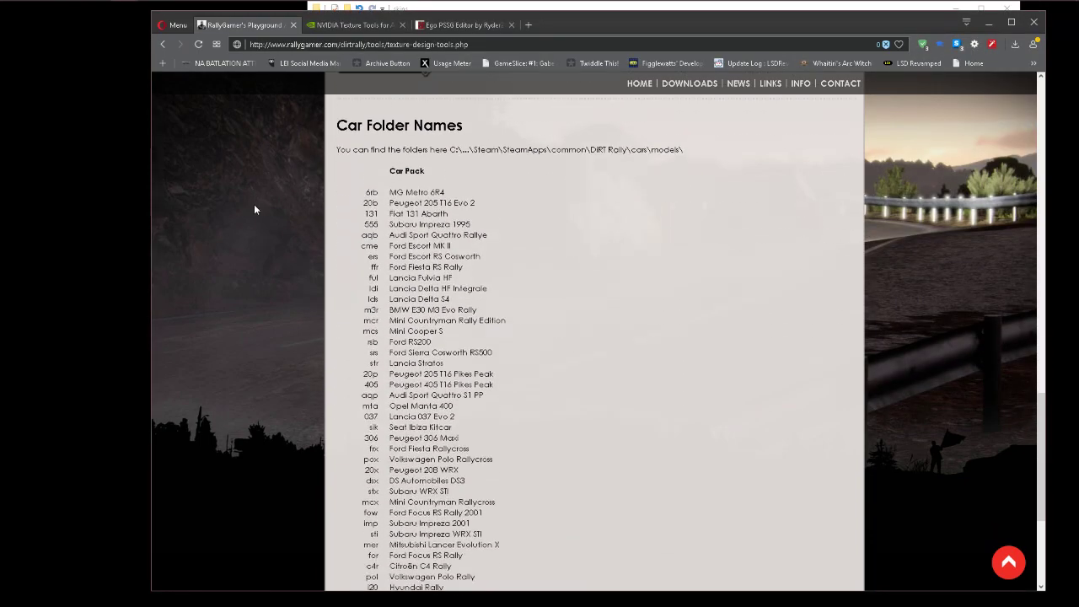
scroll("down", 3)
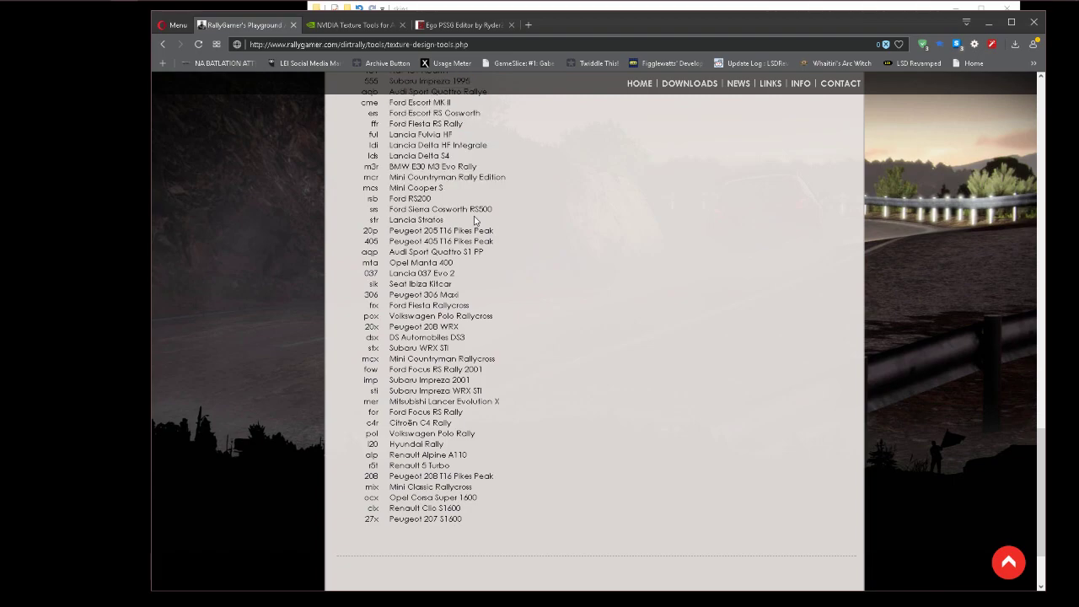
mouse_move(540, 187)
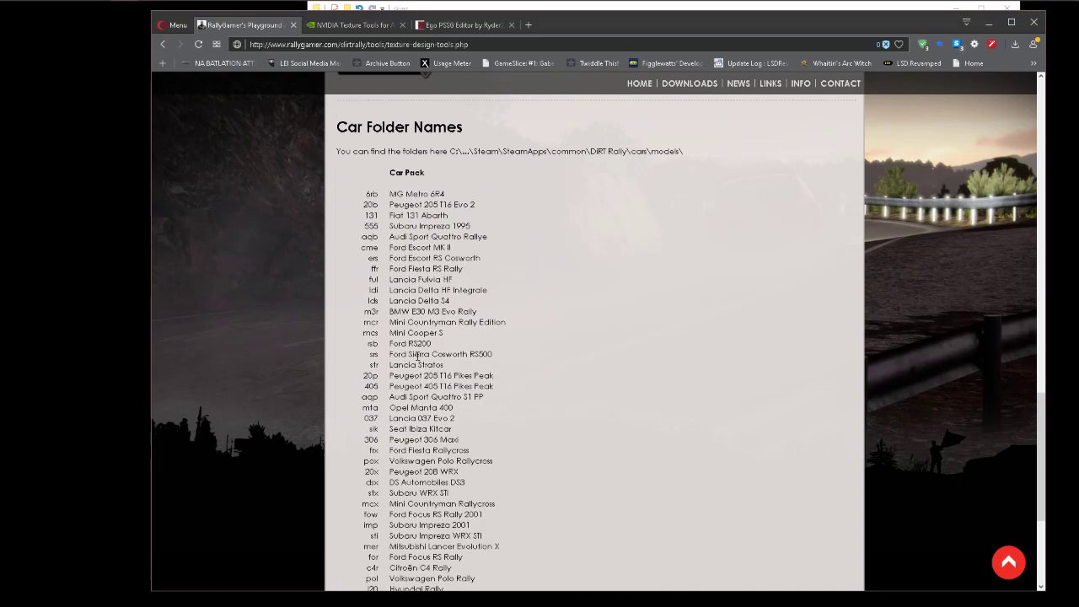
scroll("down", 3)
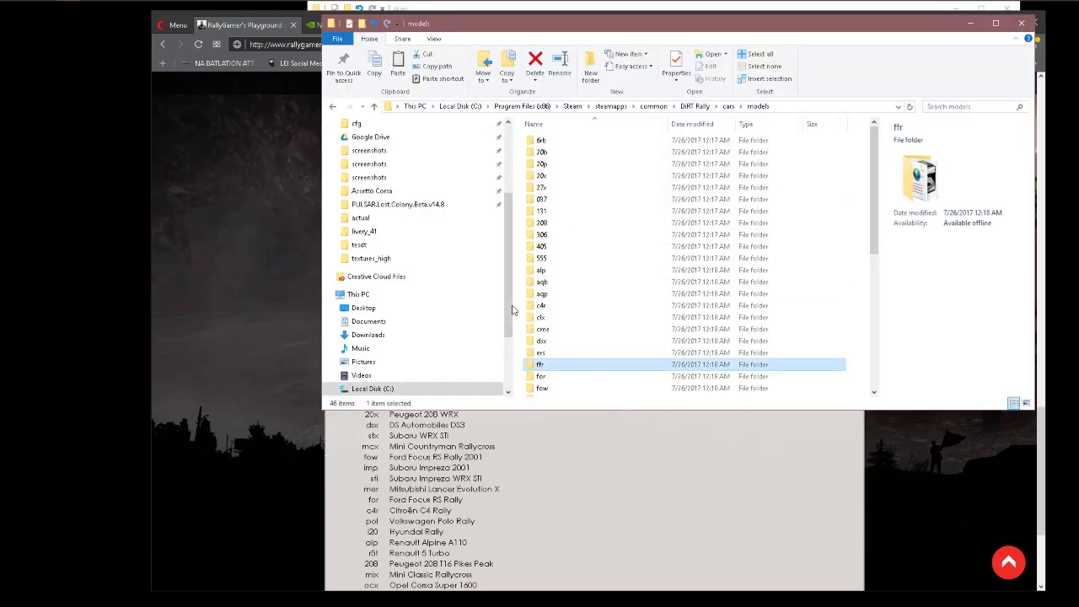
Step: Open the fow folder in models, then browse the skins root folder's fow and pol car folders
left_click(542, 388)
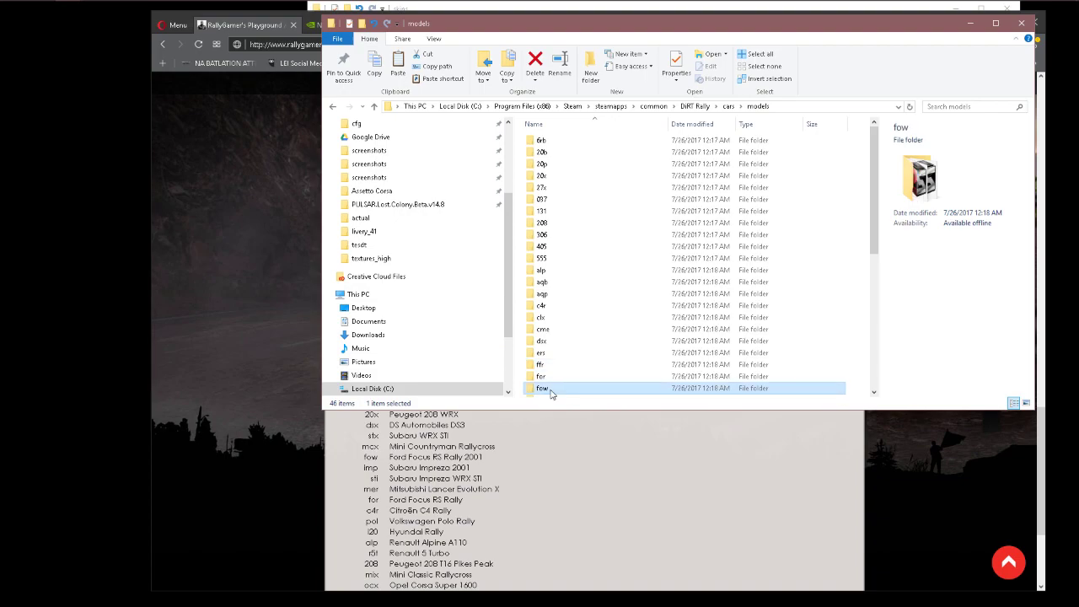
double_click(542, 387)
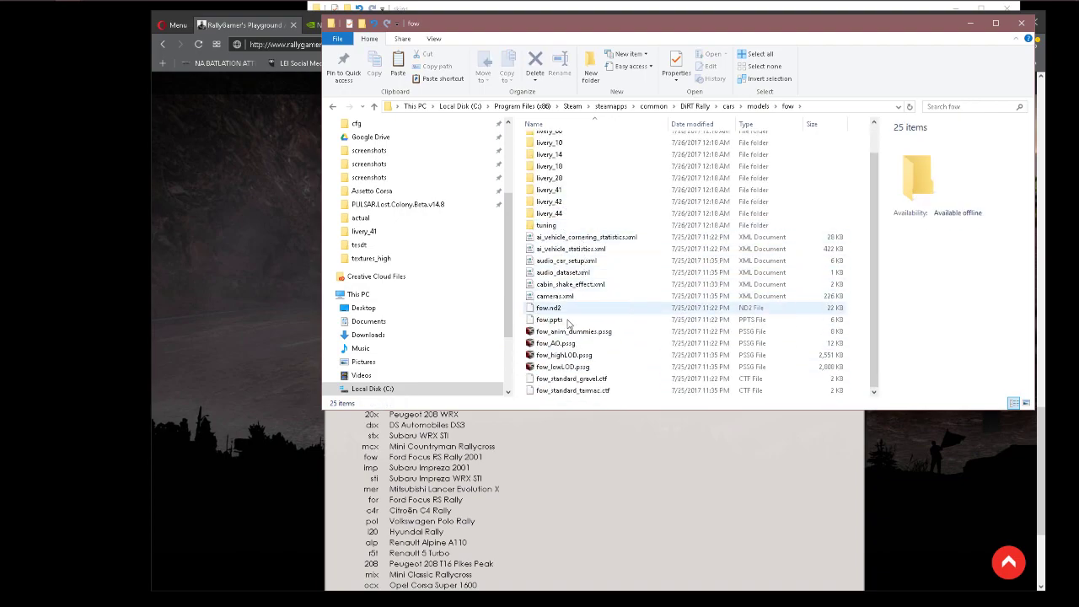
left_click(571, 377)
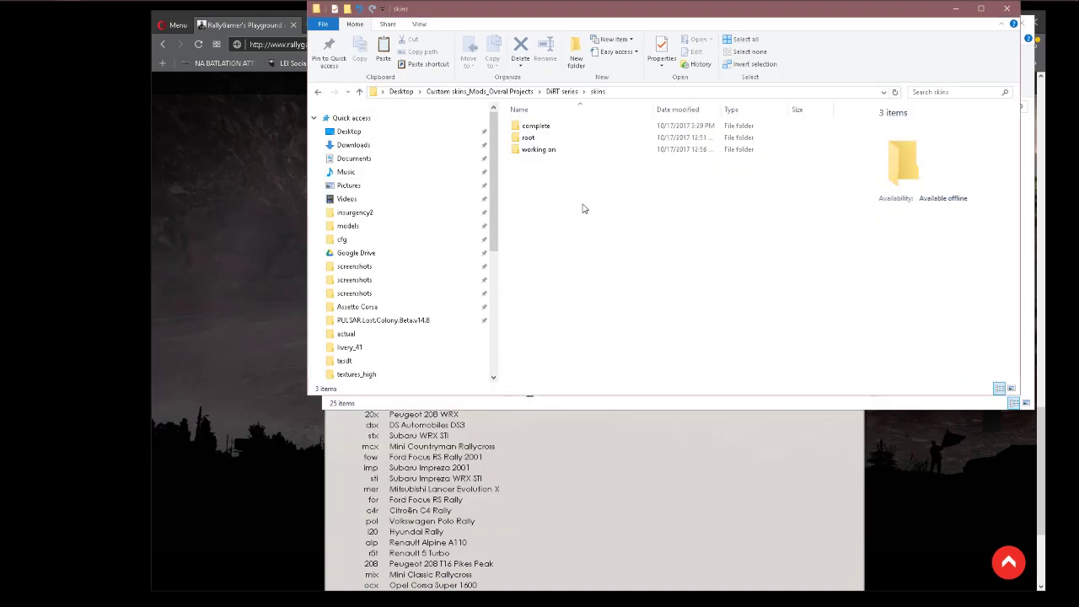
left_click(528, 137)
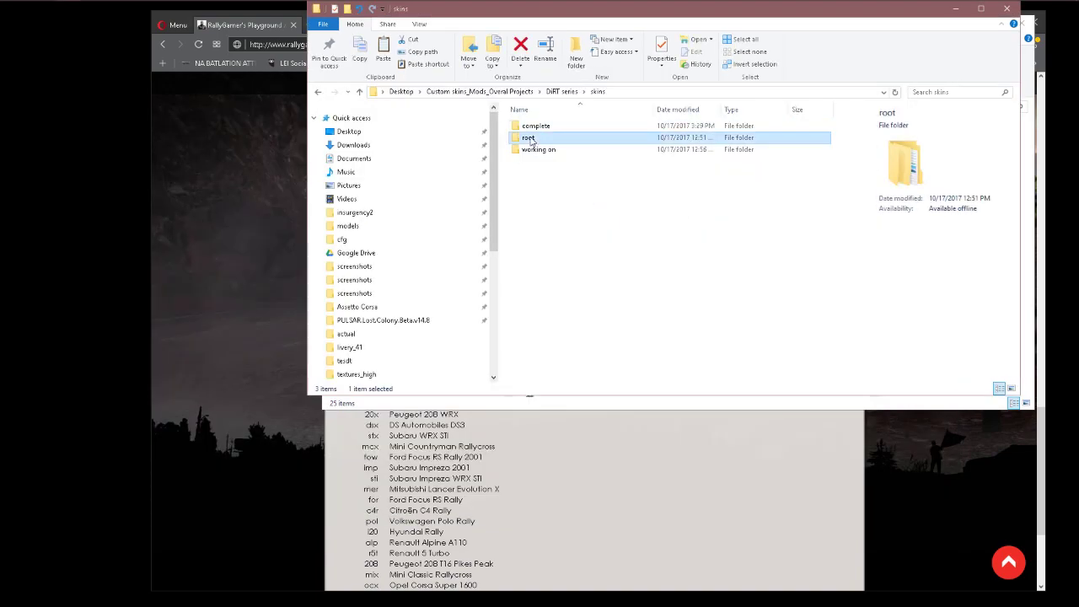
double_click(529, 138)
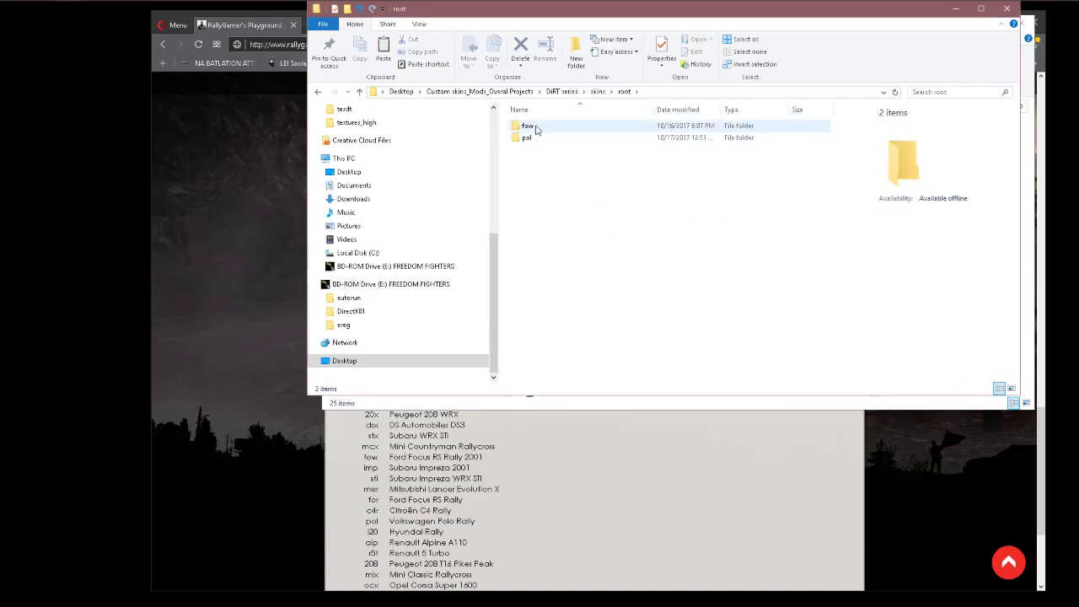
left_click(527, 126)
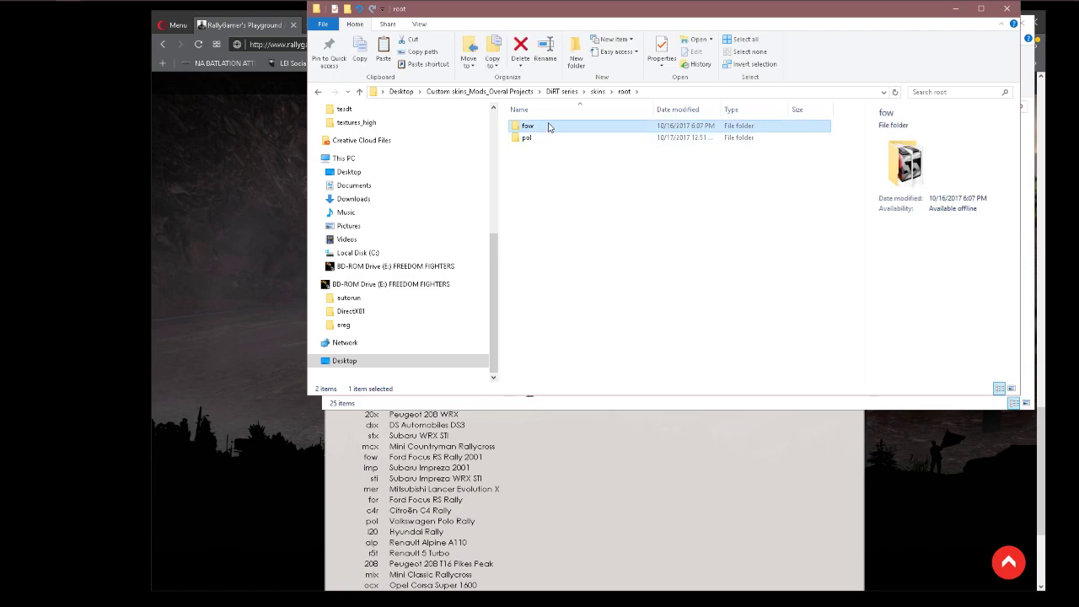
double_click(528, 125)
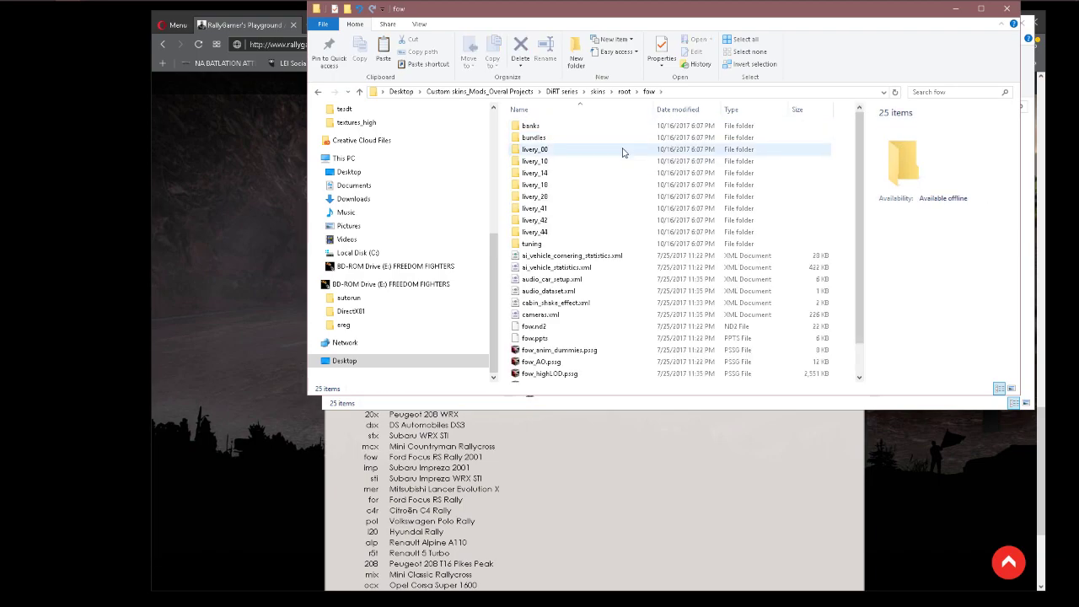
left_click(534, 149)
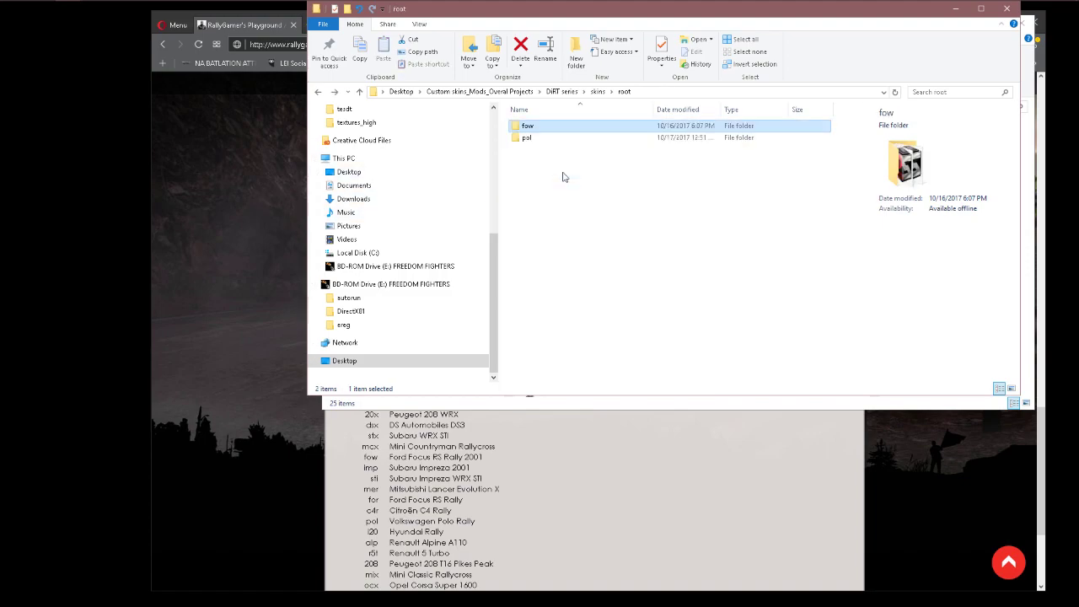
left_click(527, 138)
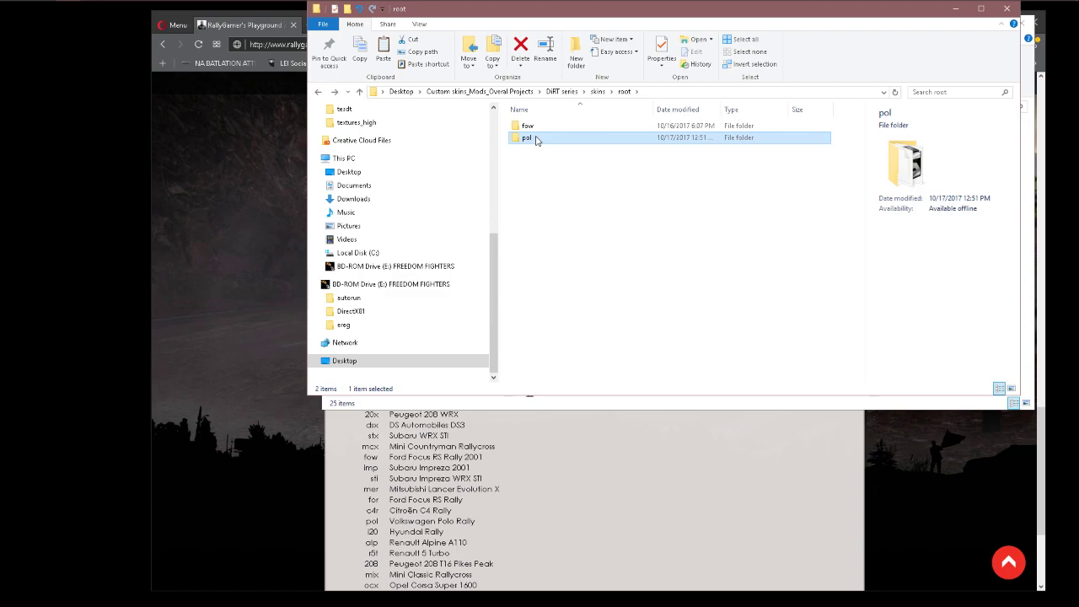
double_click(525, 137)
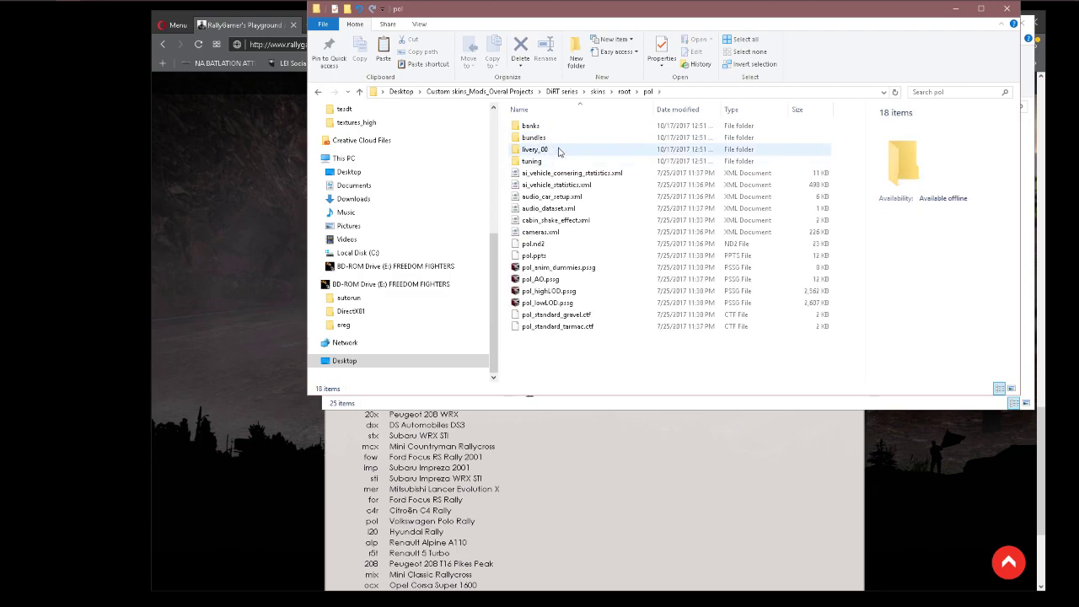
left_click(536, 149)
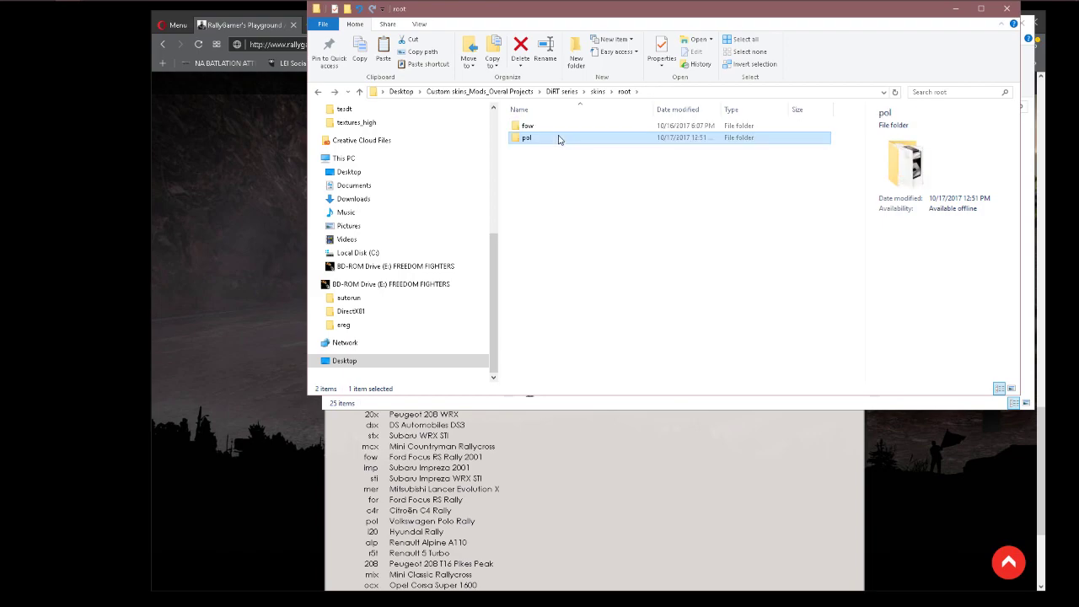
Step: Open root > fow > livery_41 > textures_high and load fow_tex_high_41.pssg in Ego PSSG Editor
left_click(527, 126)
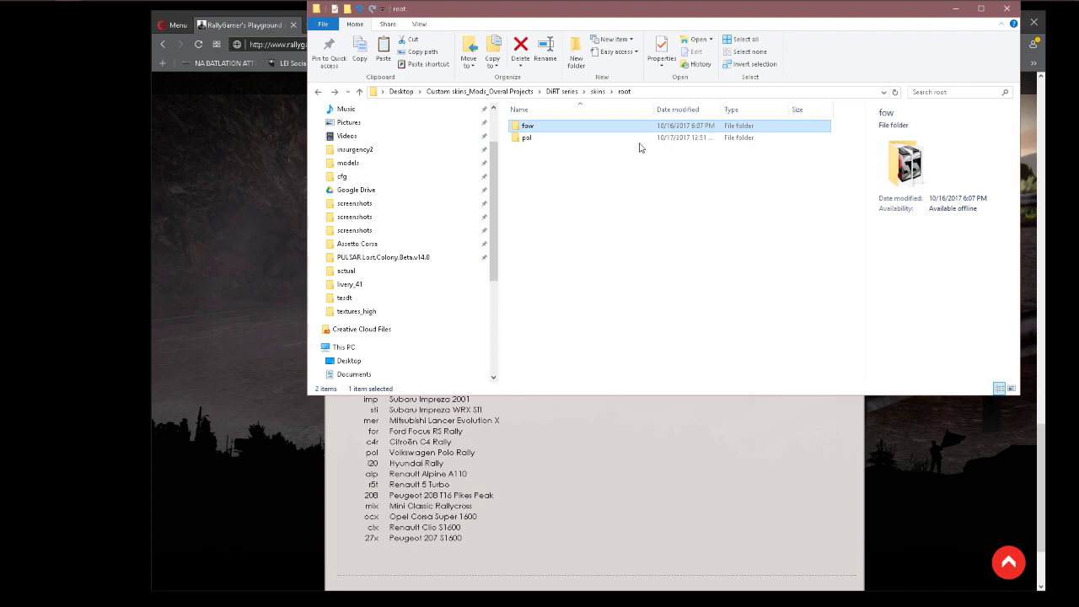
double_click(526, 125)
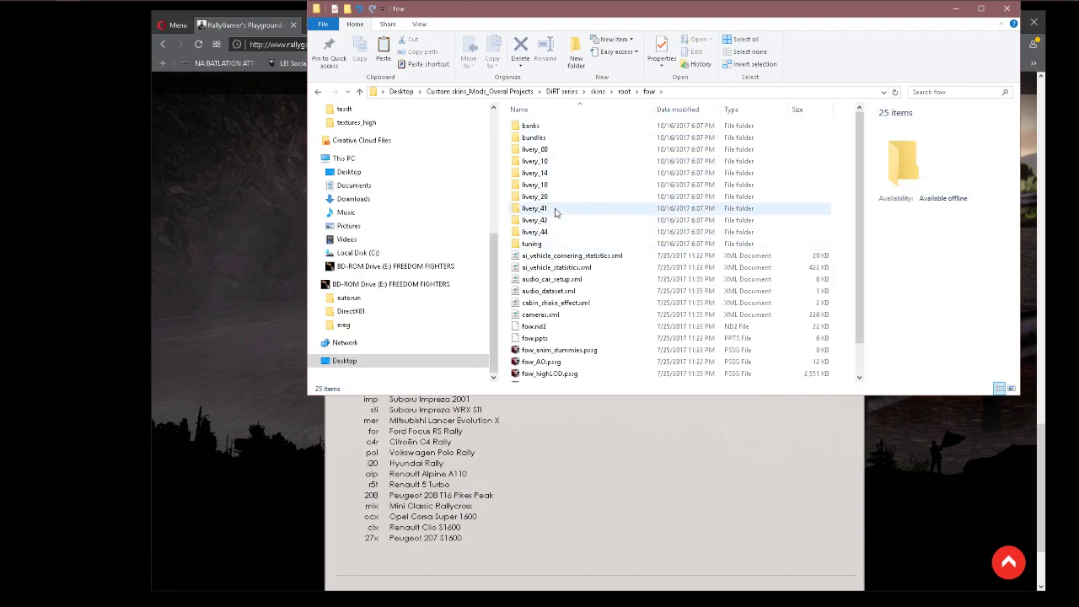
double_click(534, 208)
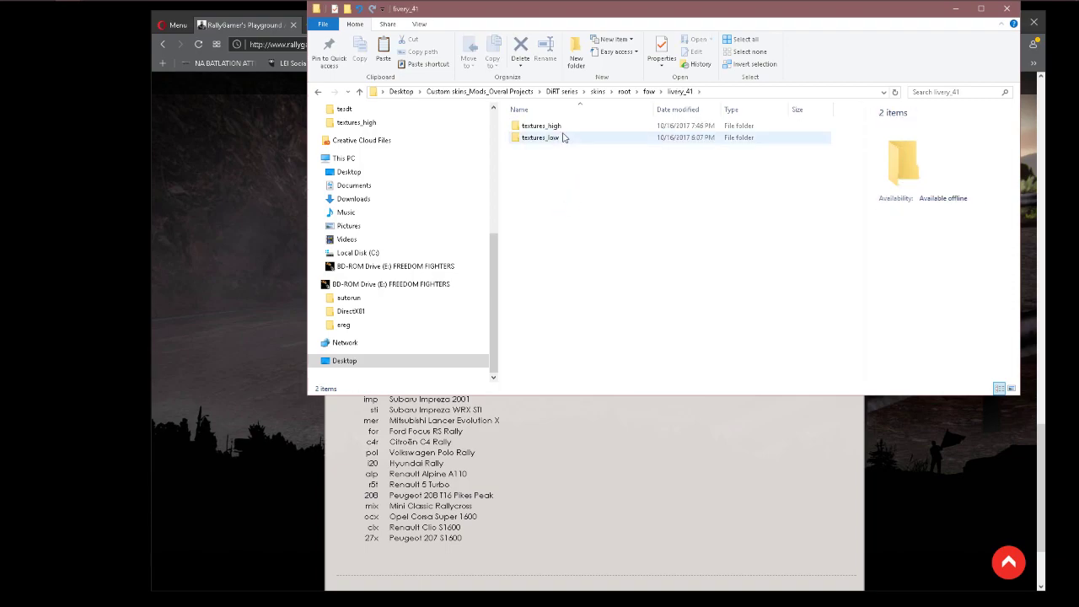
double_click(541, 124)
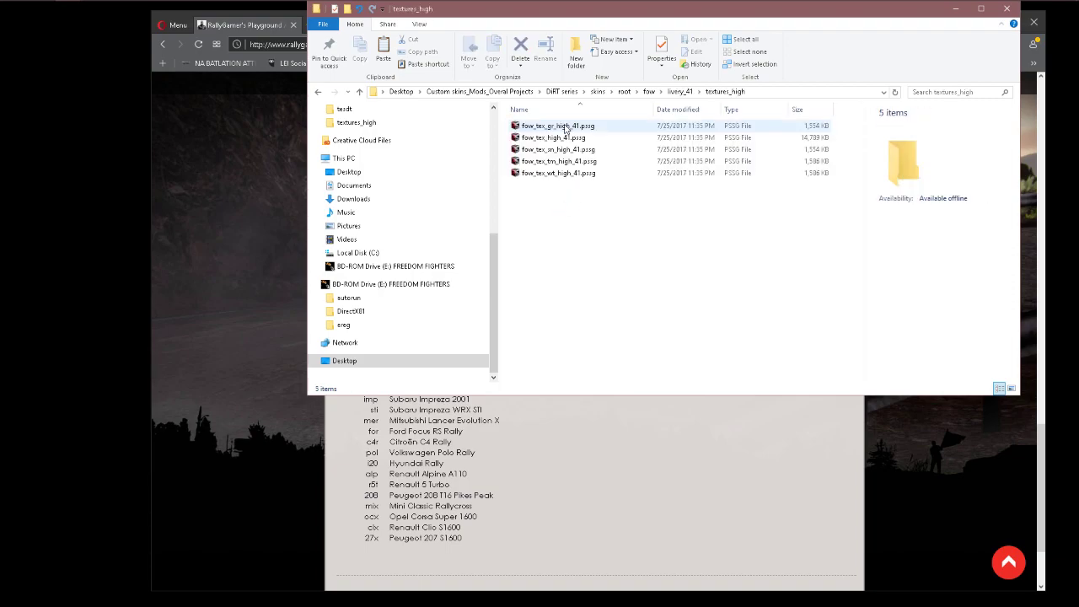
left_click(552, 137)
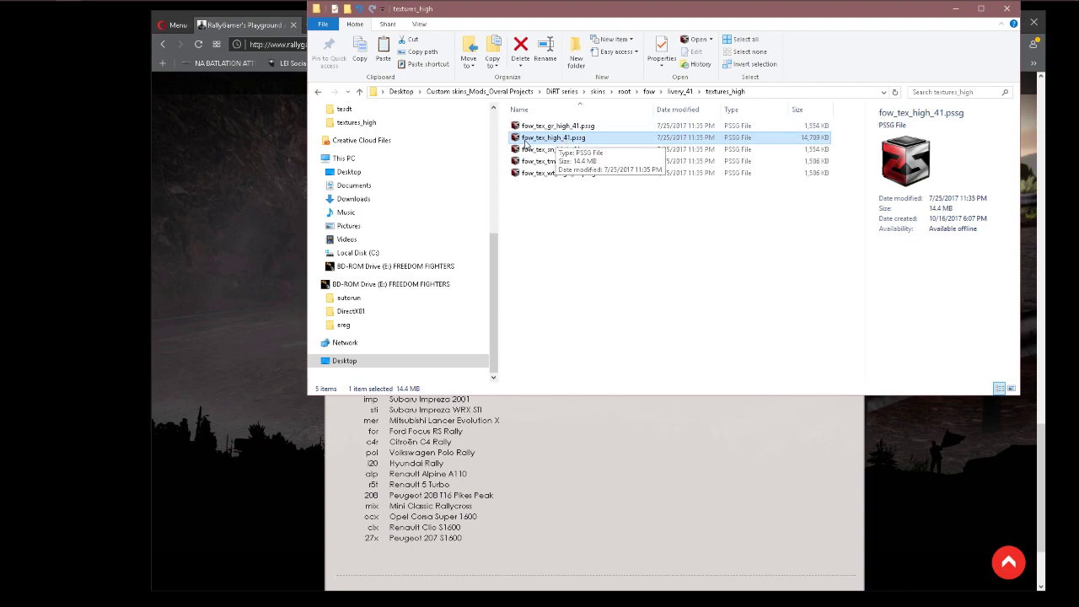
mouse_move(573, 145)
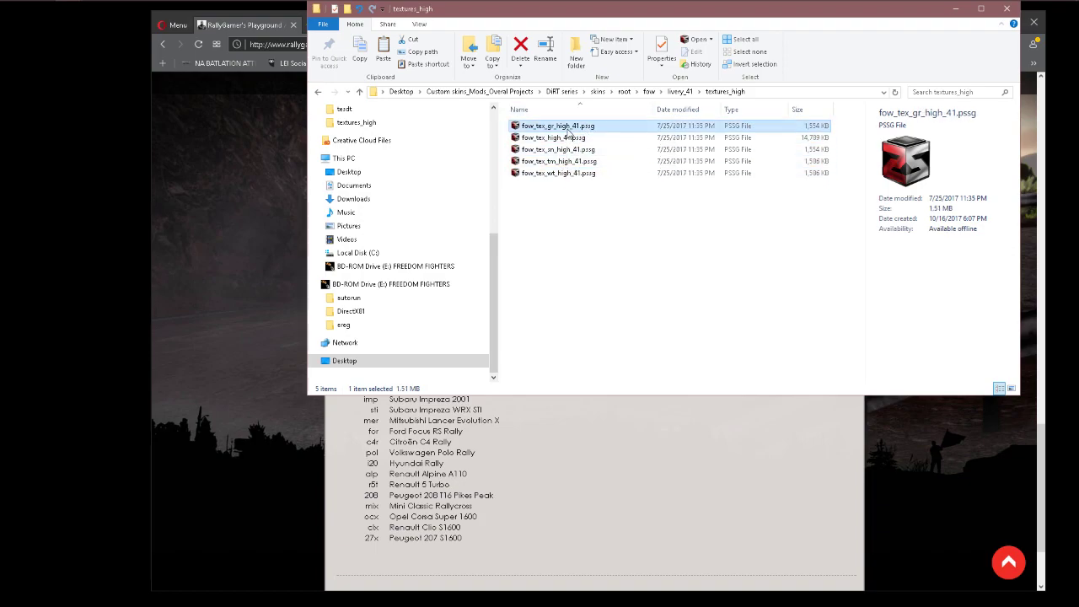
left_click(558, 149)
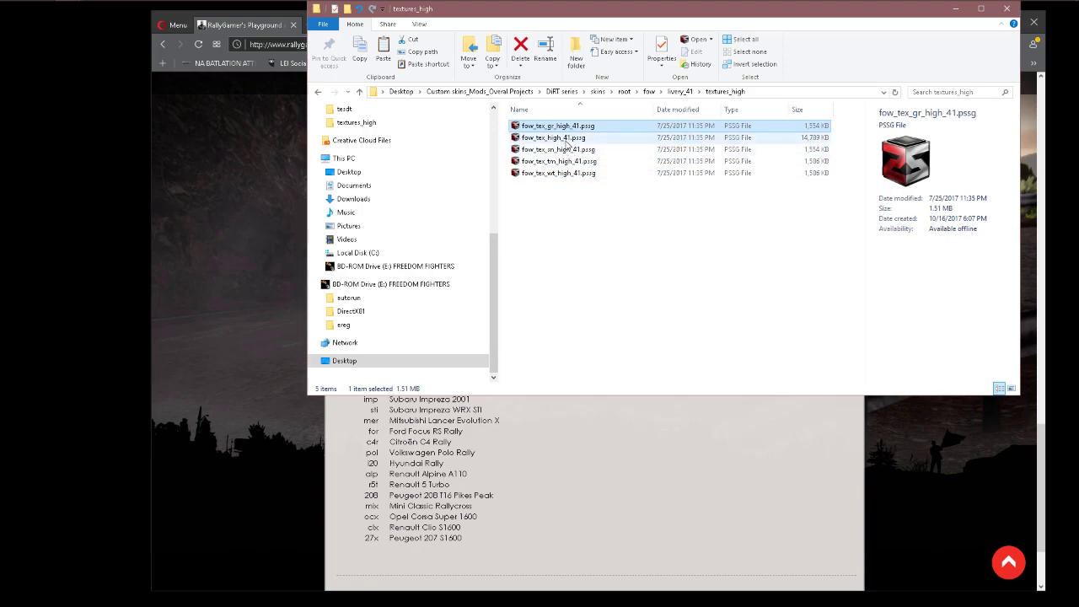
left_click(553, 137)
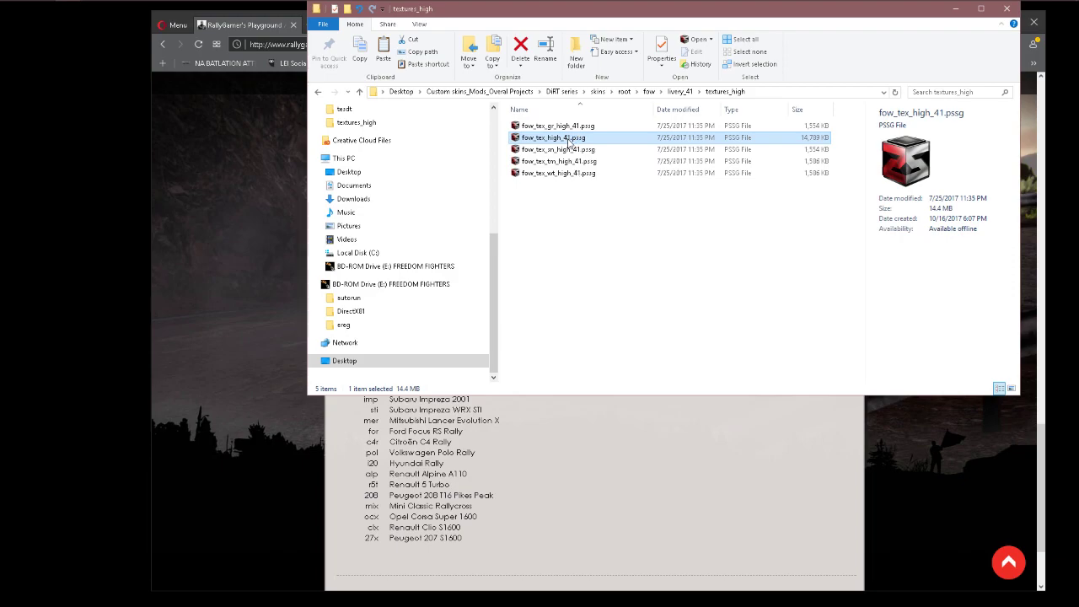
double_click(553, 137)
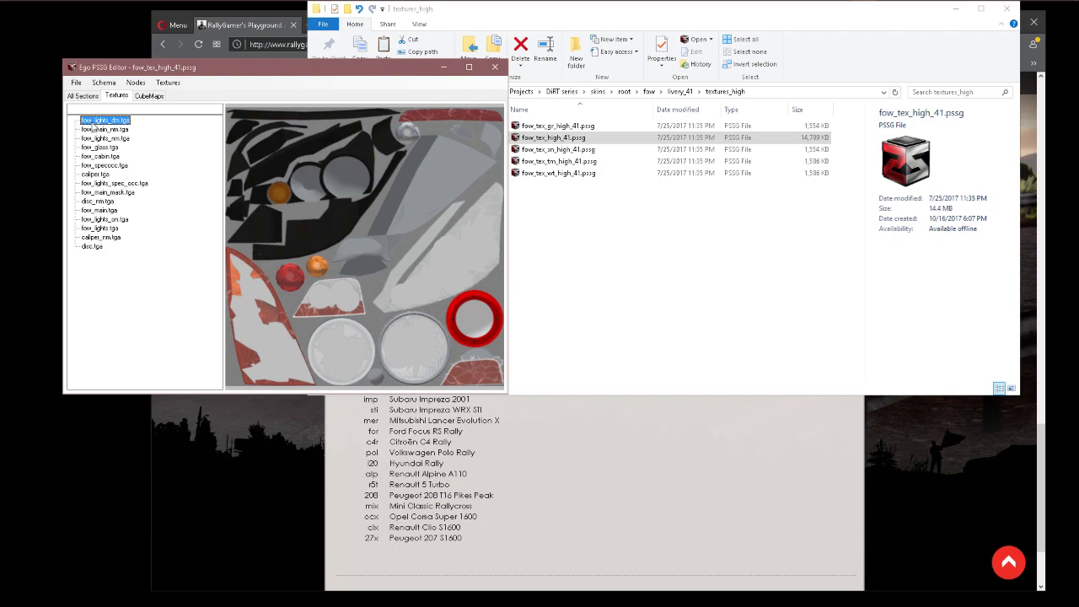
mouse_move(258, 299)
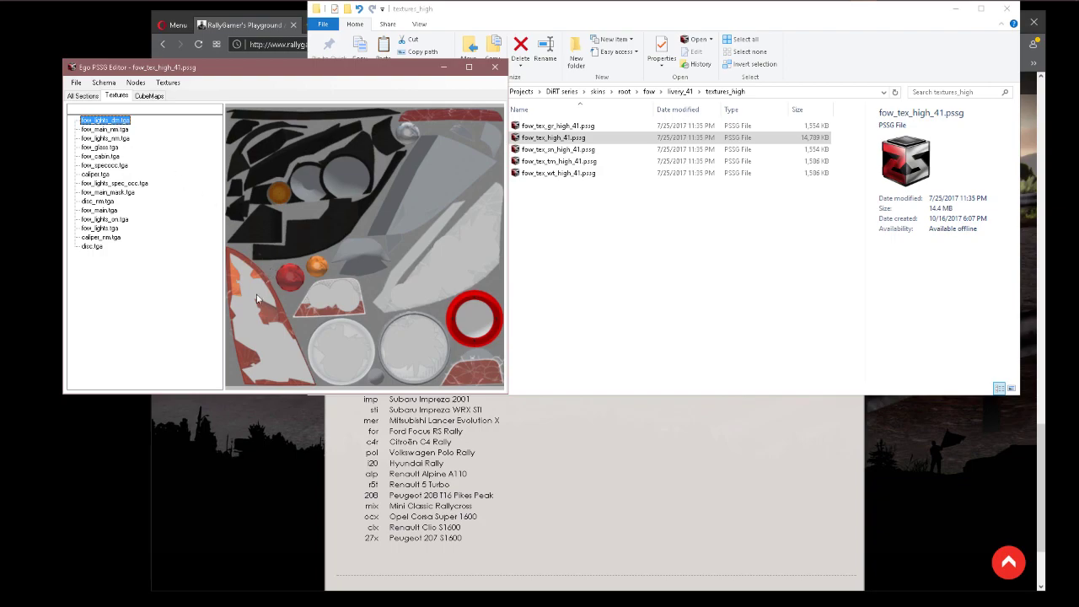
mouse_move(461, 371)
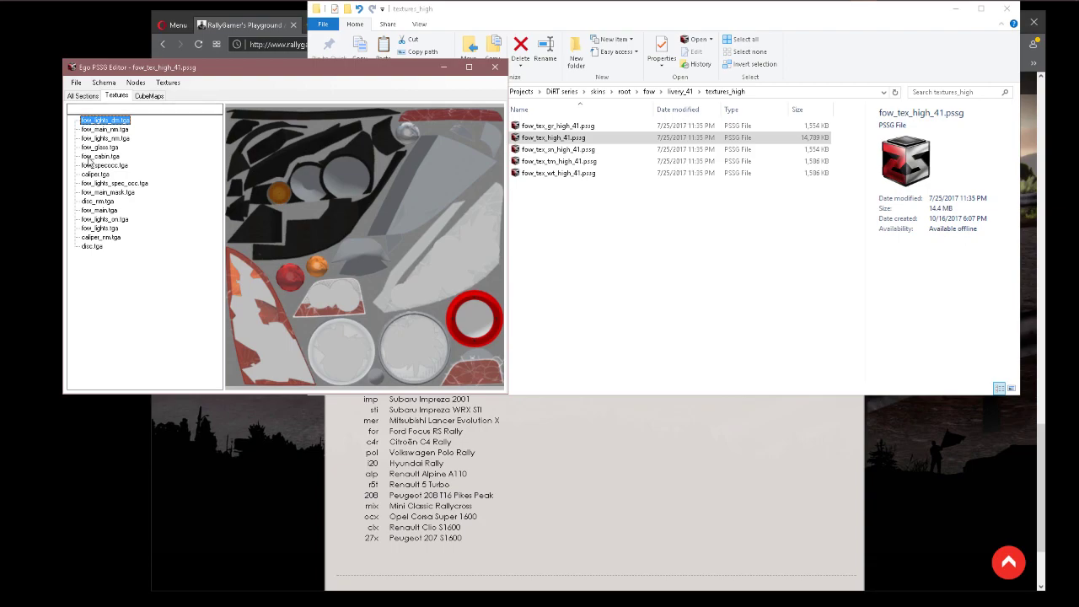
mouse_move(107, 217)
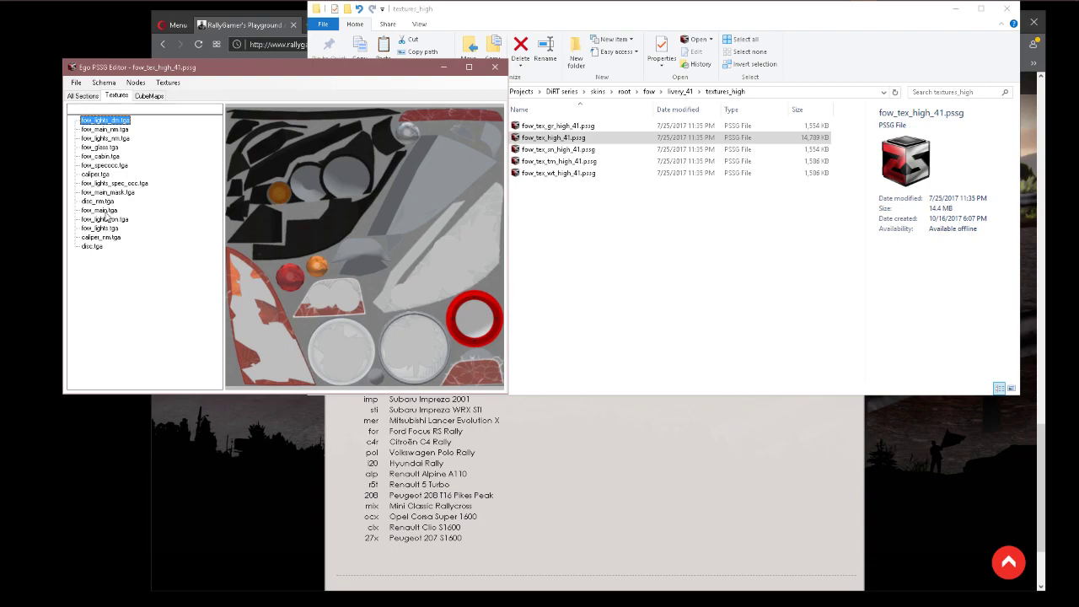
Step: Preview the fow_main.tga body texture in the Textures list
left_click(99, 209)
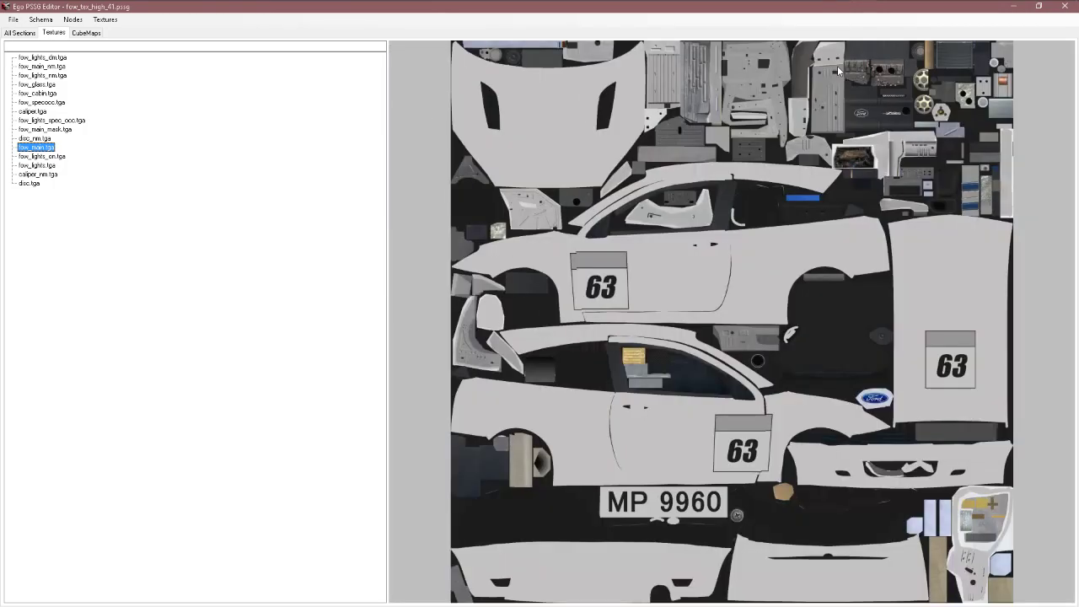
mouse_move(685, 267)
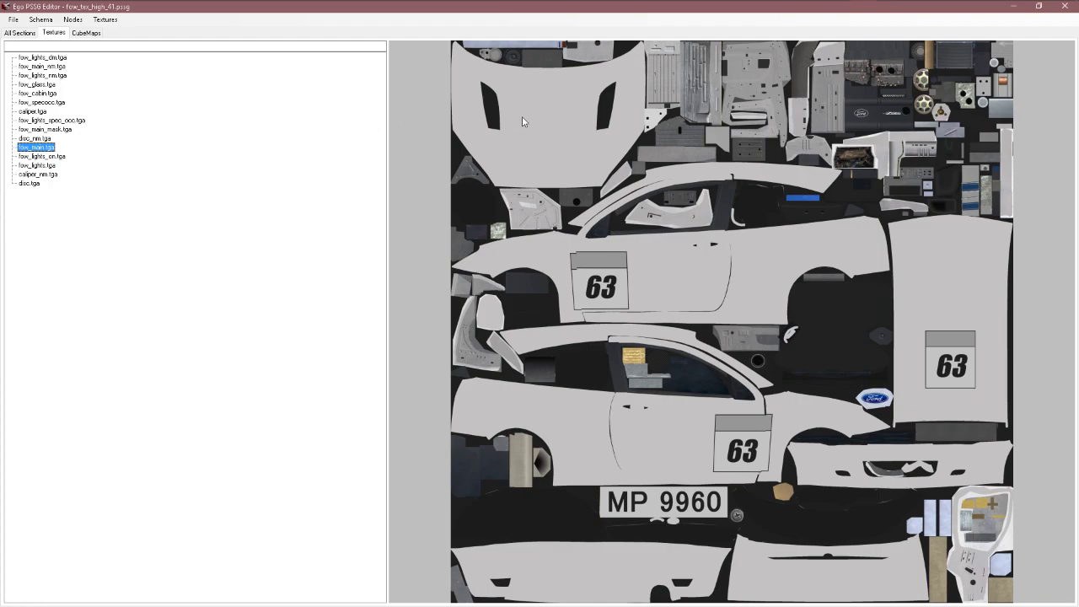
mouse_move(713, 452)
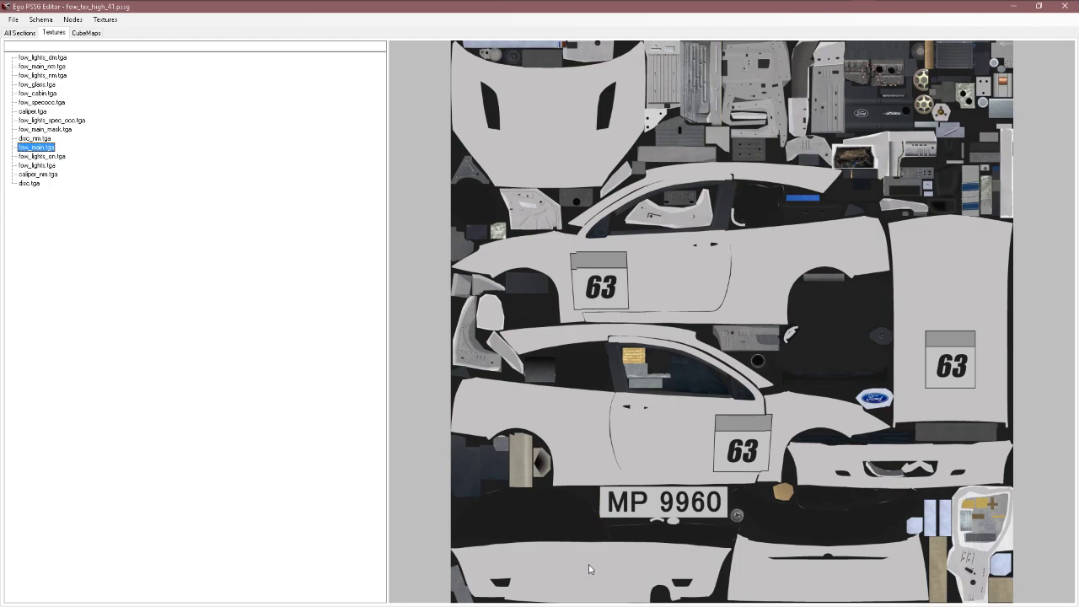
mouse_move(775, 575)
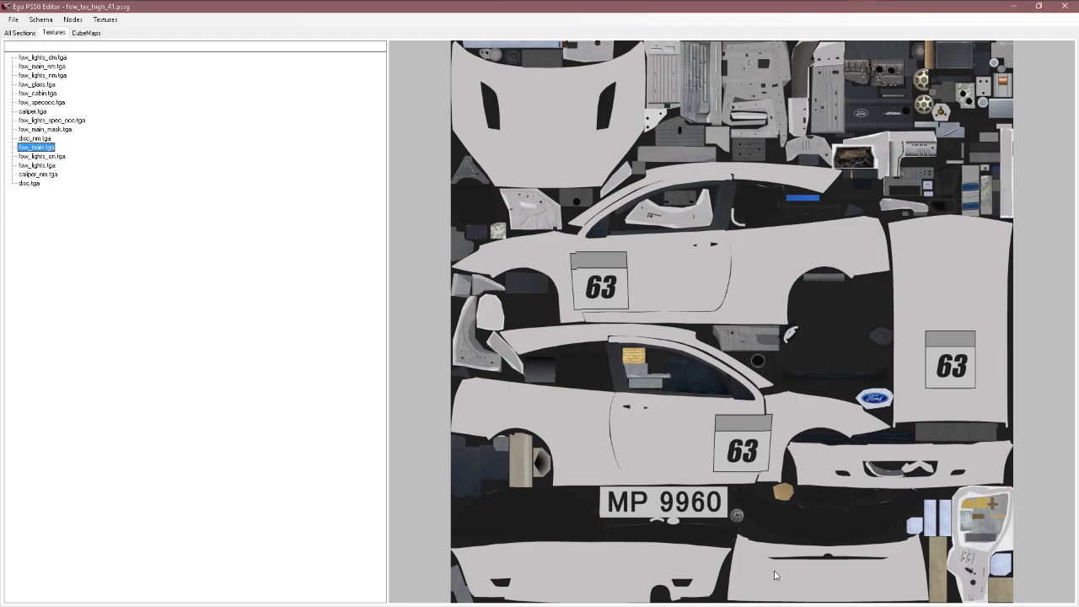
mouse_move(826, 466)
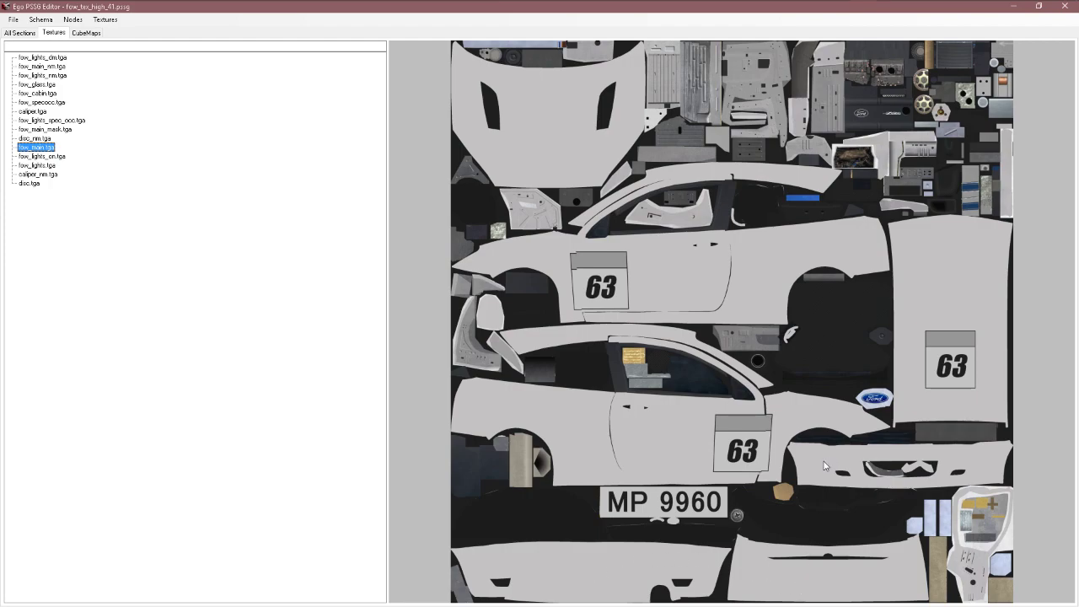
mouse_move(929, 377)
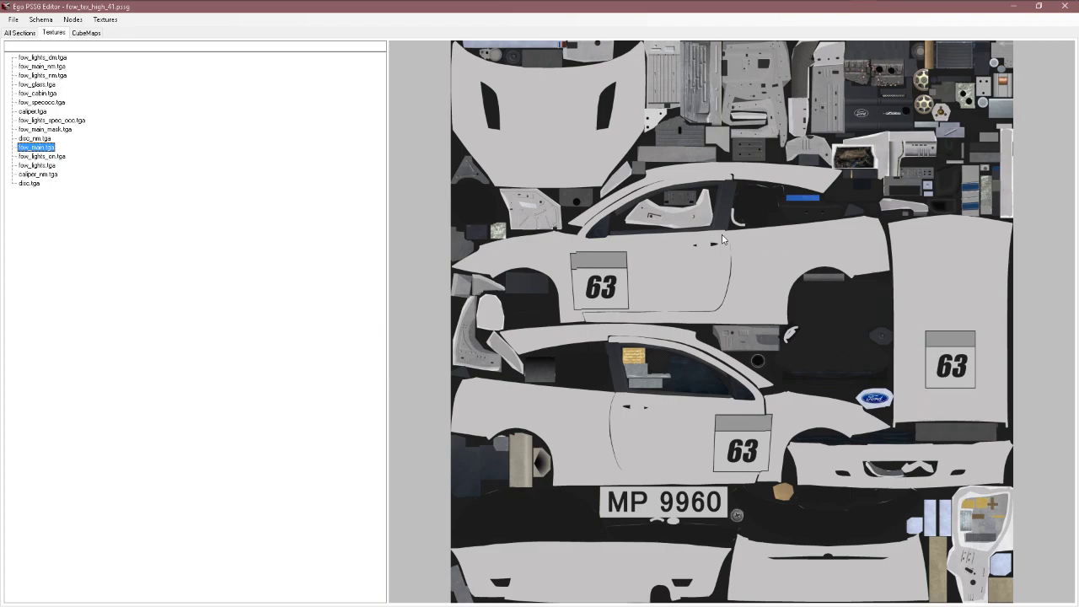
mouse_move(550, 426)
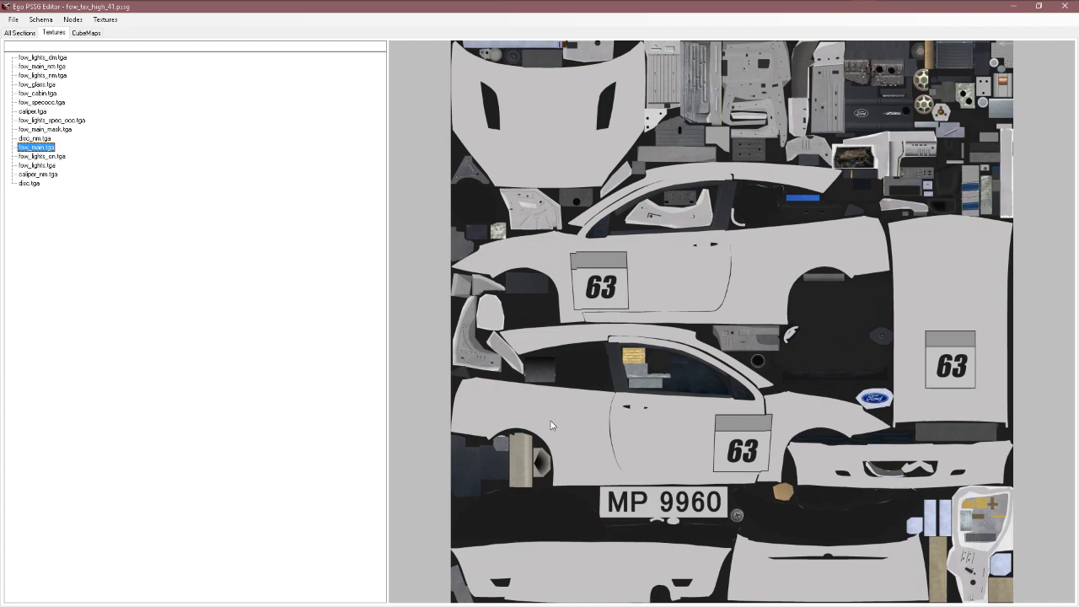
mouse_move(600, 520)
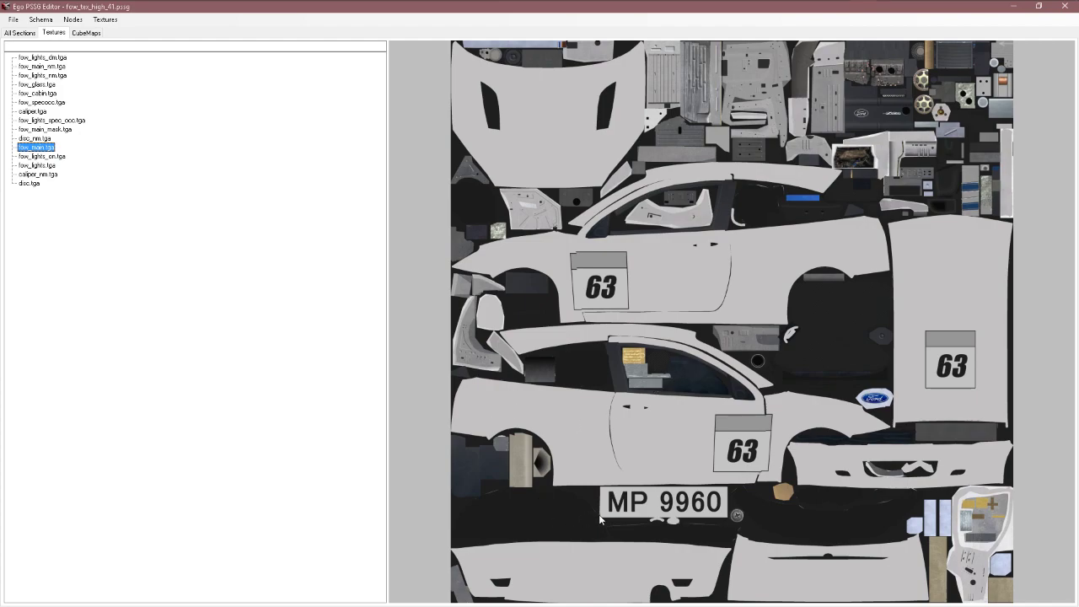
mouse_move(558, 498)
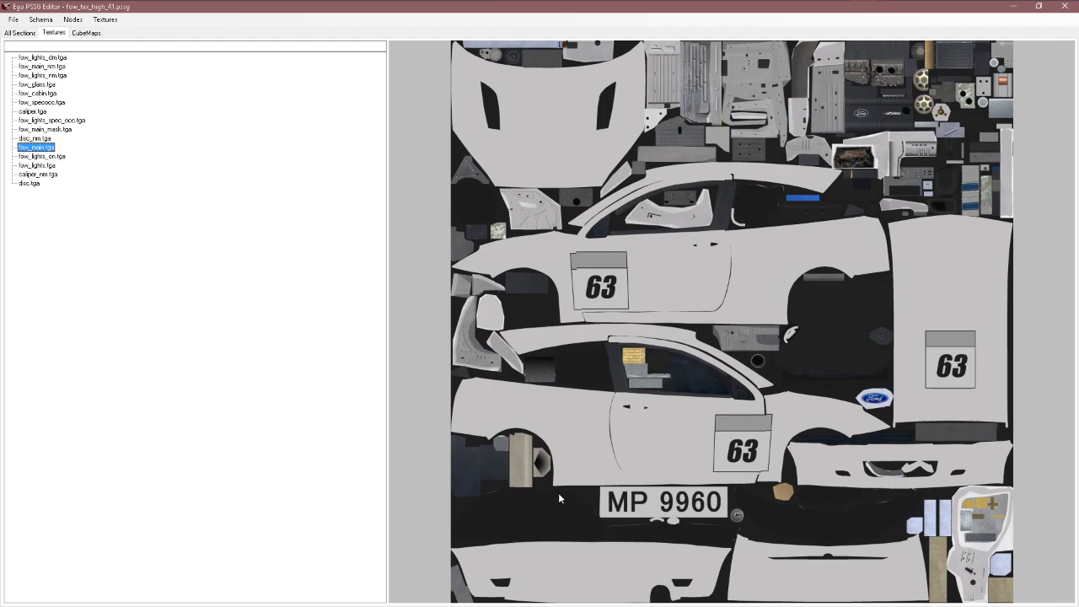
mouse_move(544, 512)
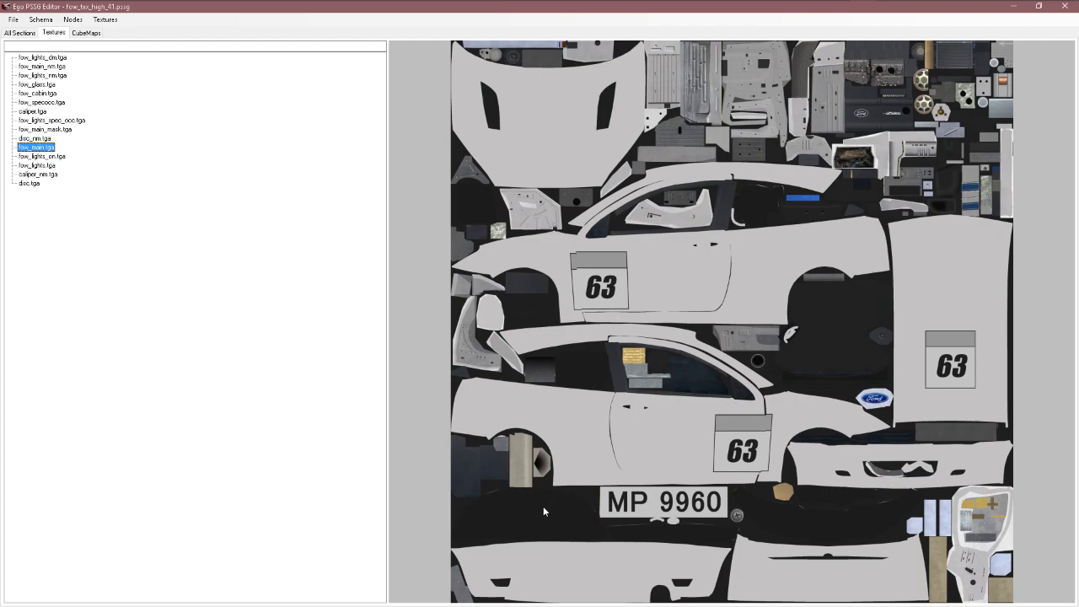
mouse_move(492, 532)
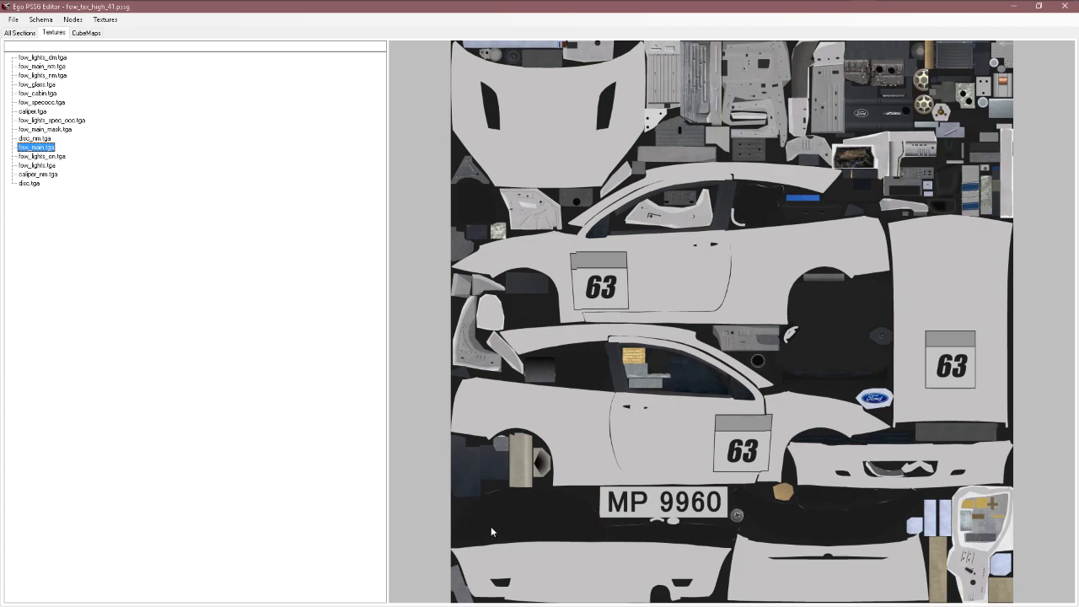
mouse_move(463, 556)
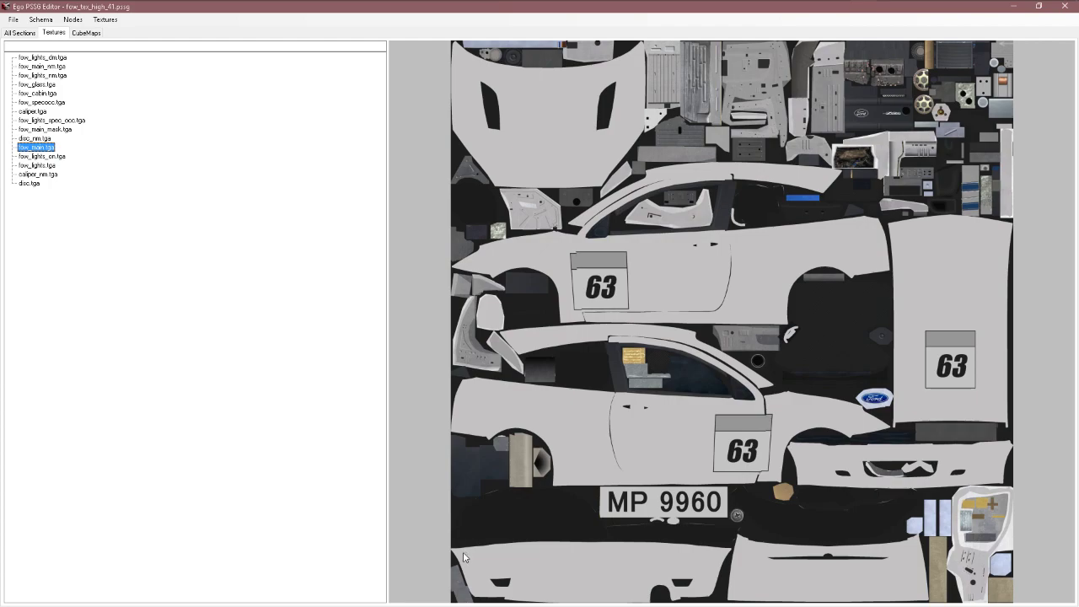
mouse_move(577, 530)
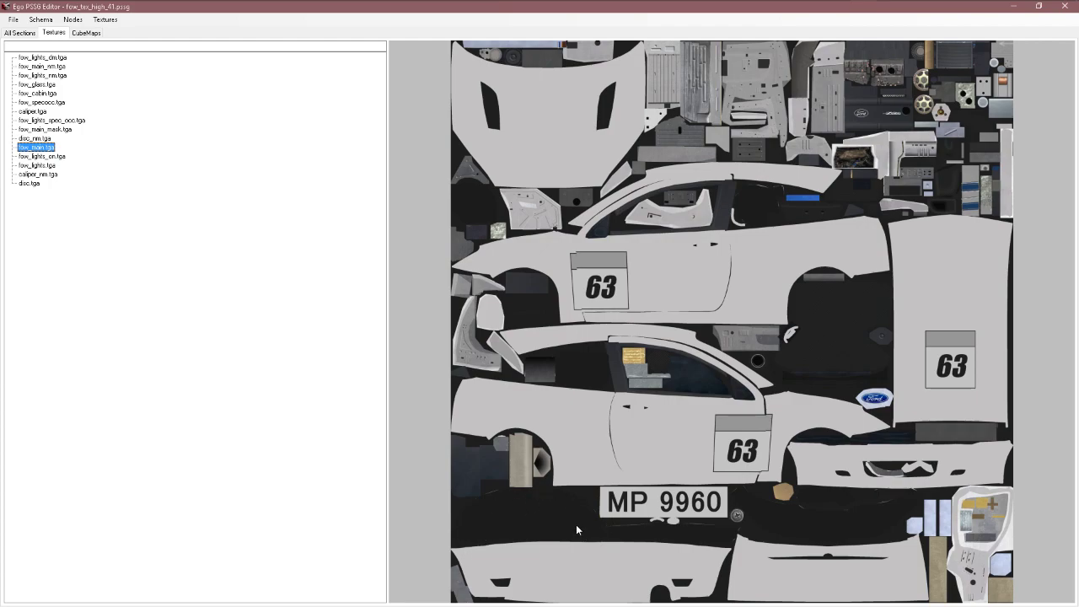
mouse_move(556, 499)
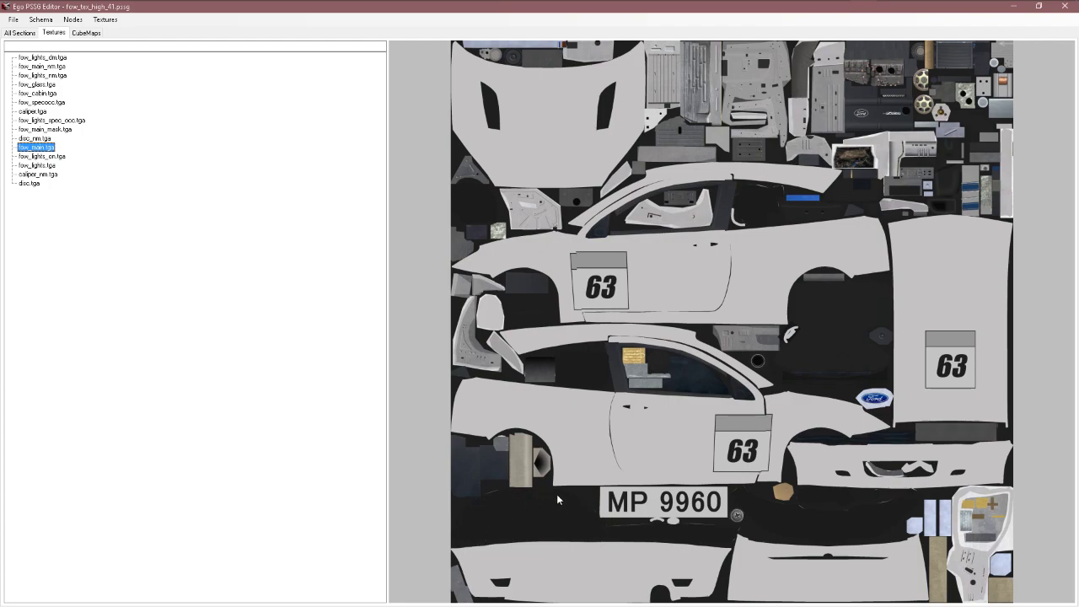
mouse_move(495, 330)
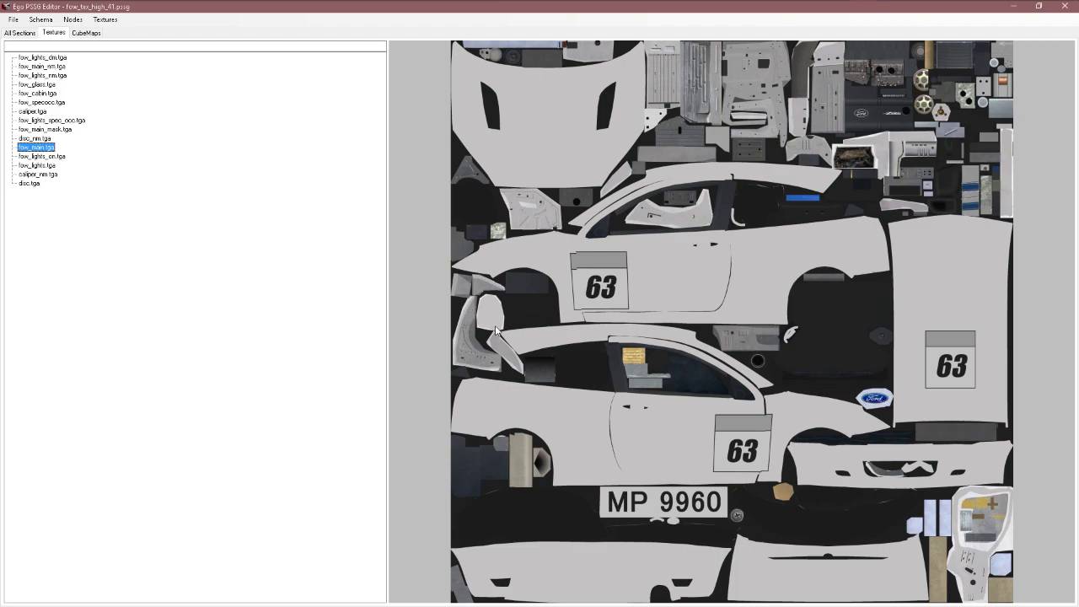
mouse_move(461, 297)
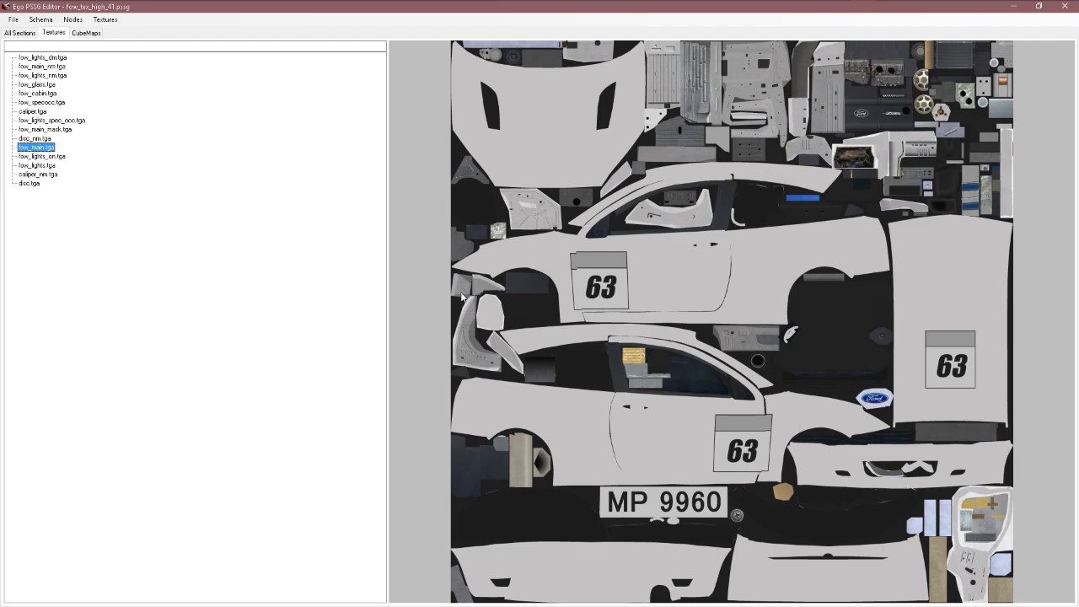
mouse_move(783, 514)
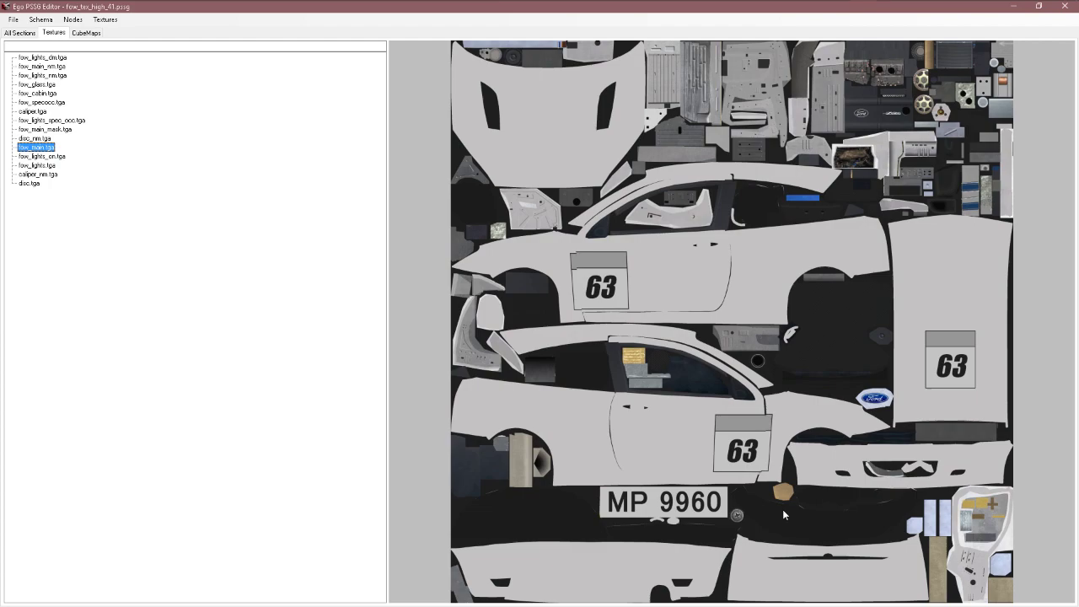
mouse_move(838, 530)
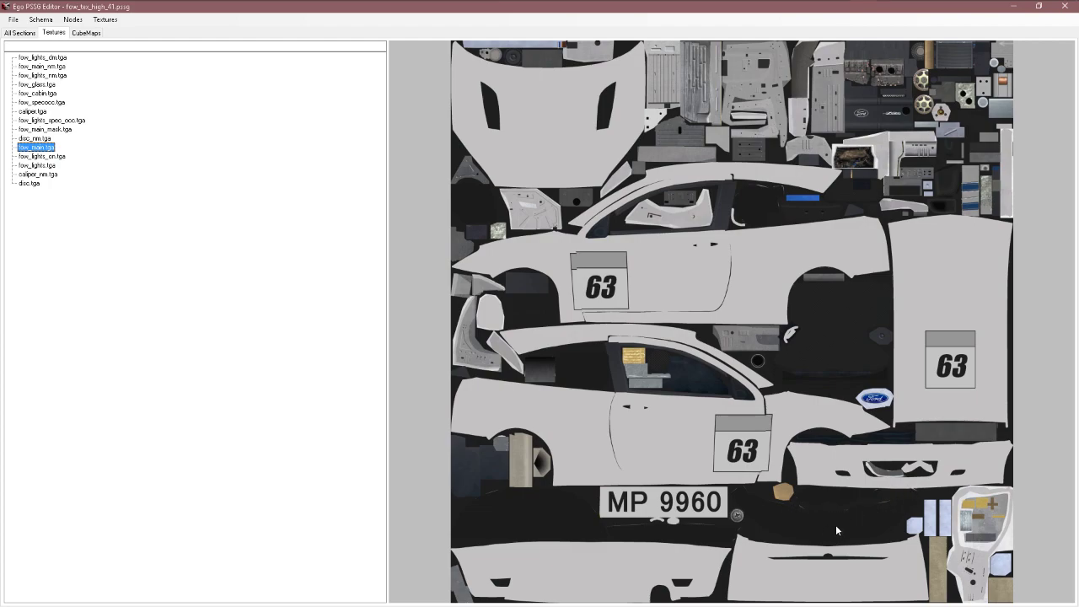
mouse_move(806, 527)
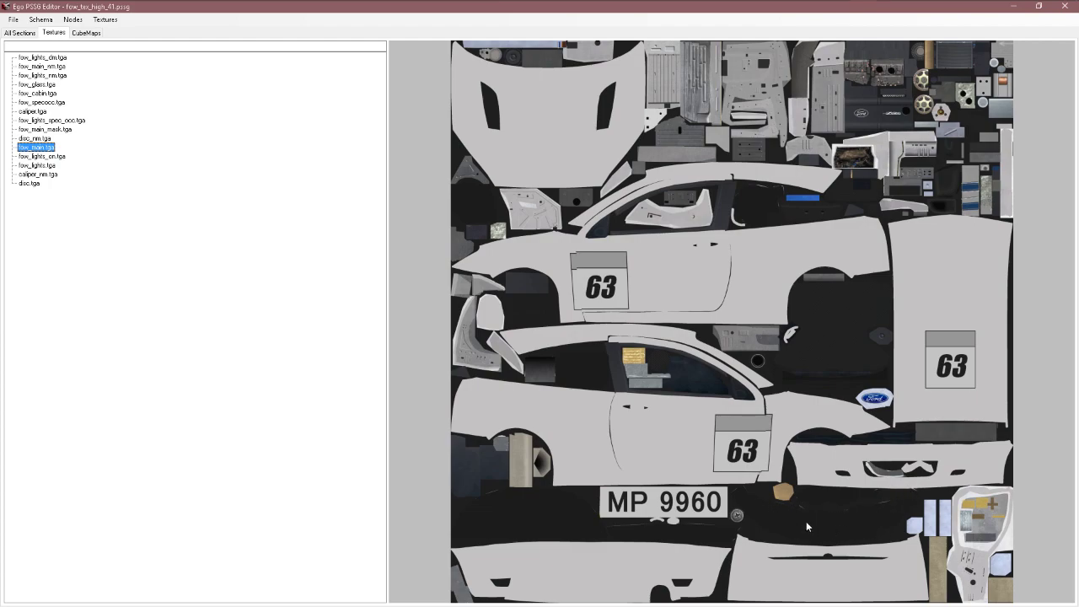
mouse_move(854, 519)
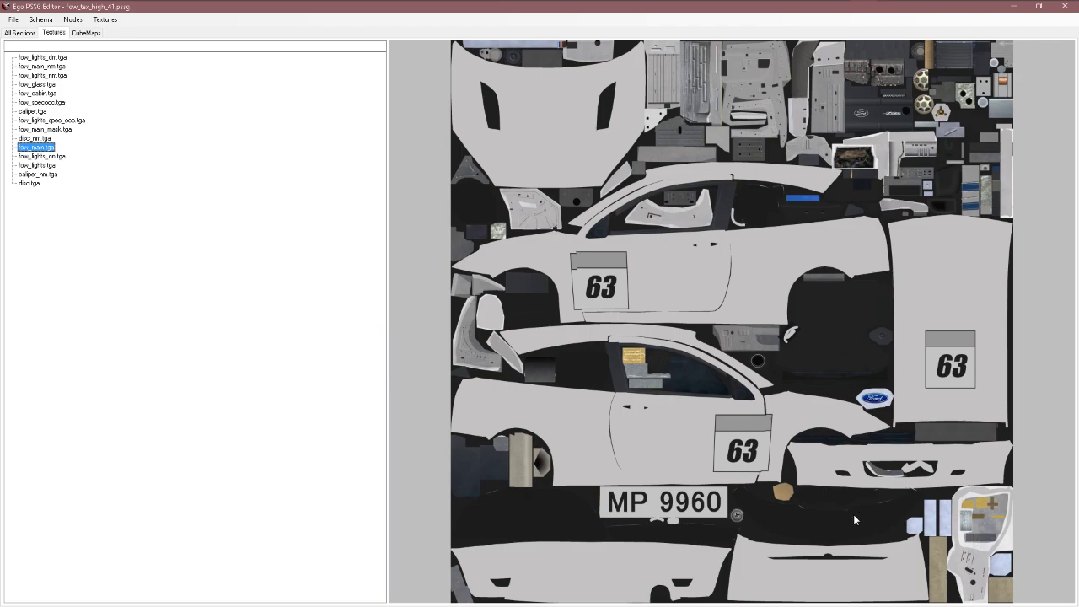
mouse_move(646, 502)
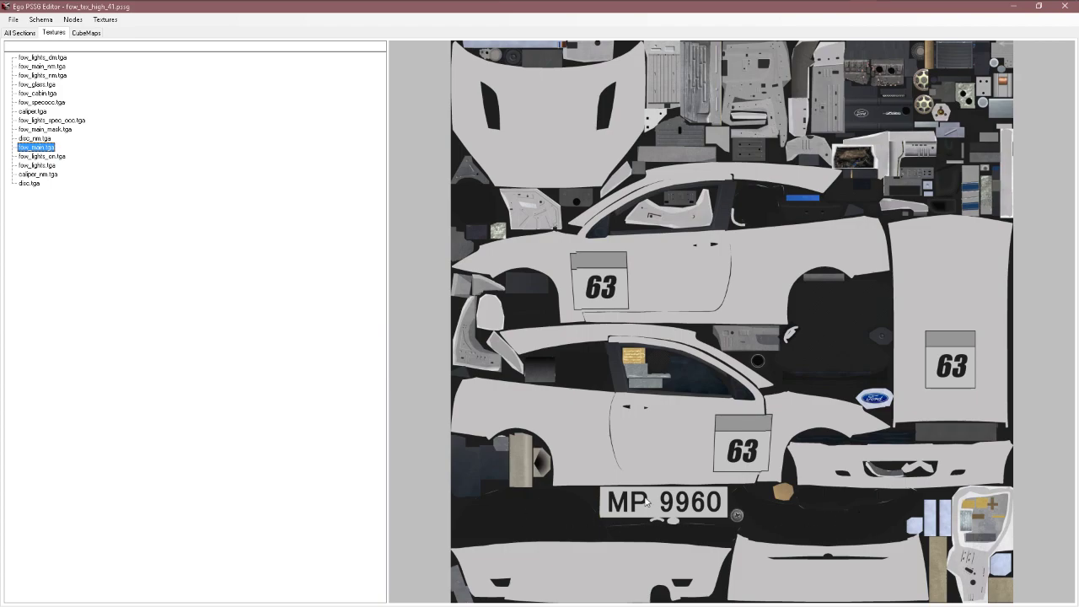
mouse_move(519, 520)
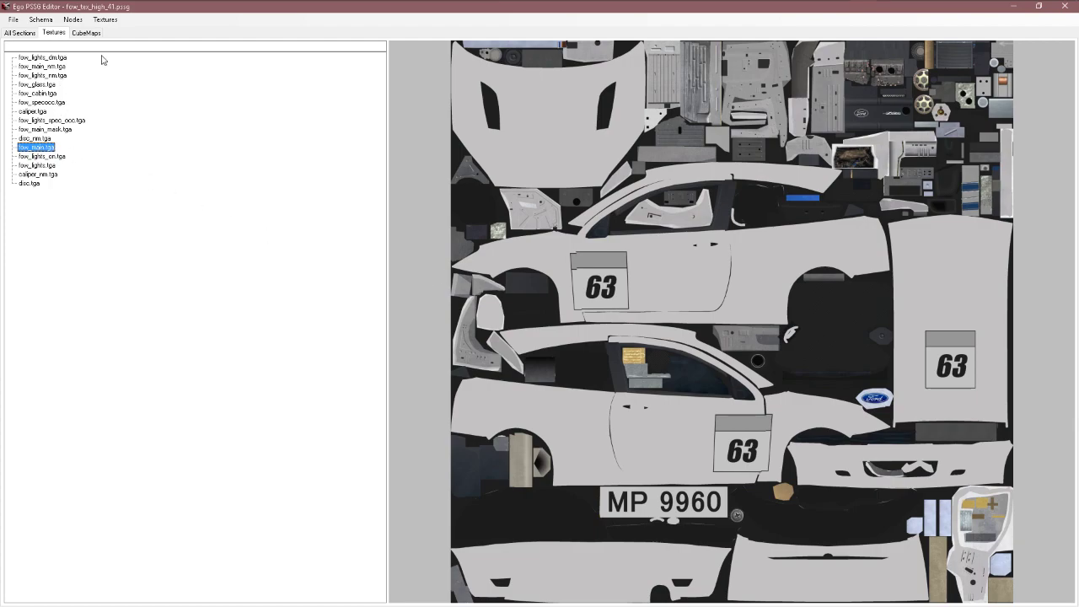
Step: Export fow_main.tga as DDS into working on > fow > livery_41
left_click(104, 18)
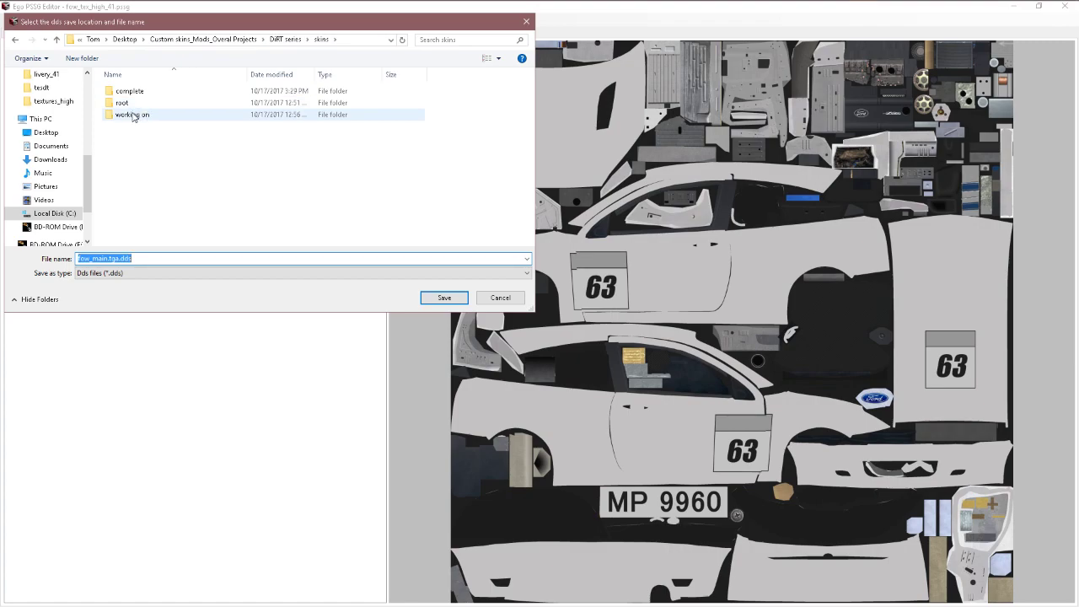
double_click(132, 113)
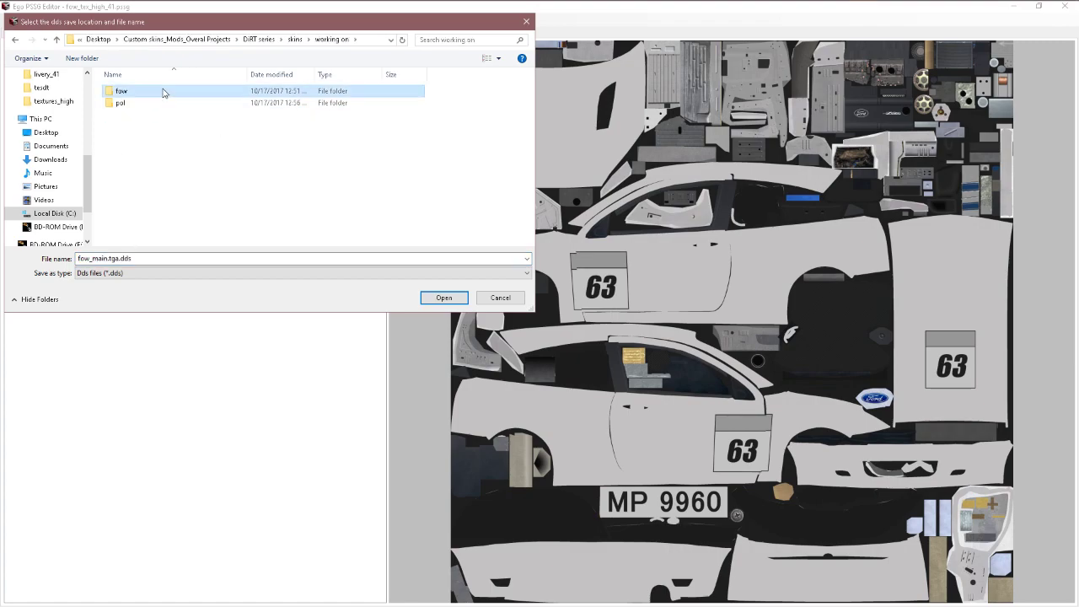
double_click(120, 90)
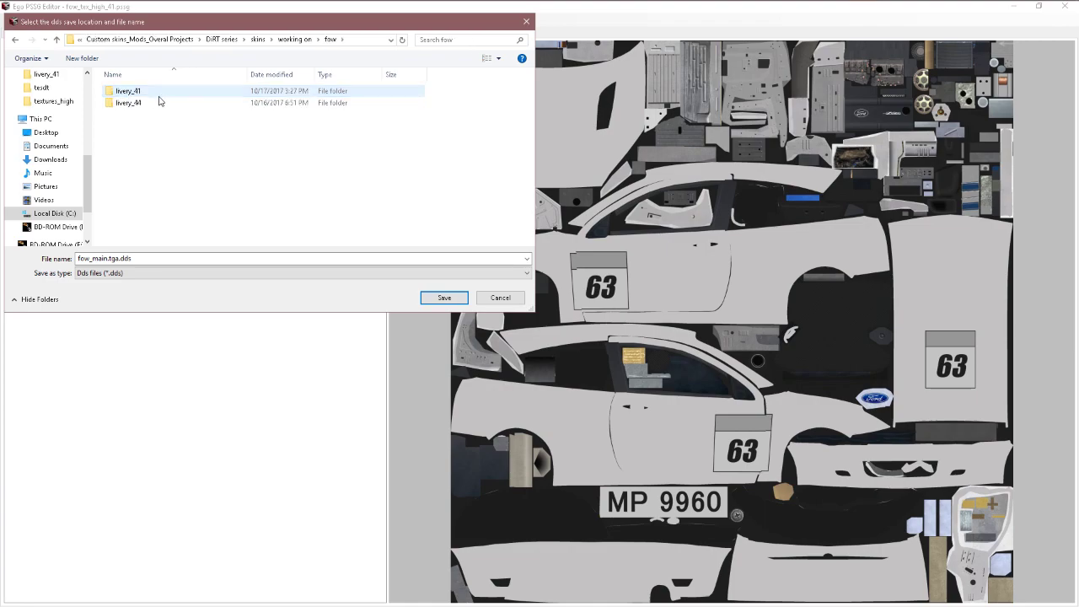
left_click(126, 90)
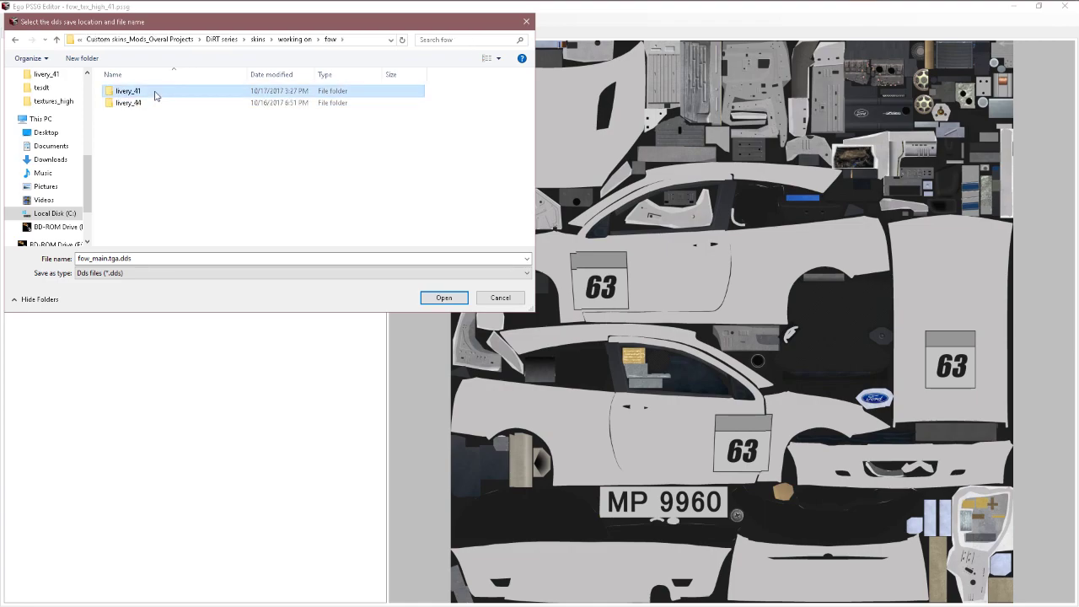
double_click(128, 91)
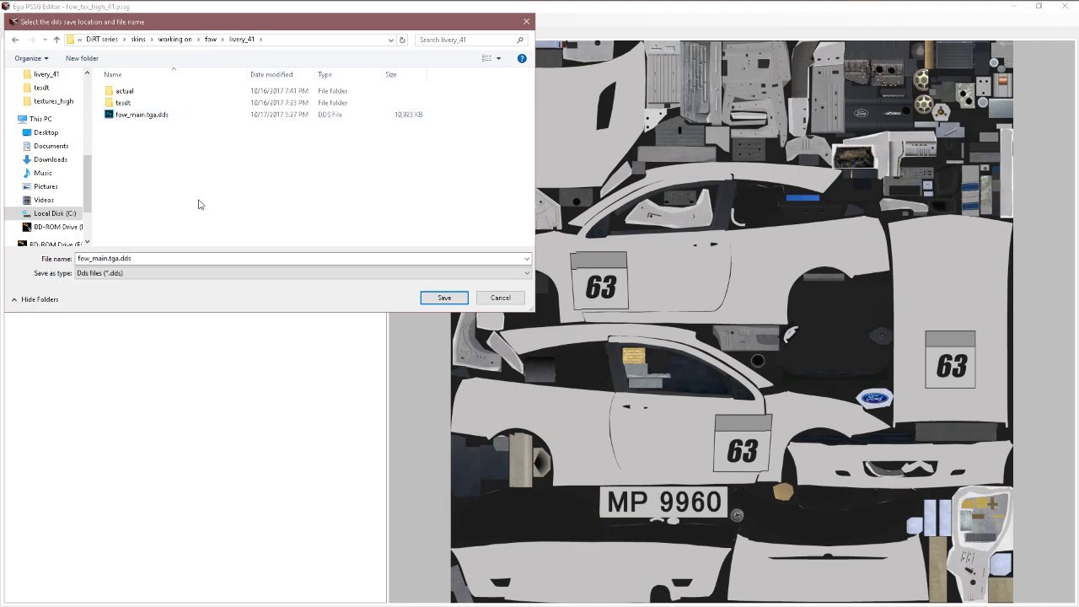
left_click(123, 102)
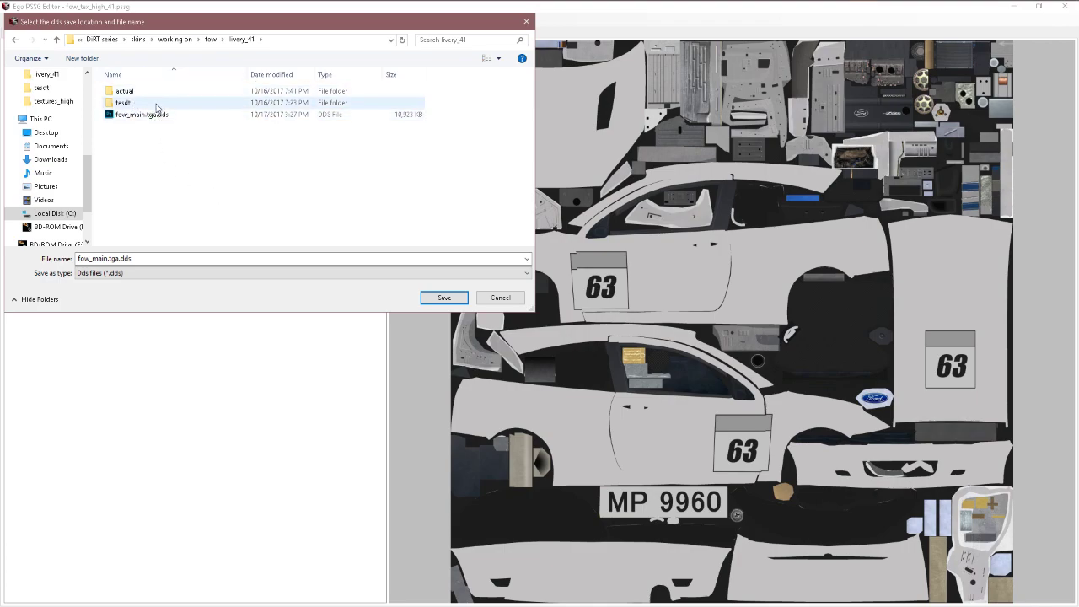
left_click(299, 272)
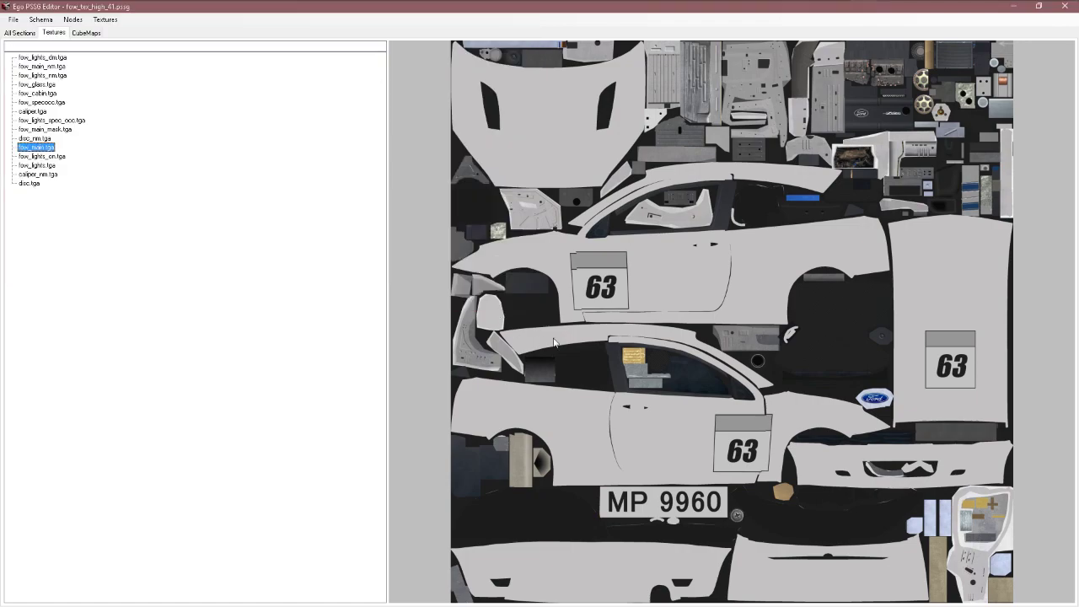
mouse_move(438, 101)
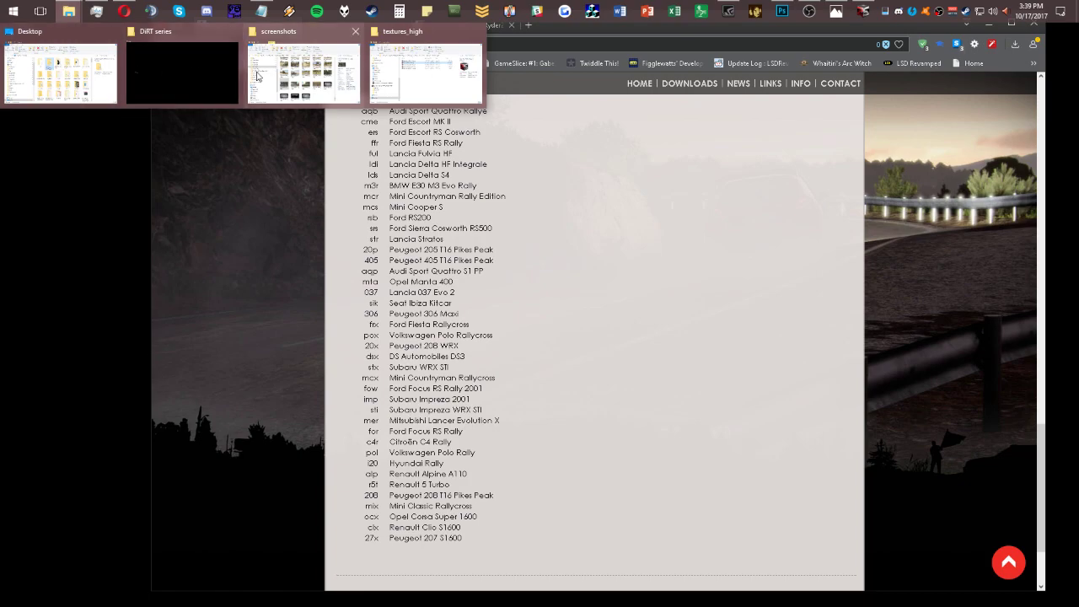
Step: Browse the skins window to working on > fow > livery_41 holding fow_main.tga.dds
left_click(303, 73)
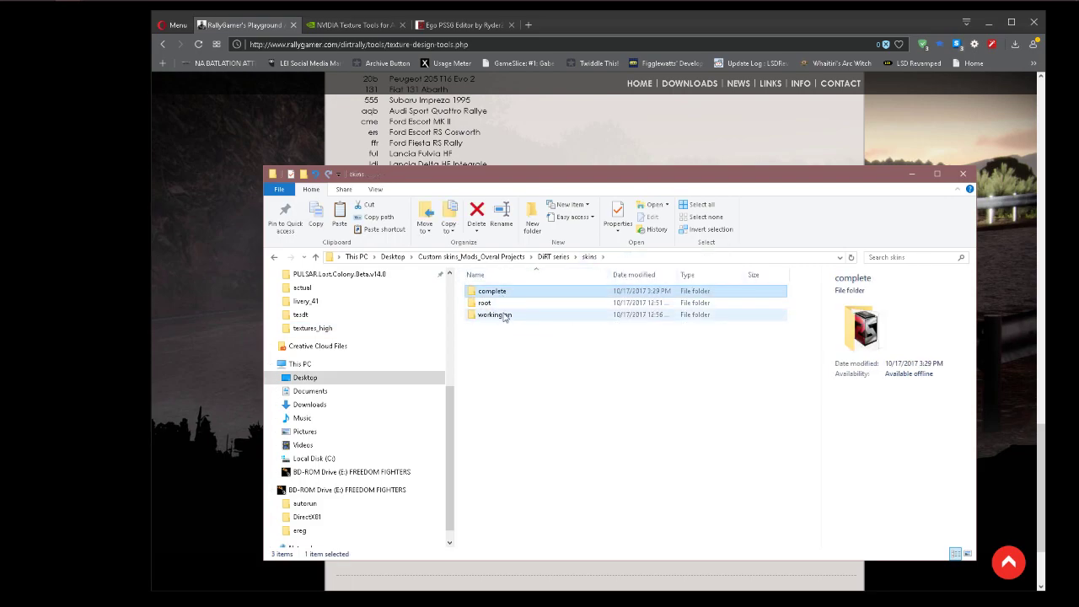
double_click(494, 314)
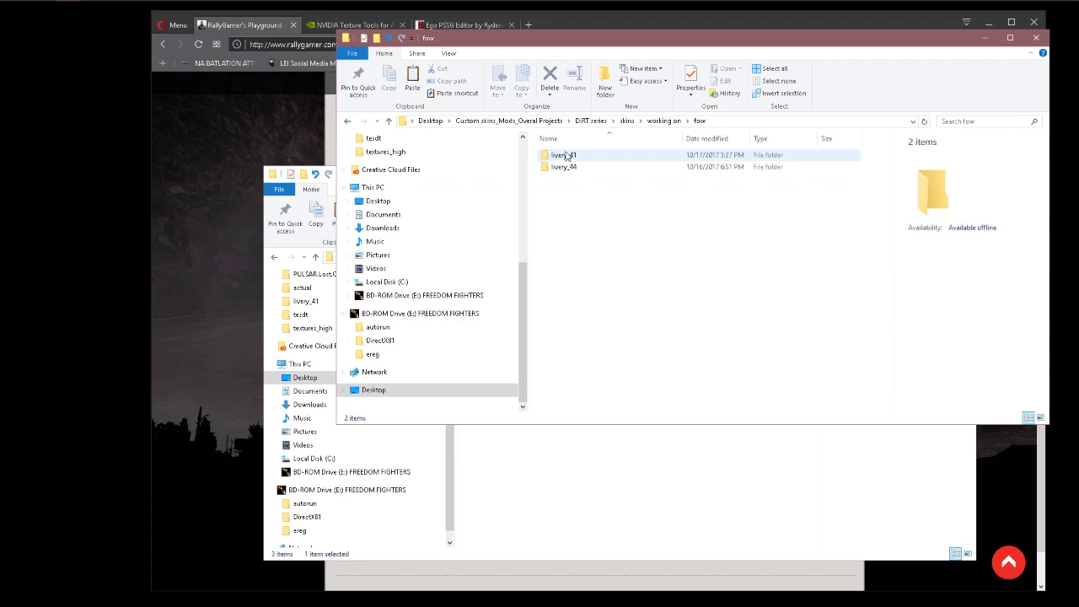
double_click(563, 154)
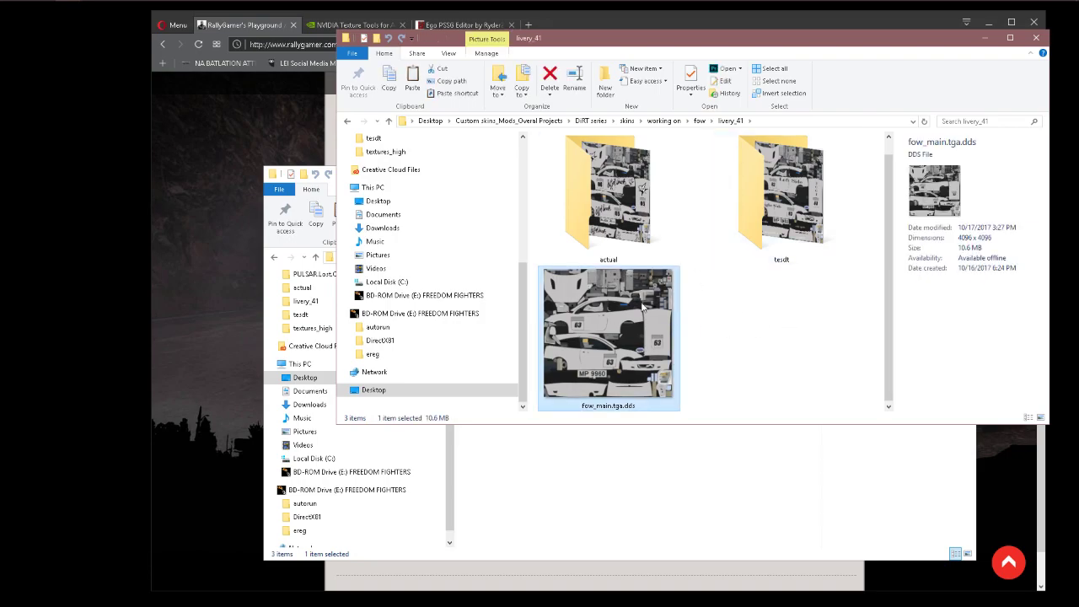
mouse_move(616, 337)
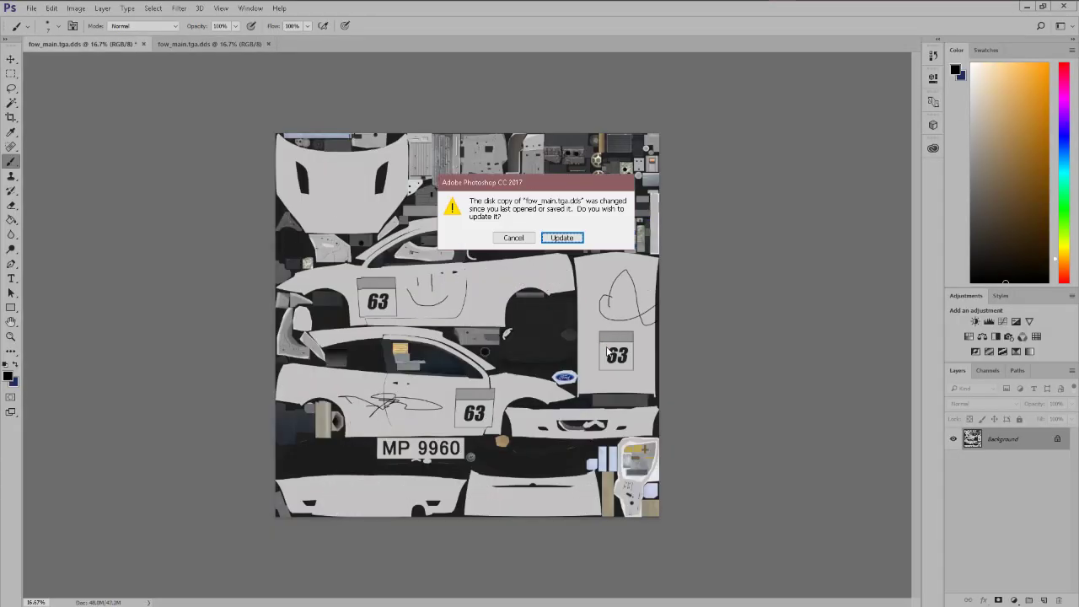
Step: Discard the old copy, load fow_main.tga.dds in Photoshop with default DDS settings and unlock it as Layer 0
left_click(561, 237)
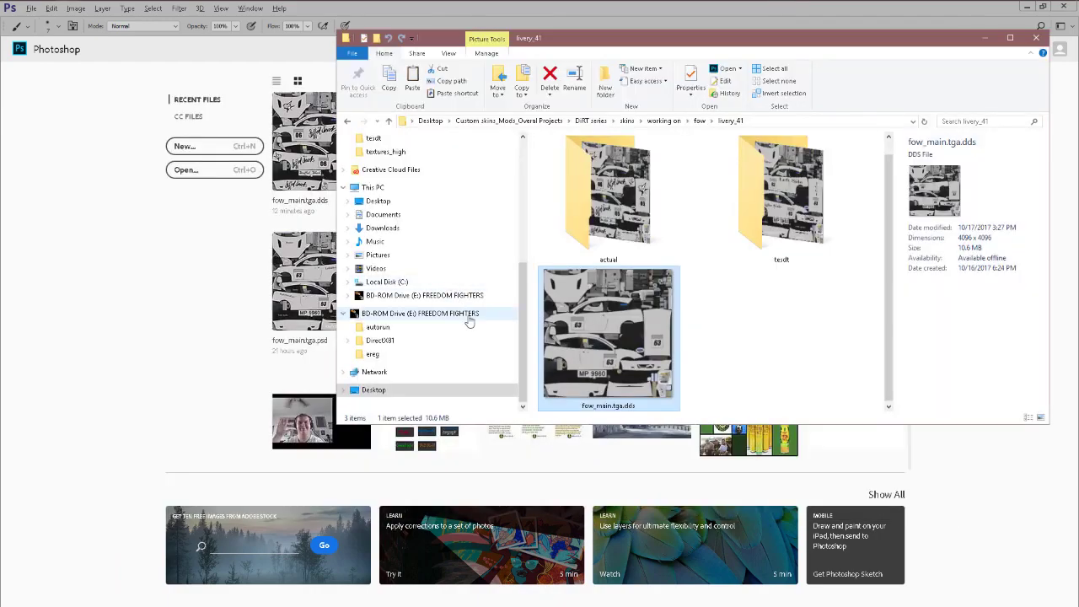
double_click(607, 333)
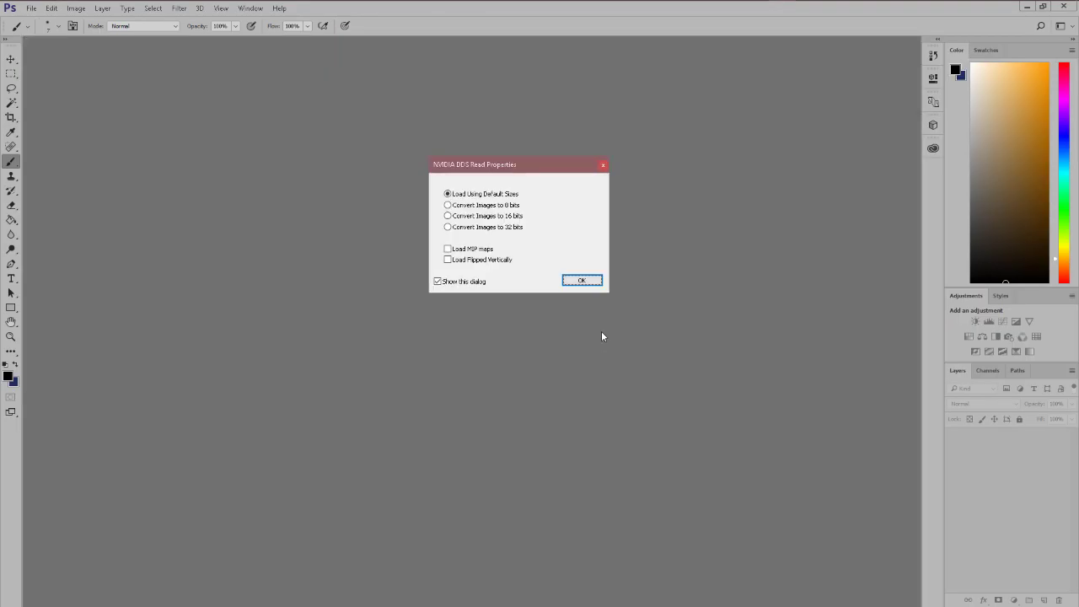
mouse_move(462, 245)
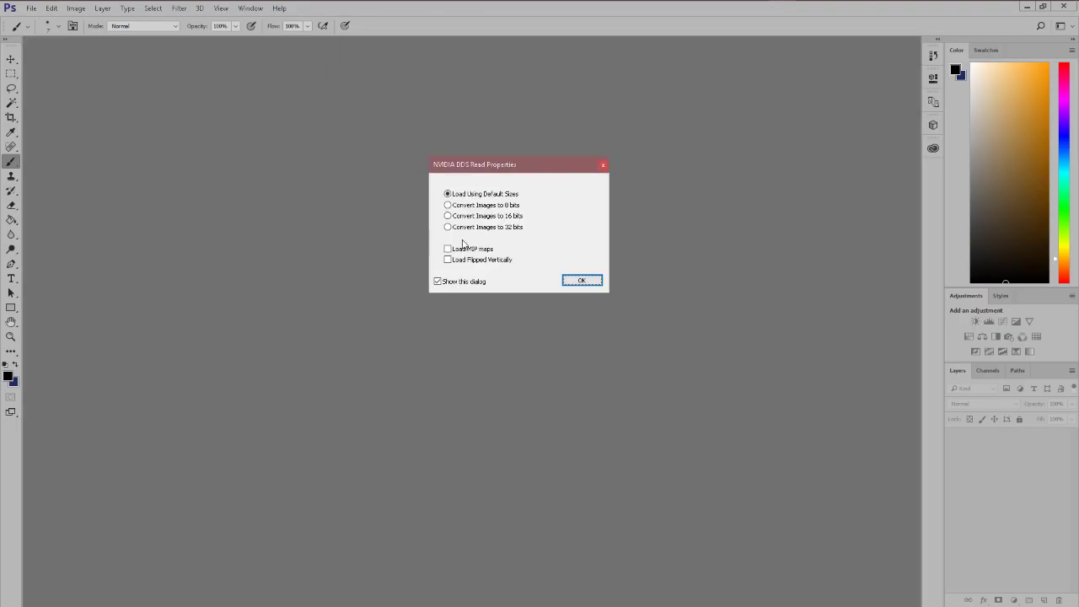
mouse_move(555, 223)
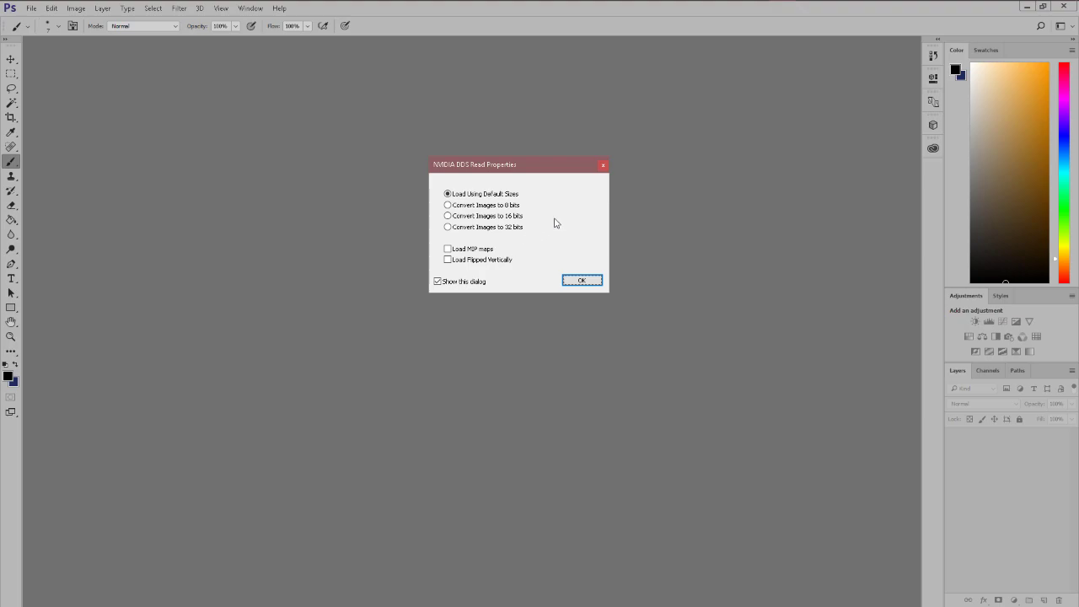
left_click(581, 280)
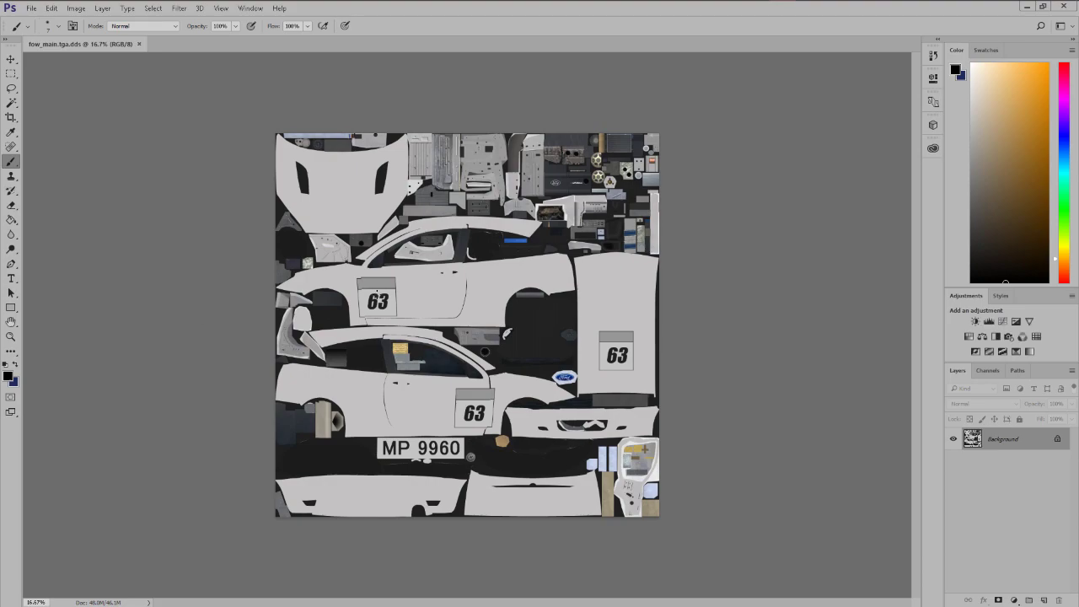
double_click(1002, 438)
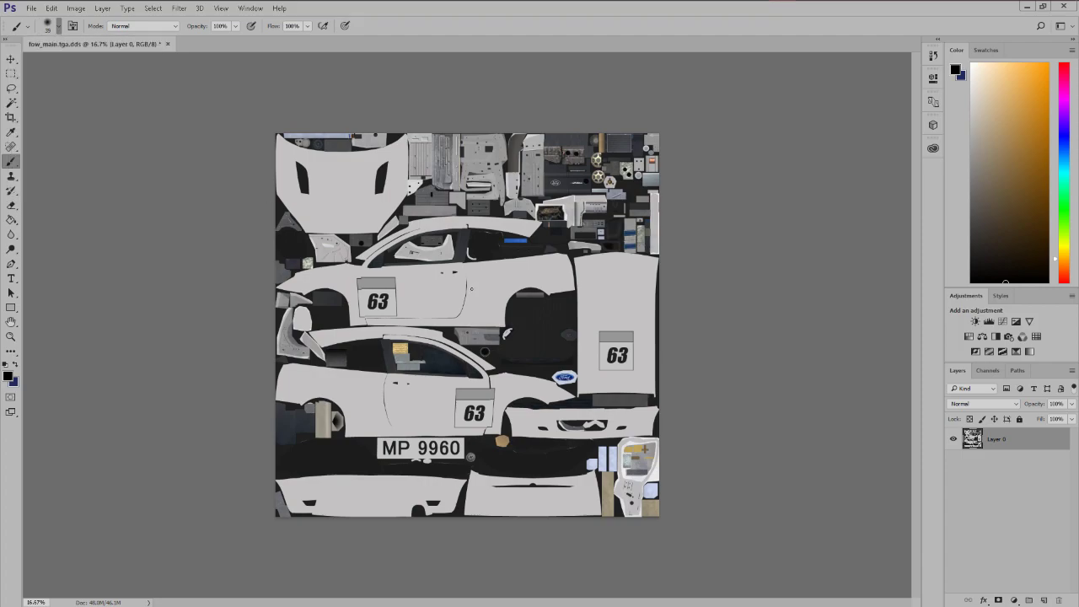
Step: Paint black scribbles and a smiley face over the Focus livery texture, then start saving it as DDS
left_click_drag(404, 295, 485, 320)
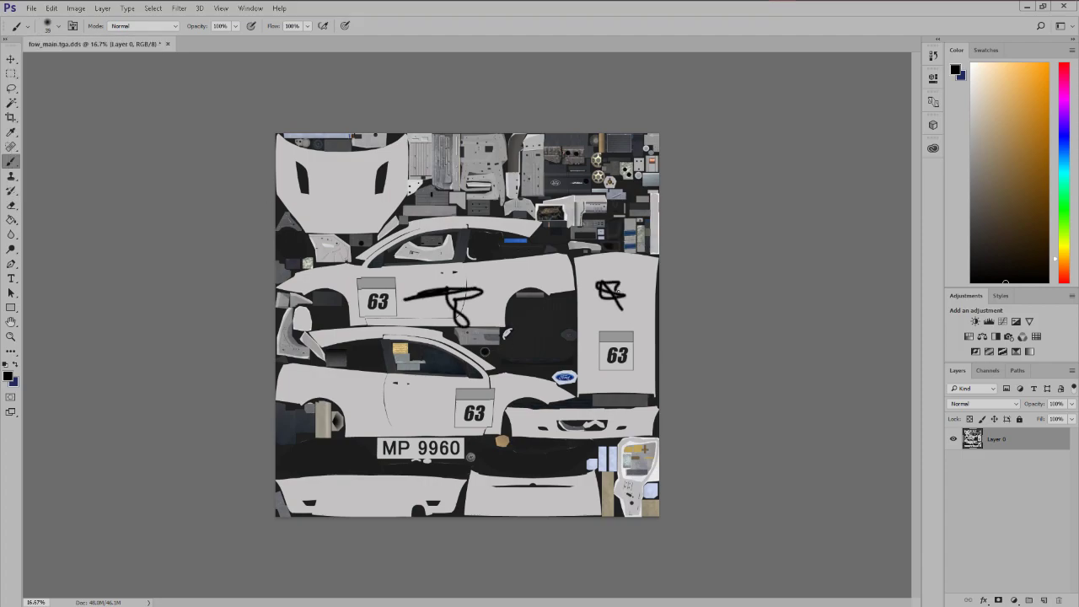
left_click_drag(409, 401, 447, 421)
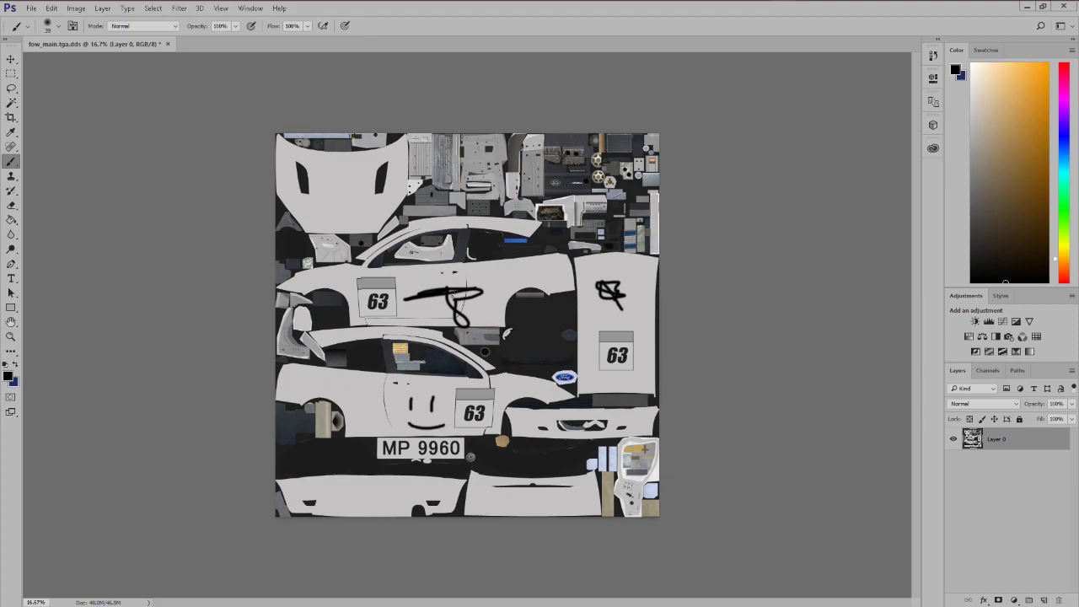
left_click(323, 203)
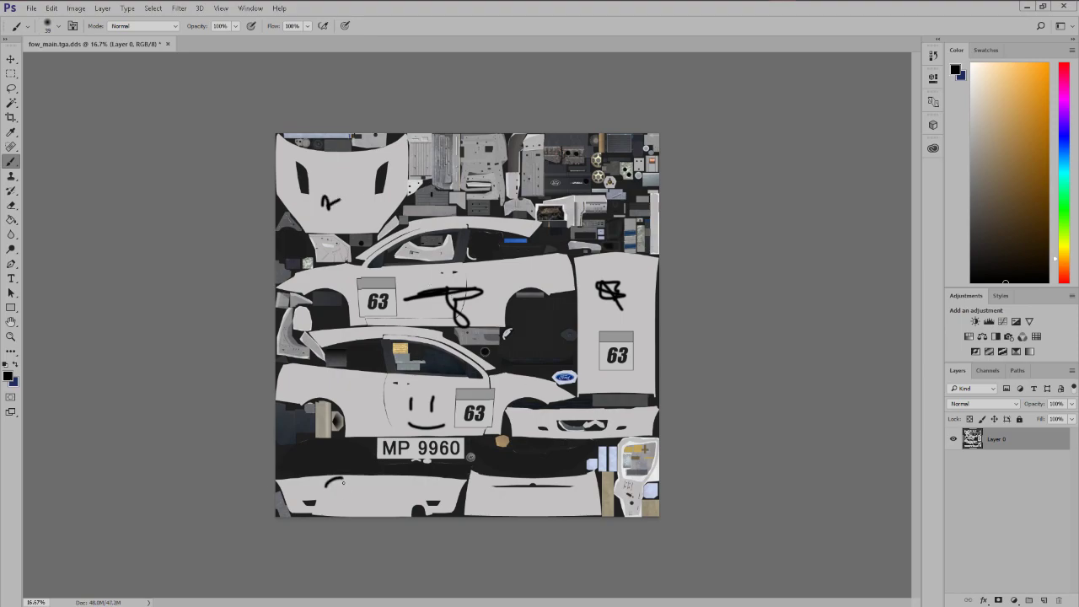
left_click_drag(329, 482, 556, 501)
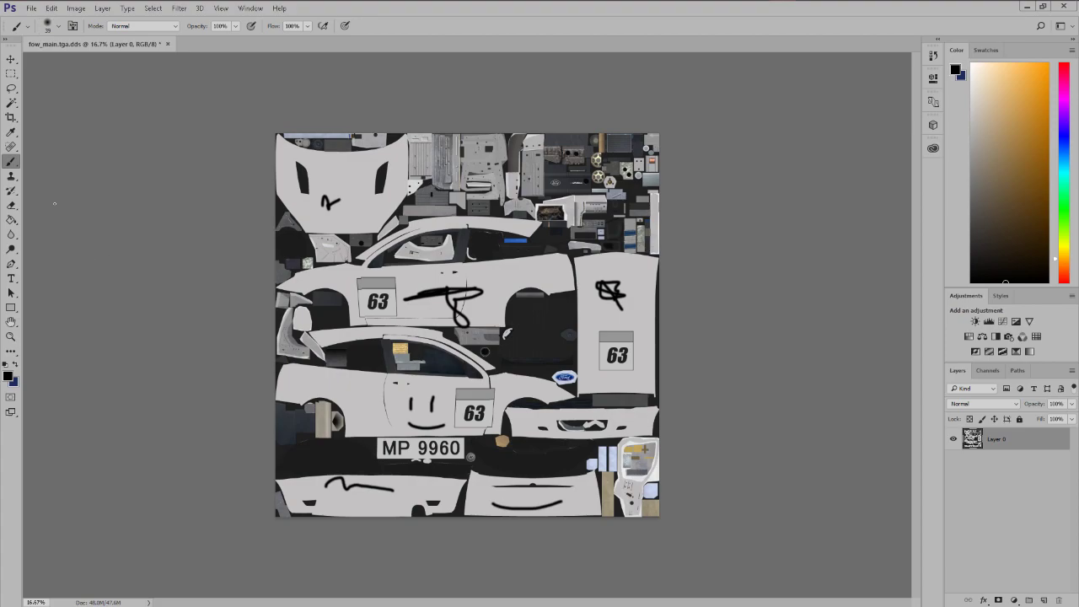
left_click(31, 7)
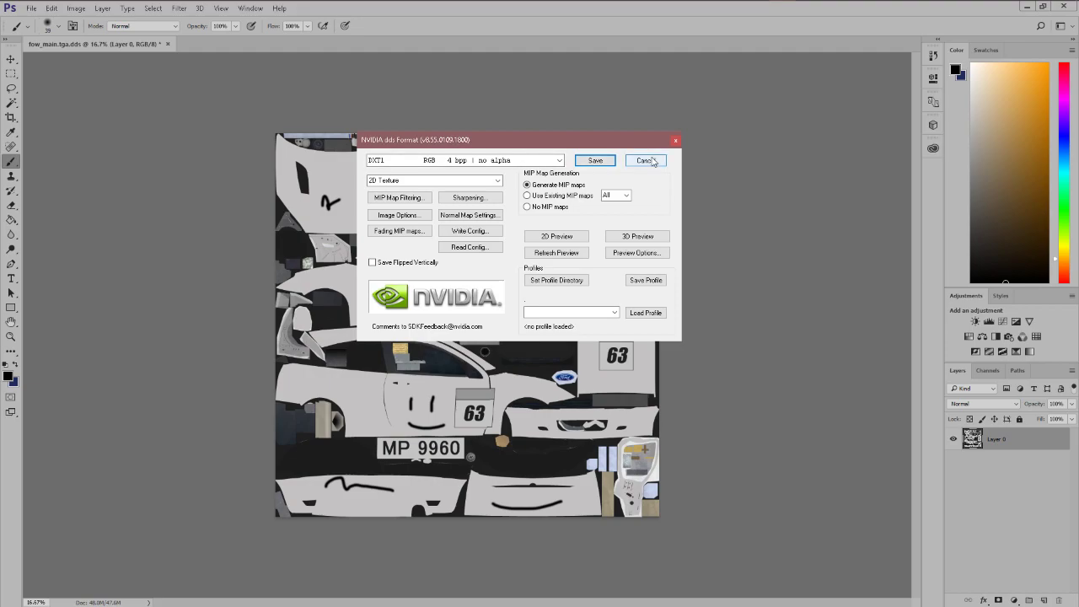
Step: Dismiss the DDS options and set up a Save As copy in the tesdt folder with DDS format
left_click(31, 8)
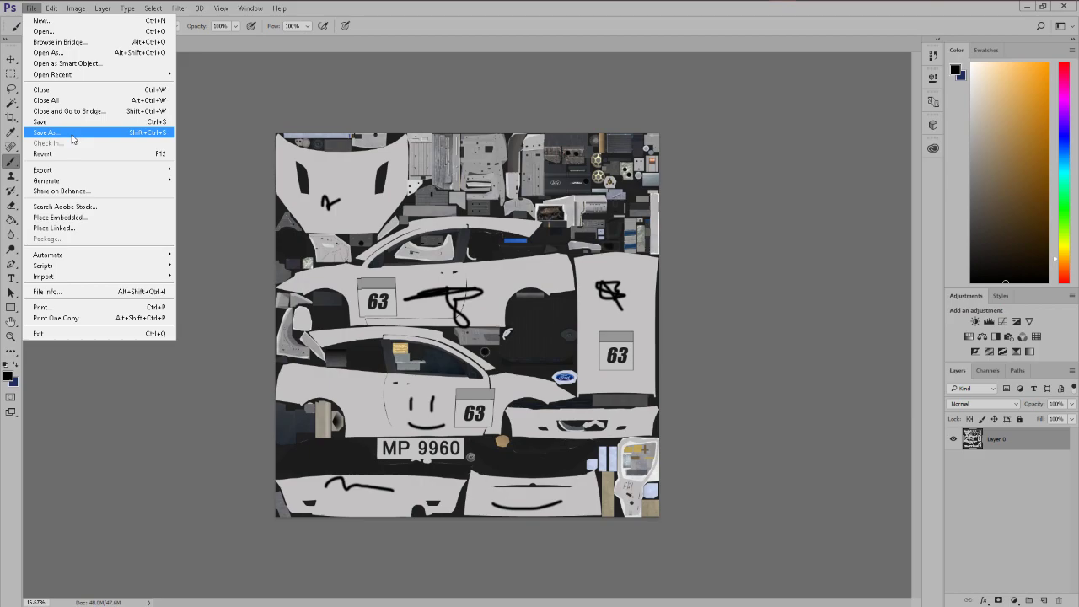
left_click(46, 133)
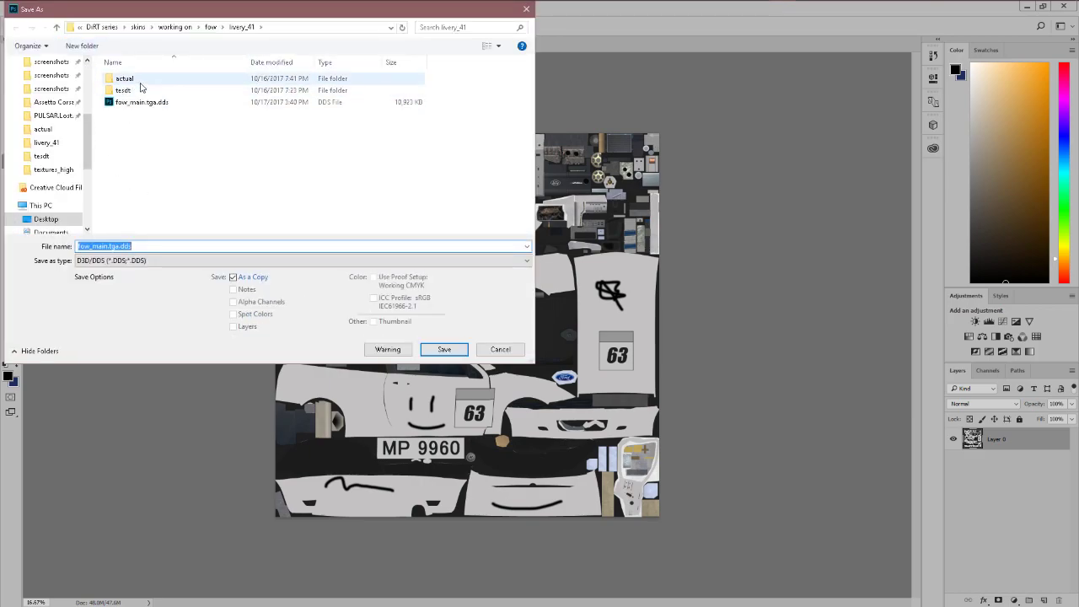
left_click(123, 90)
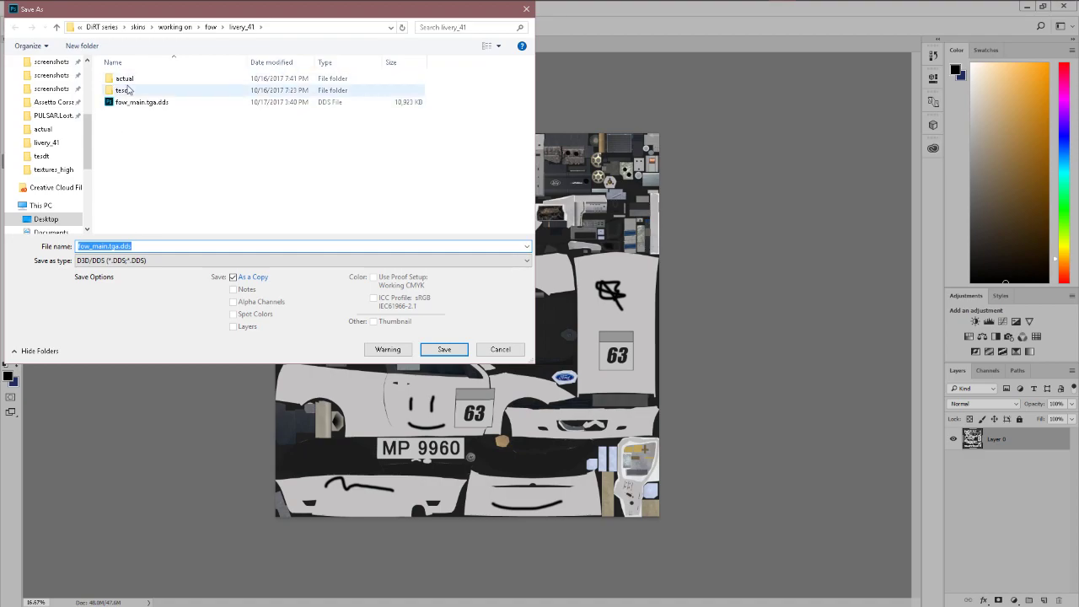
left_click(151, 153)
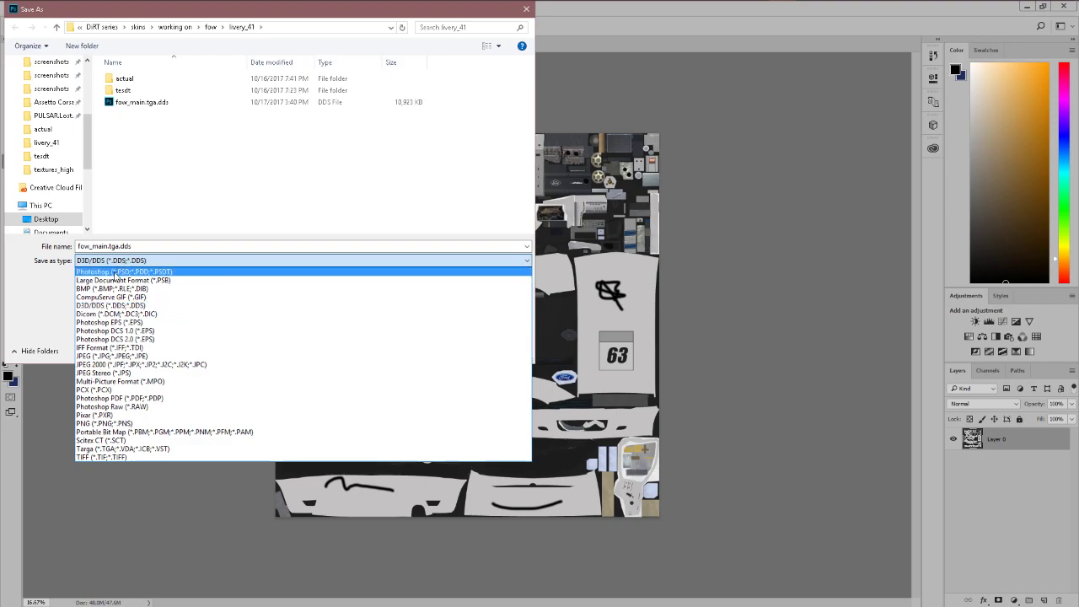
left_click(123, 271)
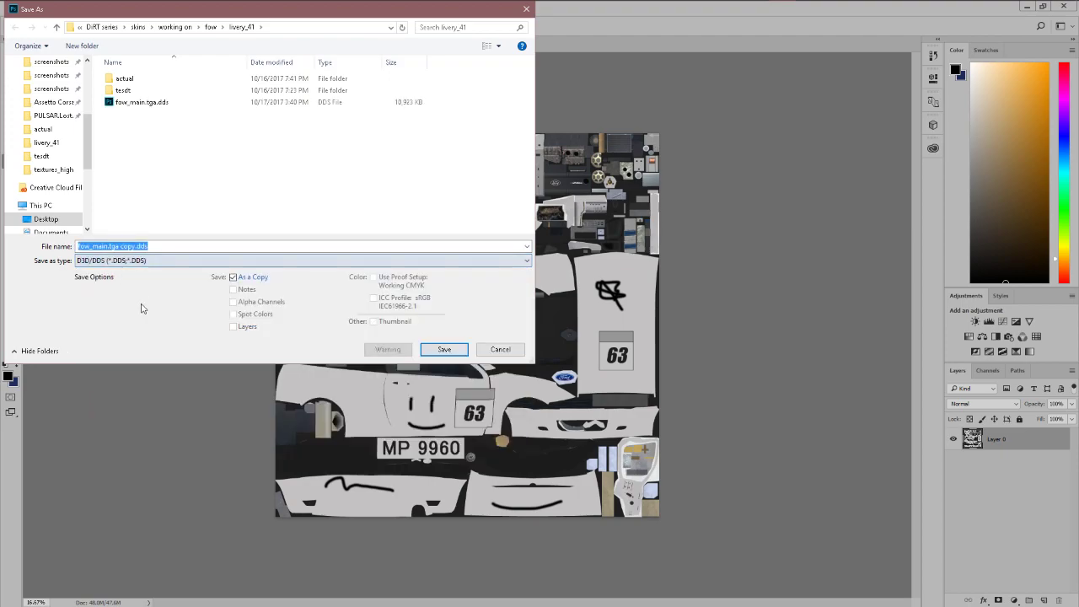
Step: Browse back to livery_41's actual folder and cancel the Save As without saving
left_click(123, 90)
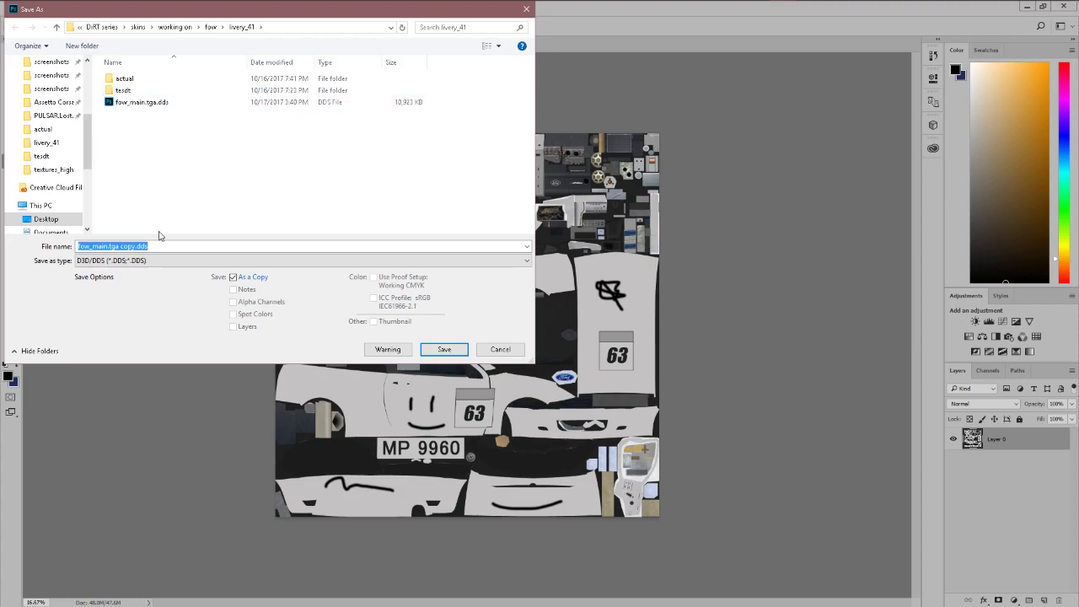
left_click(124, 78)
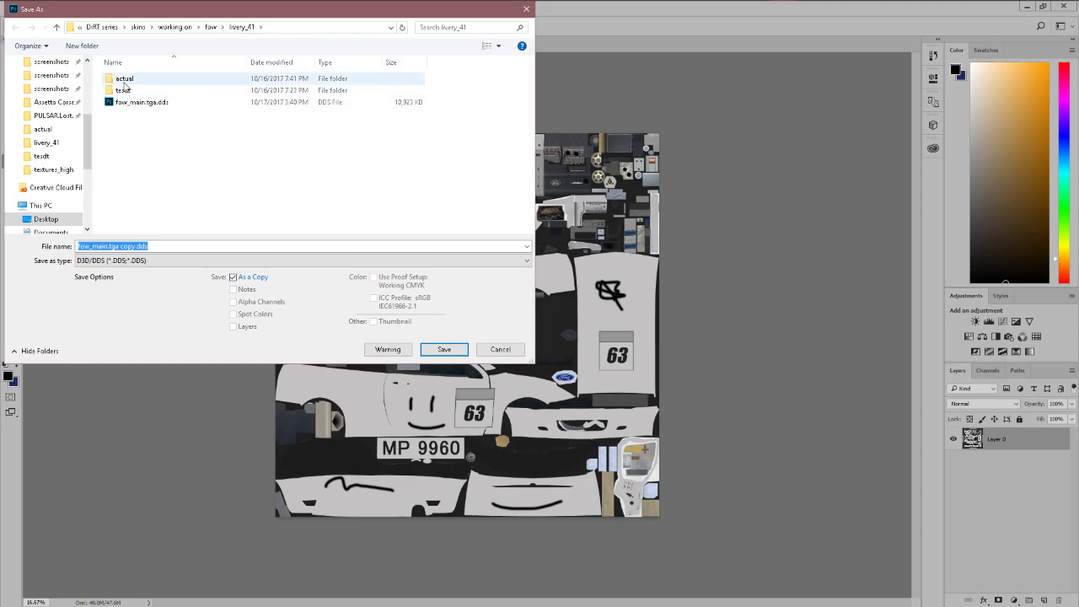
left_click(124, 78)
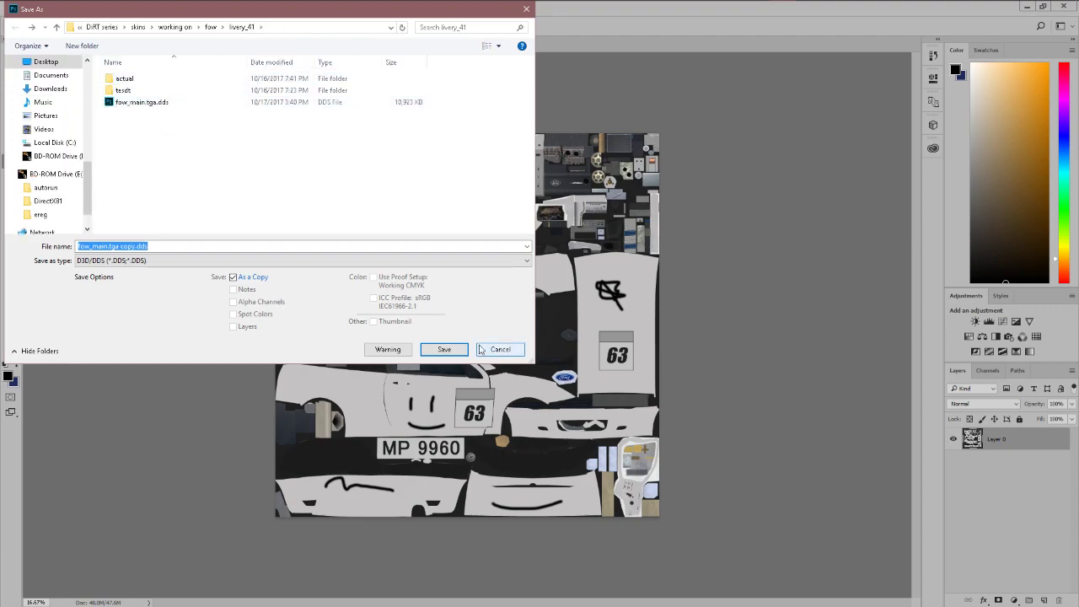
left_click(443, 349)
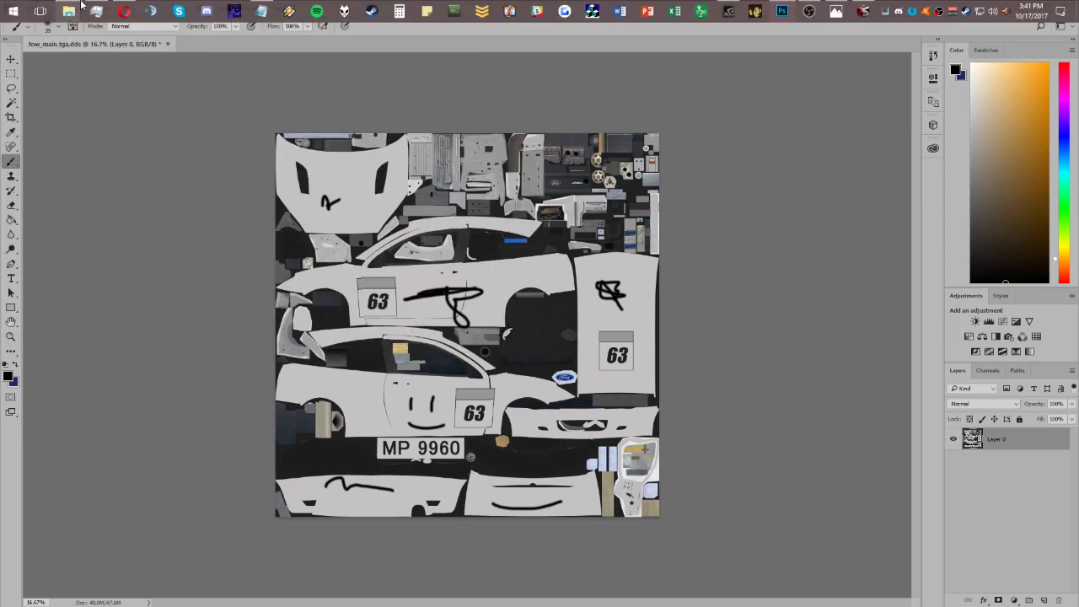
mouse_move(69, 11)
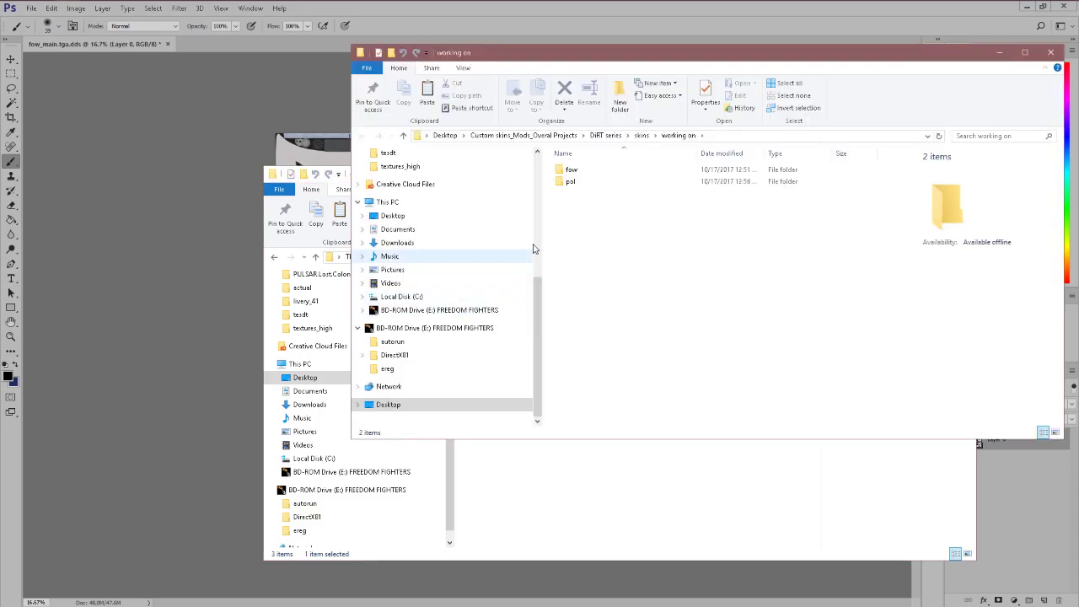
Step: Browse Explorer into fow > livery_41 > actual, holding fow_main.tga.dds
double_click(571, 169)
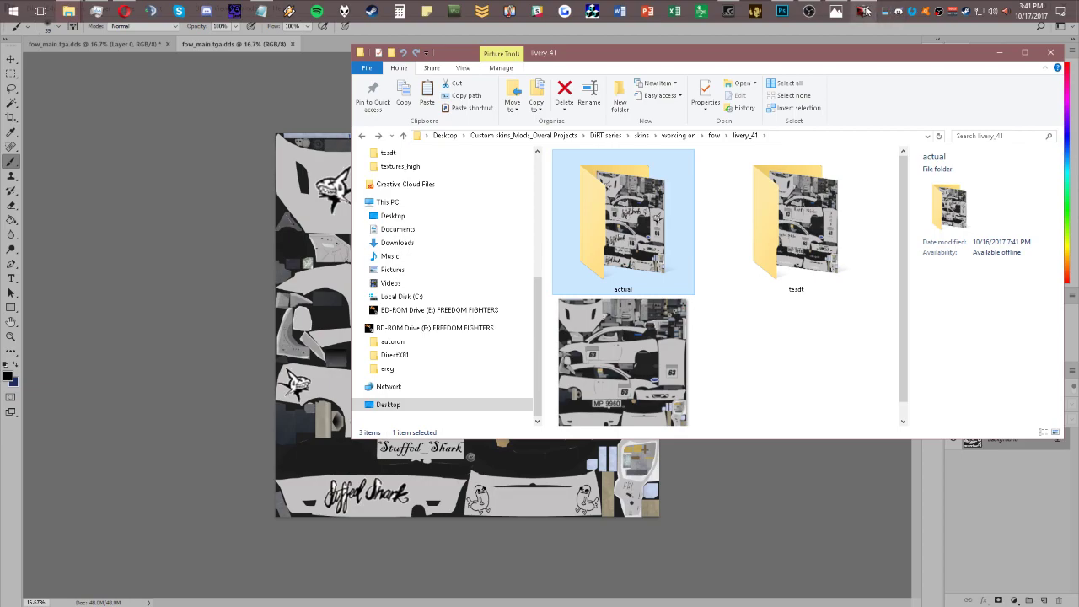
mouse_move(796, 221)
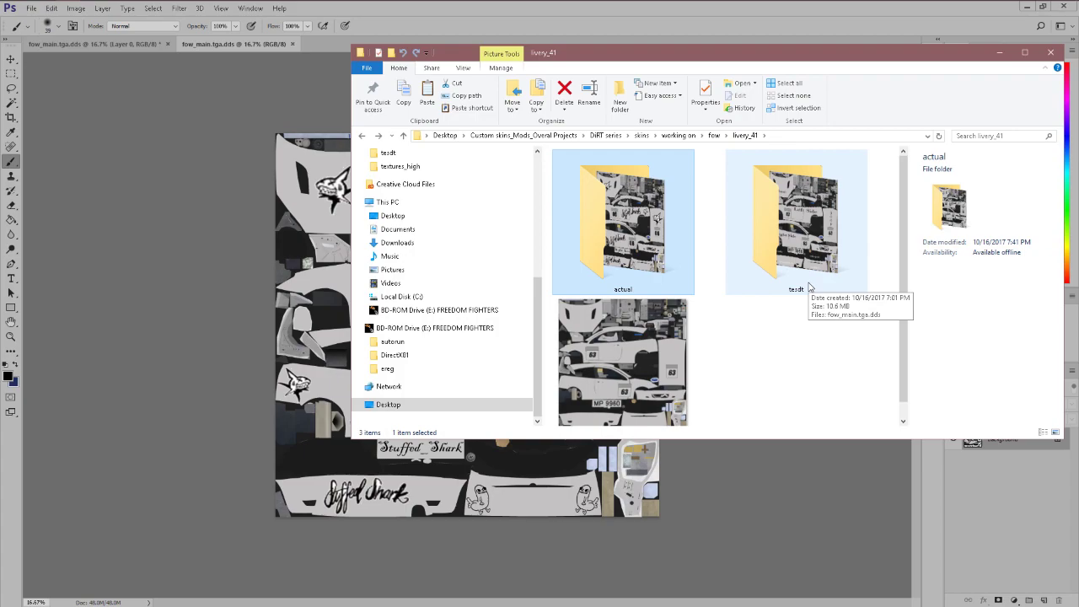
double_click(622, 222)
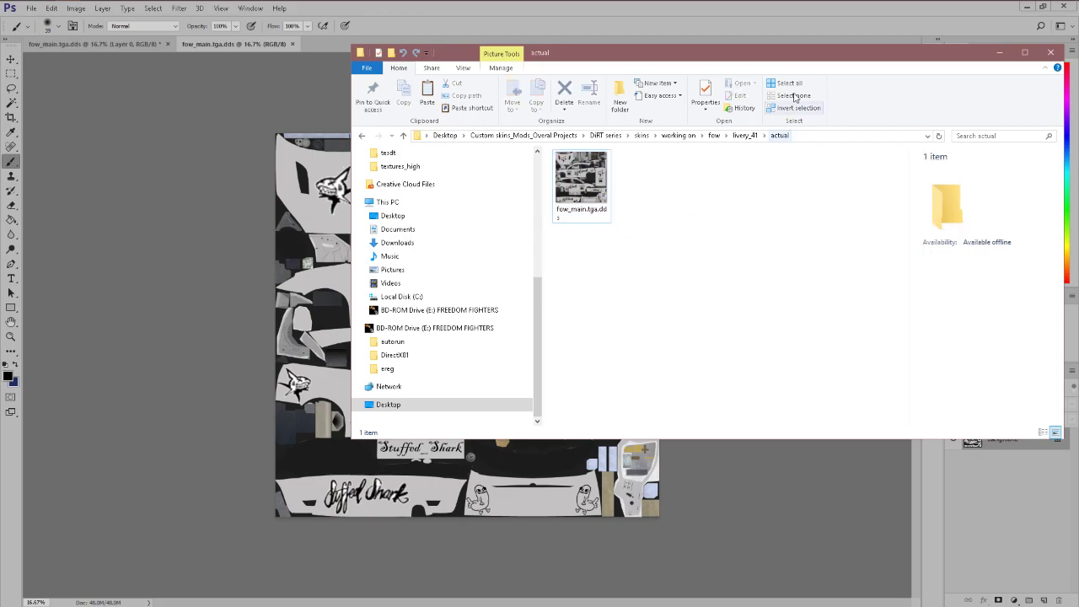
mouse_move(836, 10)
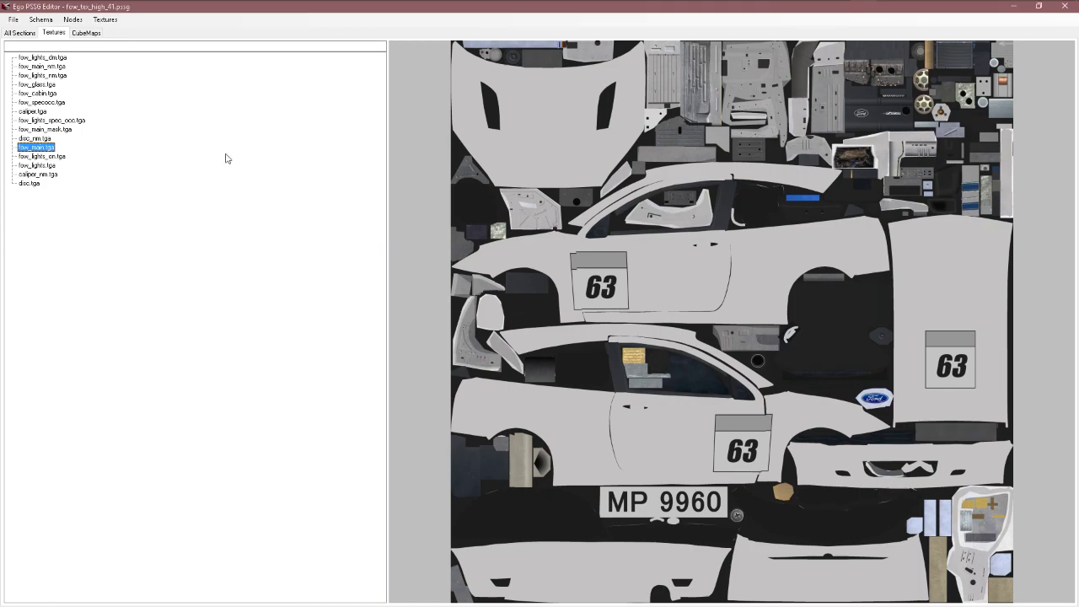
Step: Import fow_main.tga.dds from livery_41/actual to replace fow_main.tga with the Stuffed Shark livery
left_click(105, 19)
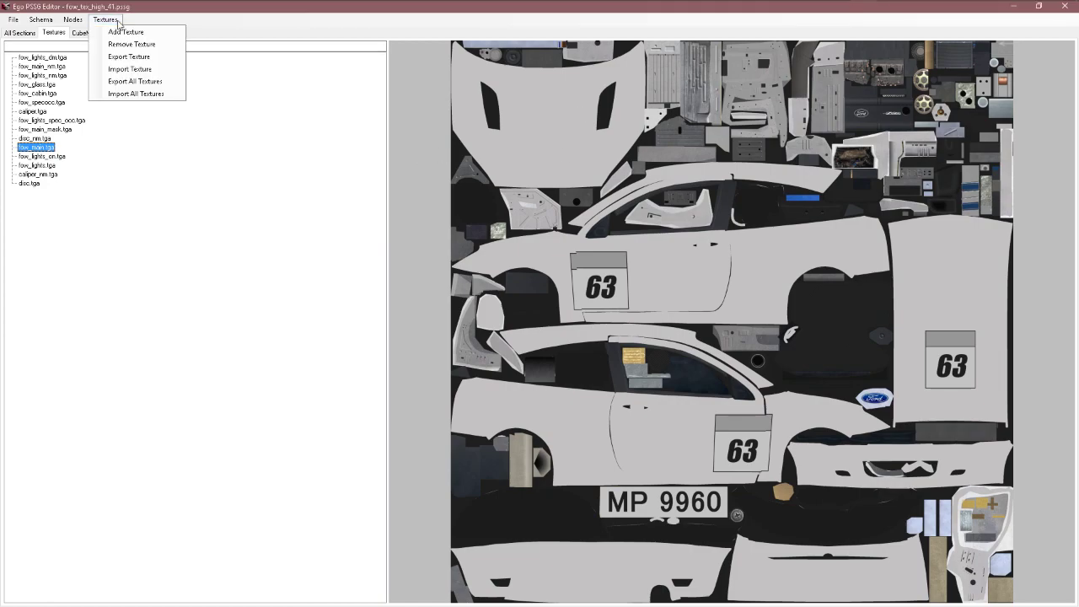
mouse_move(129, 57)
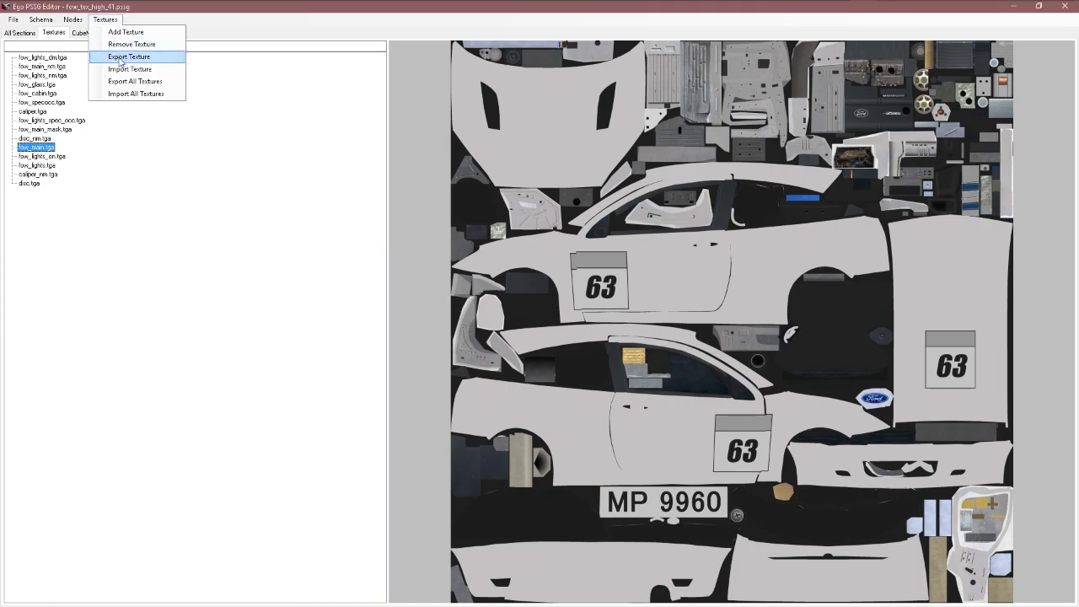
mouse_move(129, 68)
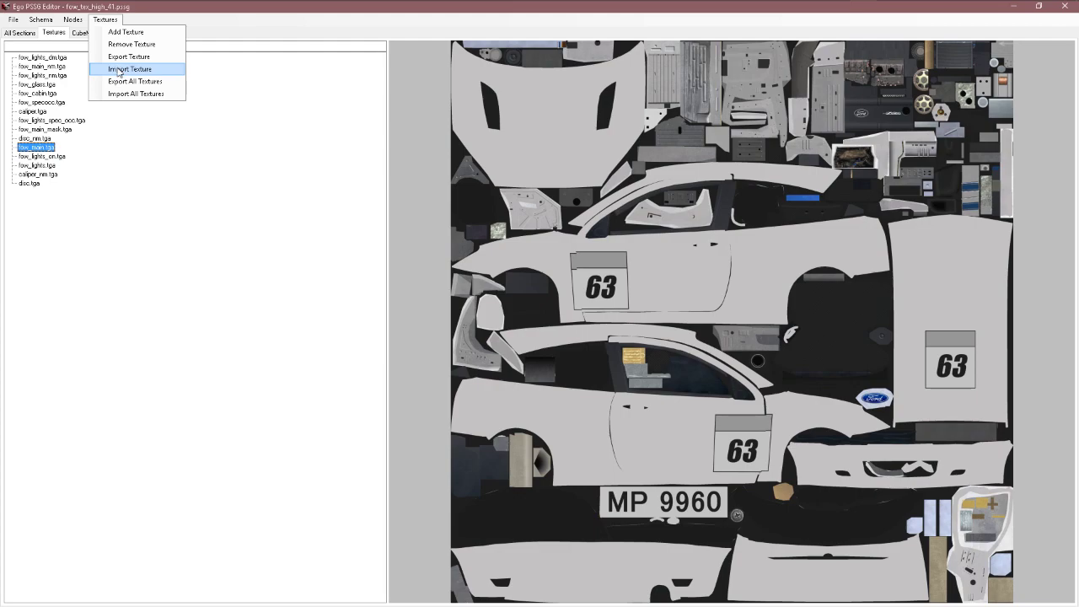
left_click(129, 70)
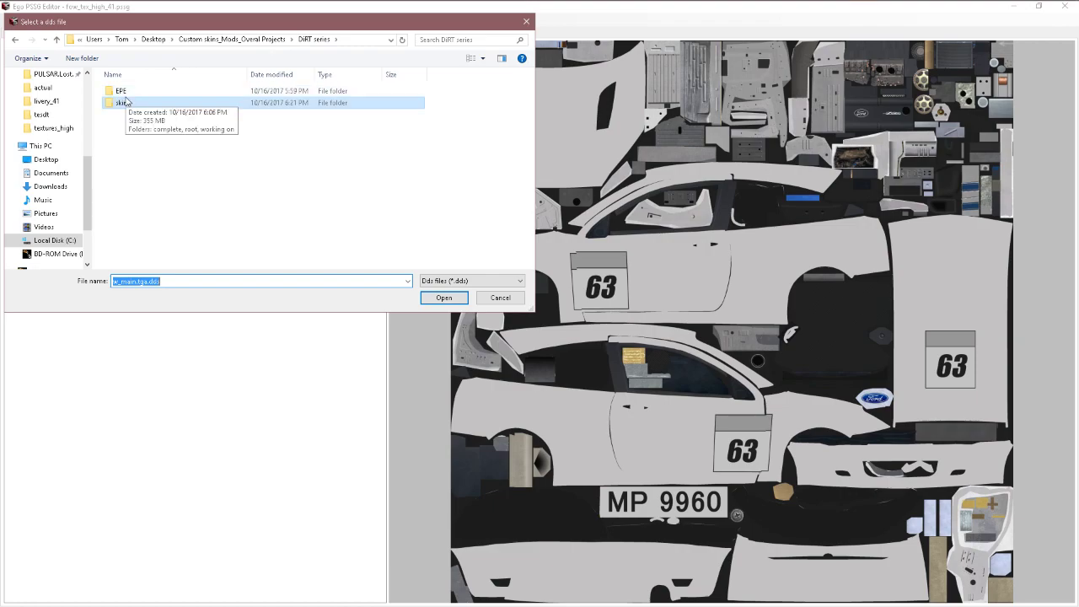
double_click(124, 102)
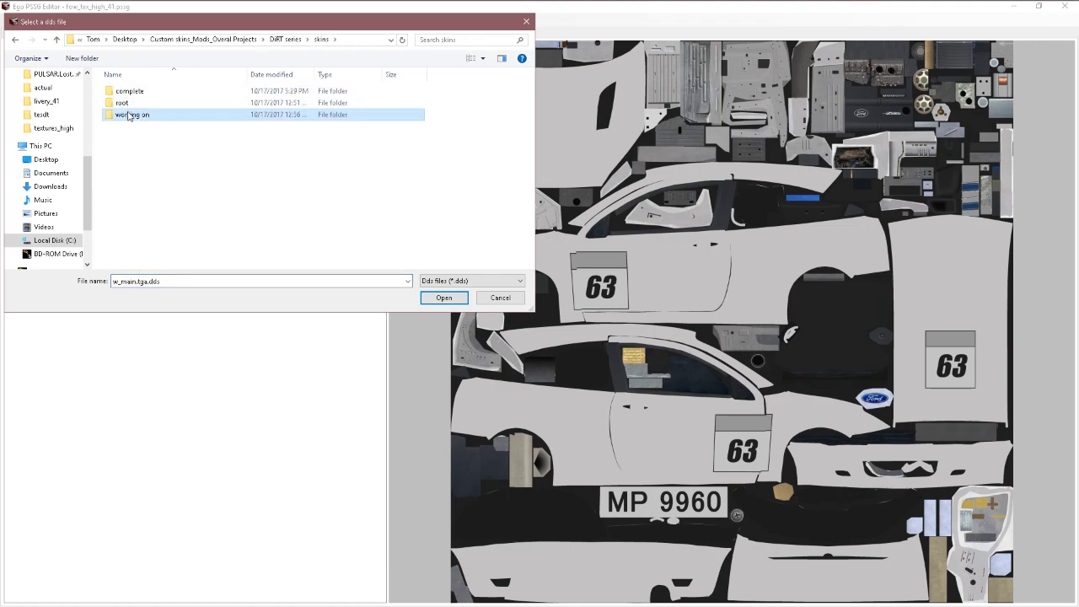
double_click(131, 114)
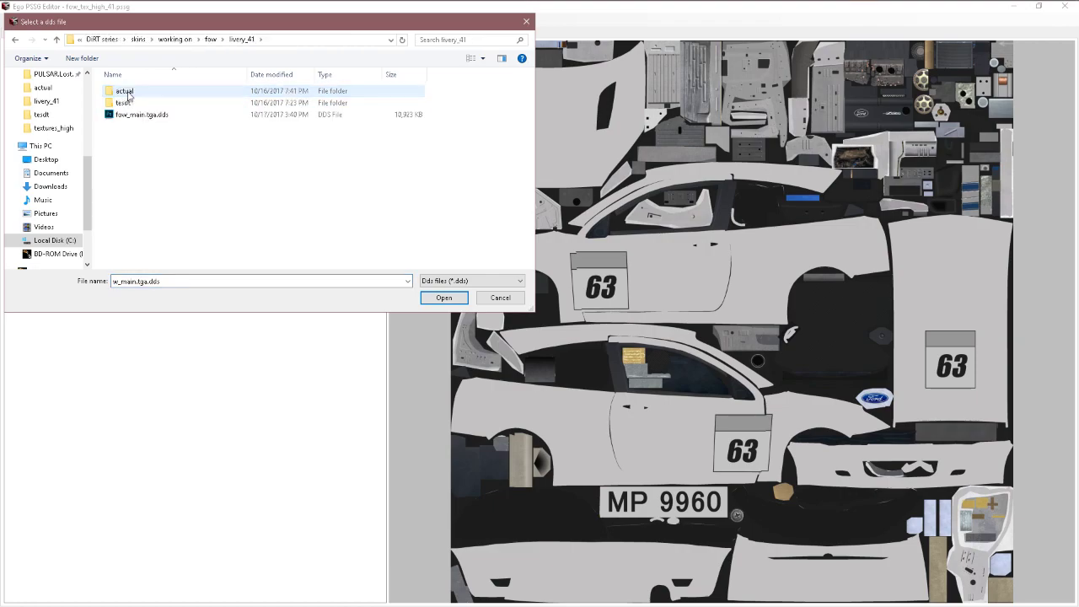
double_click(124, 91)
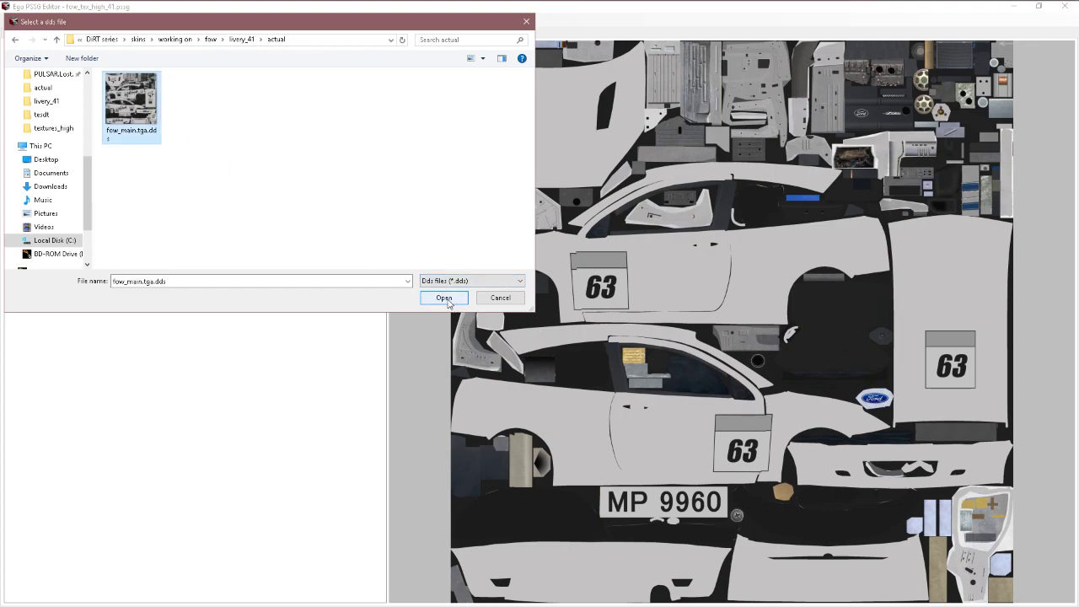
mouse_move(445, 314)
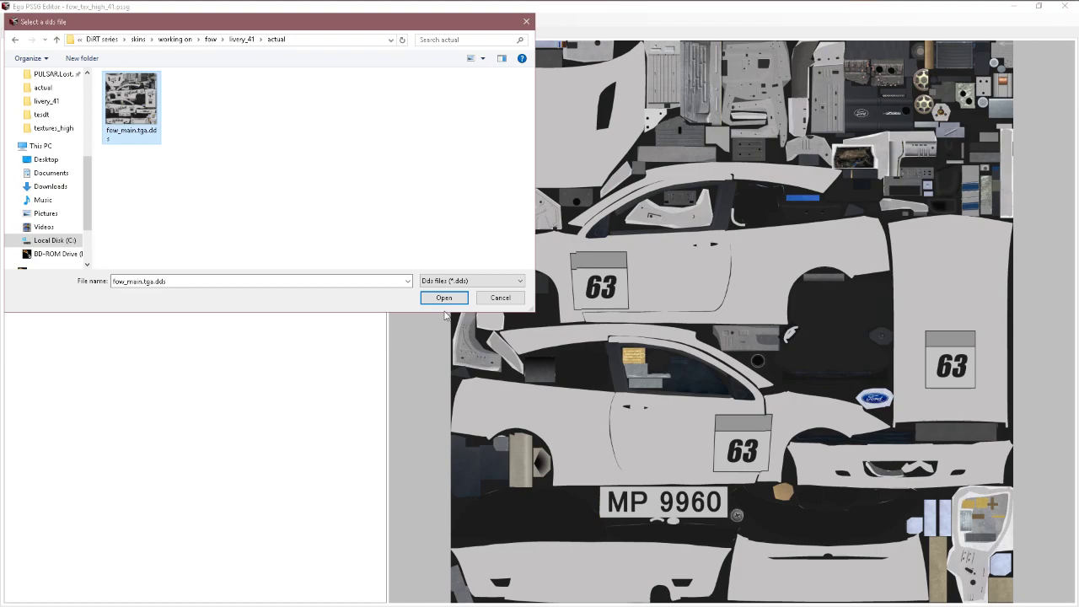
left_click(443, 297)
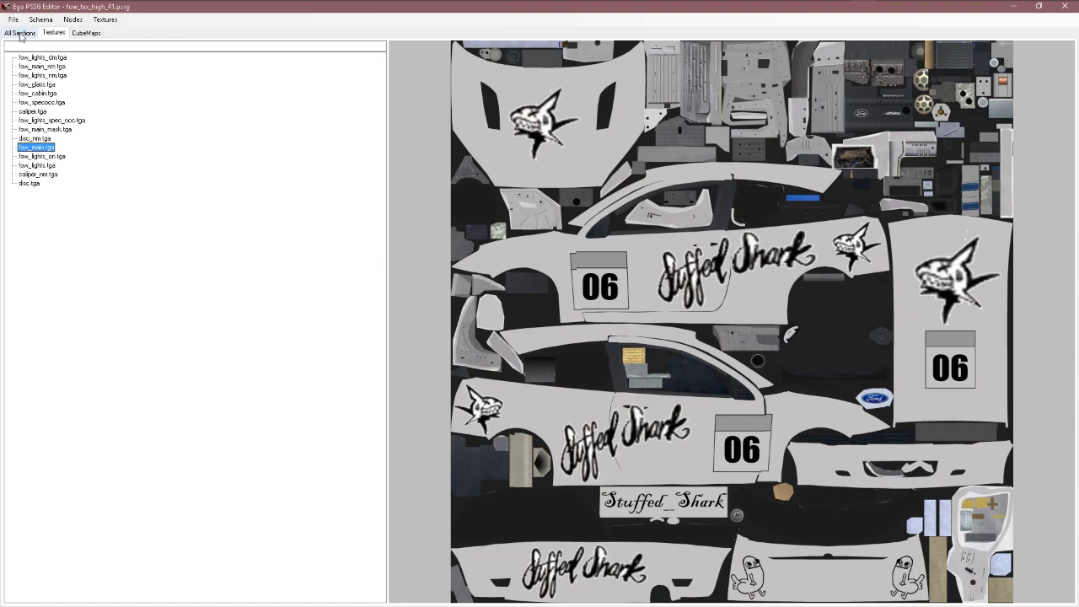
Step: Save fow_tex_high_41.pssg as PSSG with the Stuffed Shark texture
left_click(13, 19)
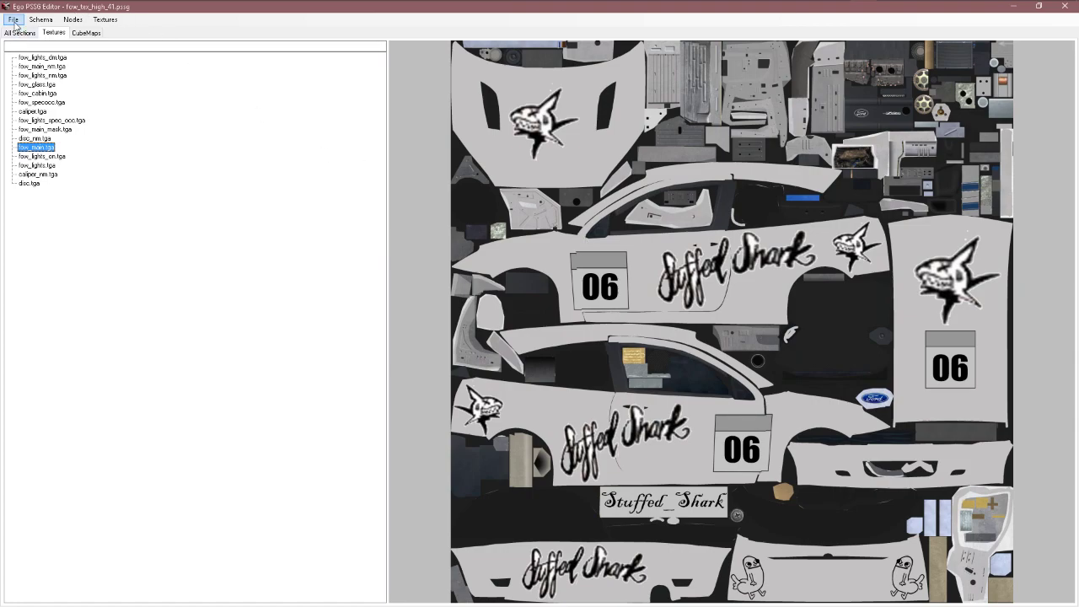
left_click(13, 18)
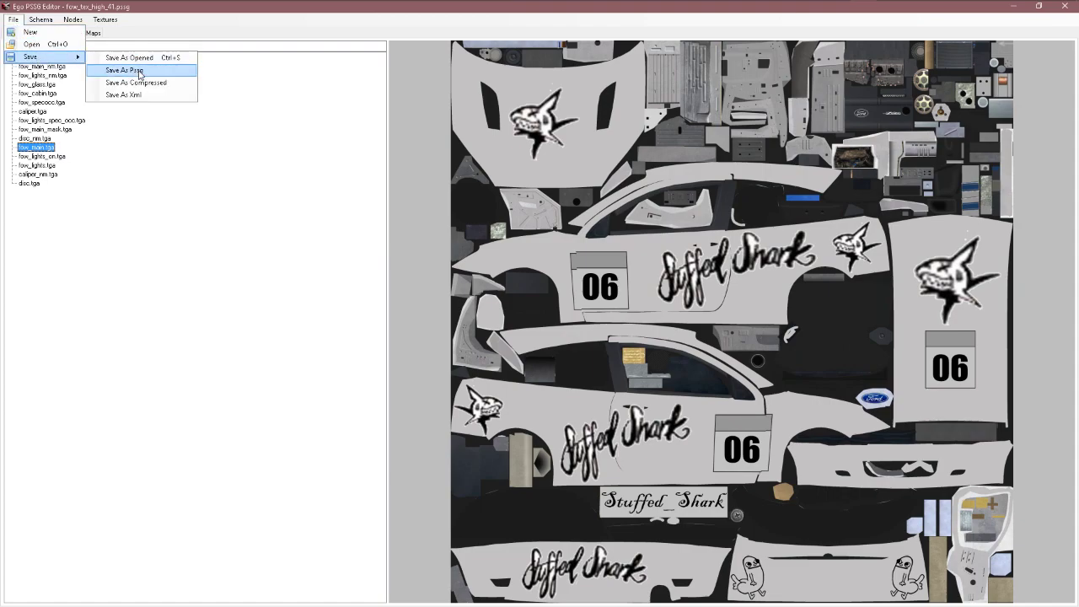
left_click(124, 70)
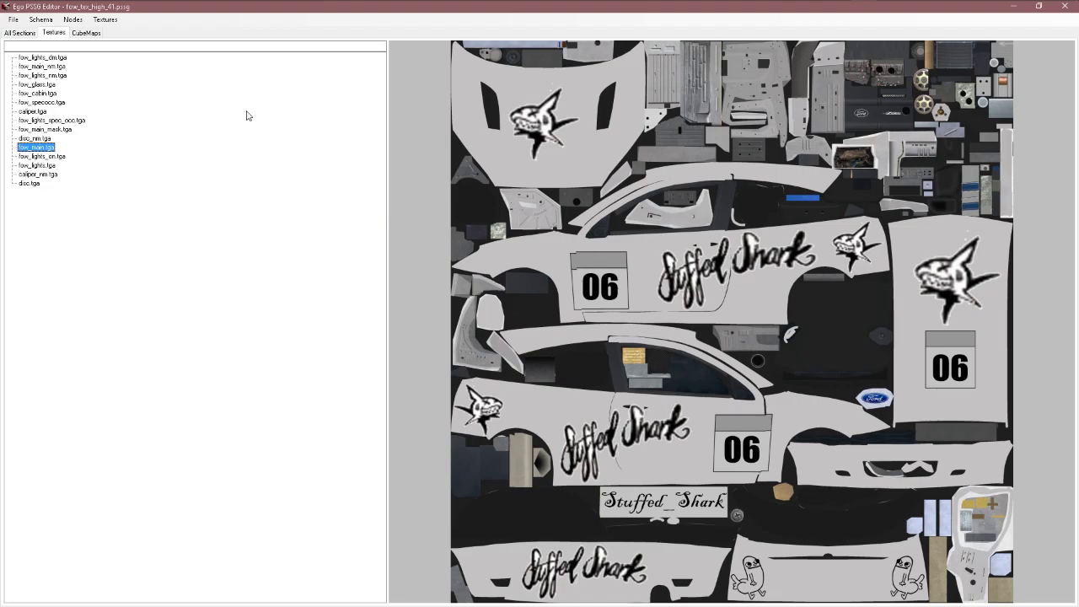
Step: Inspect a TEXTURE node's 2048×1024 DXT5 properties under All Sections, ending on fow_glass.tga
left_click(35, 84)
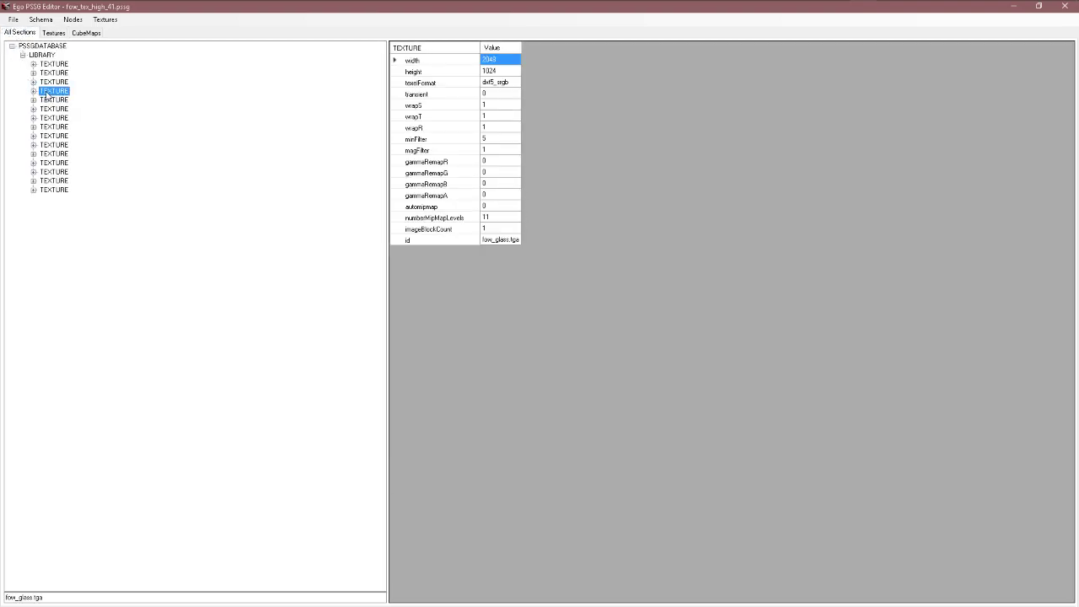
left_click(53, 32)
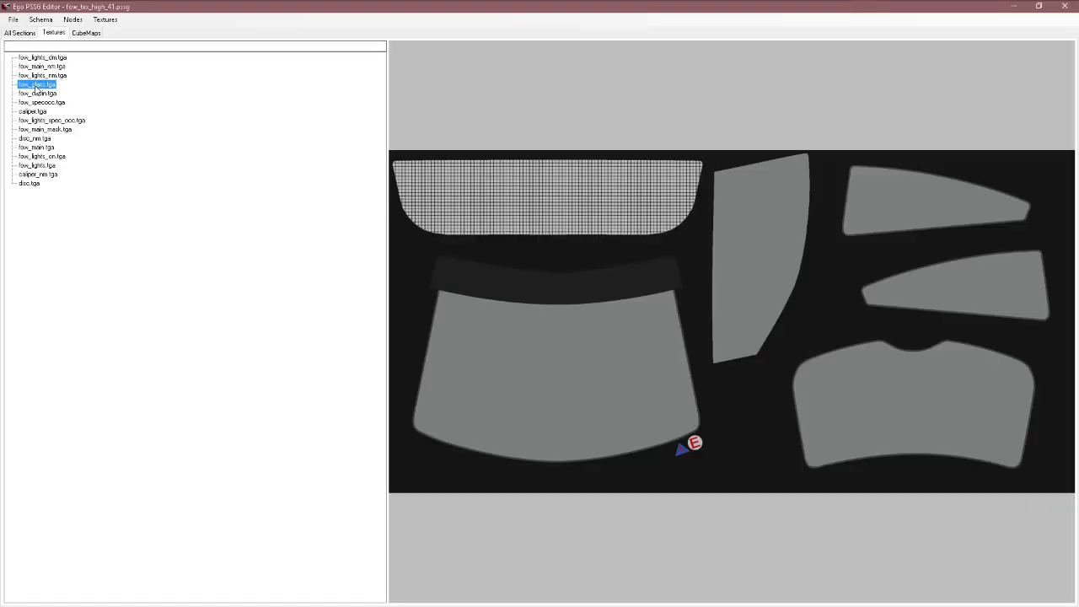
Step: Export fow_glass.tga as fow_glass.tga.dds into the livery_41 working folder
left_click(105, 19)
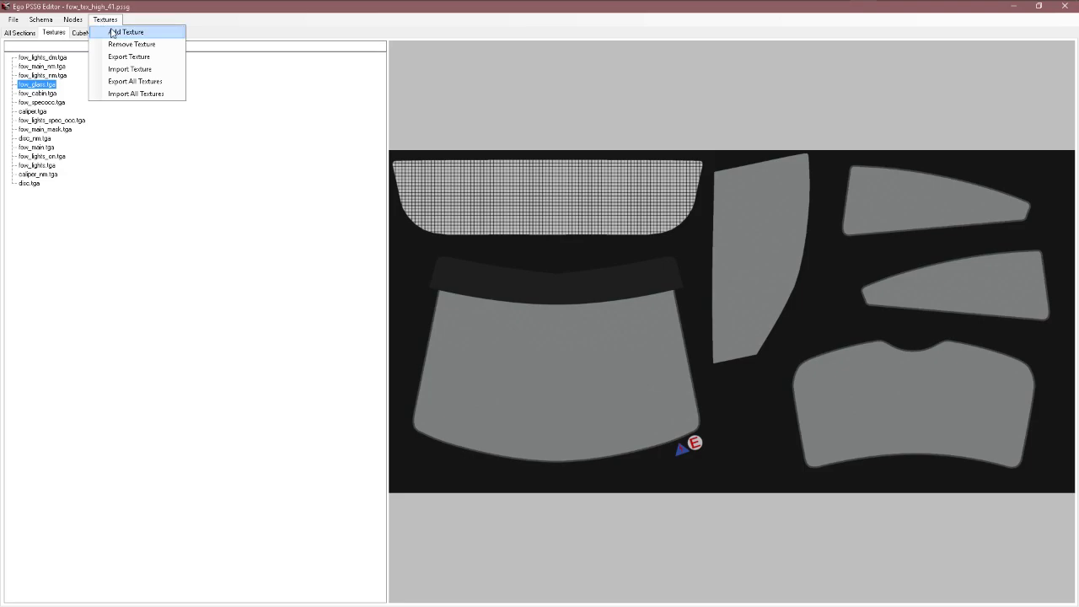
left_click(128, 56)
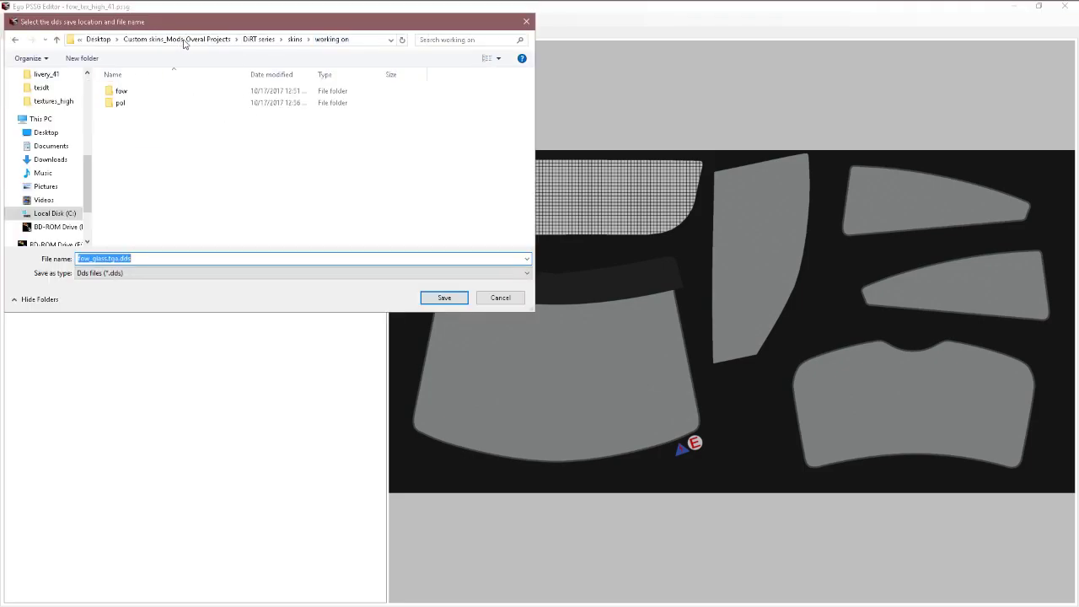
left_click(122, 90)
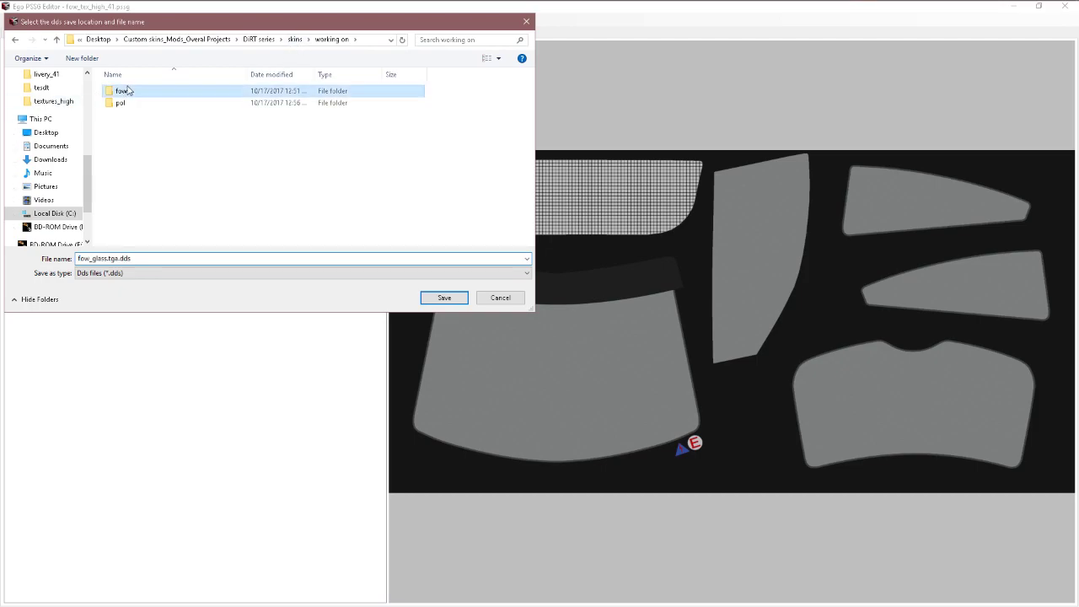
double_click(122, 91)
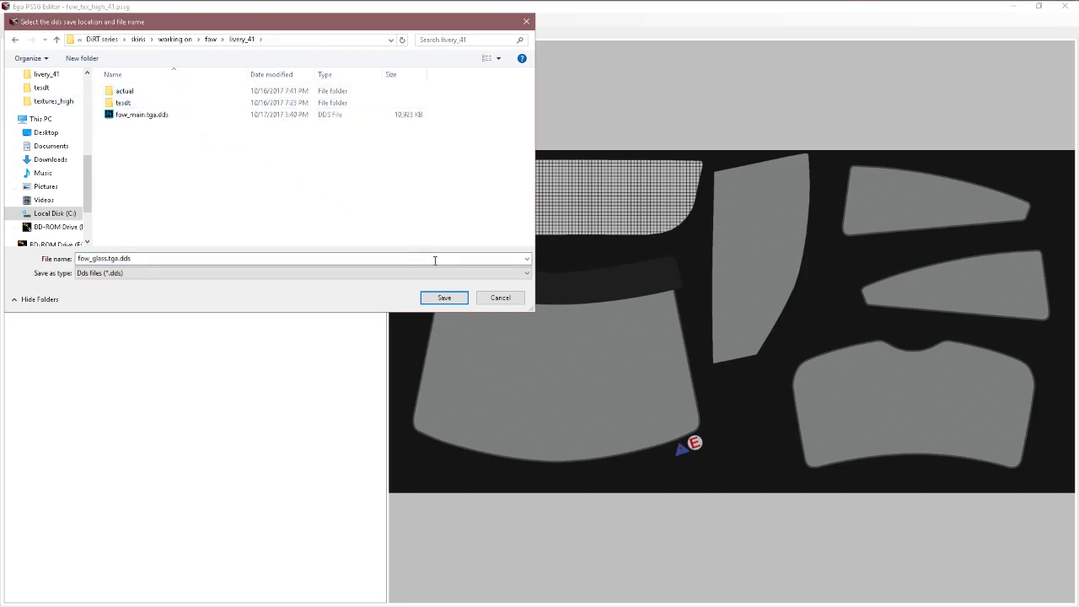
left_click(443, 297)
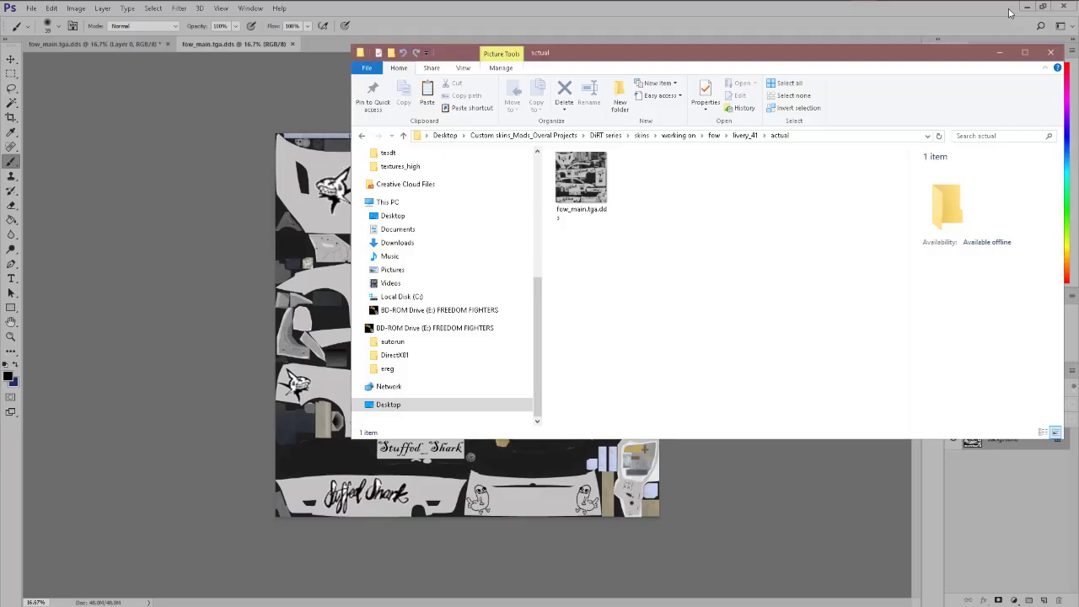
Step: Load fow_glass.tga.dds from livery_41 into Photoshop and paint black strokes across the window pieces
left_click(745, 135)
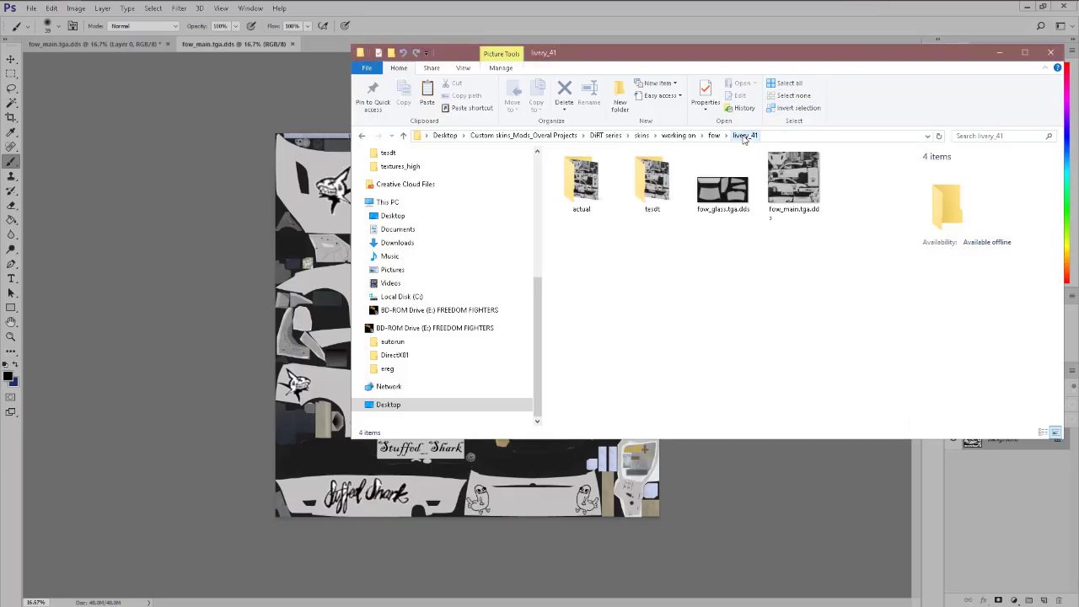
left_click(723, 179)
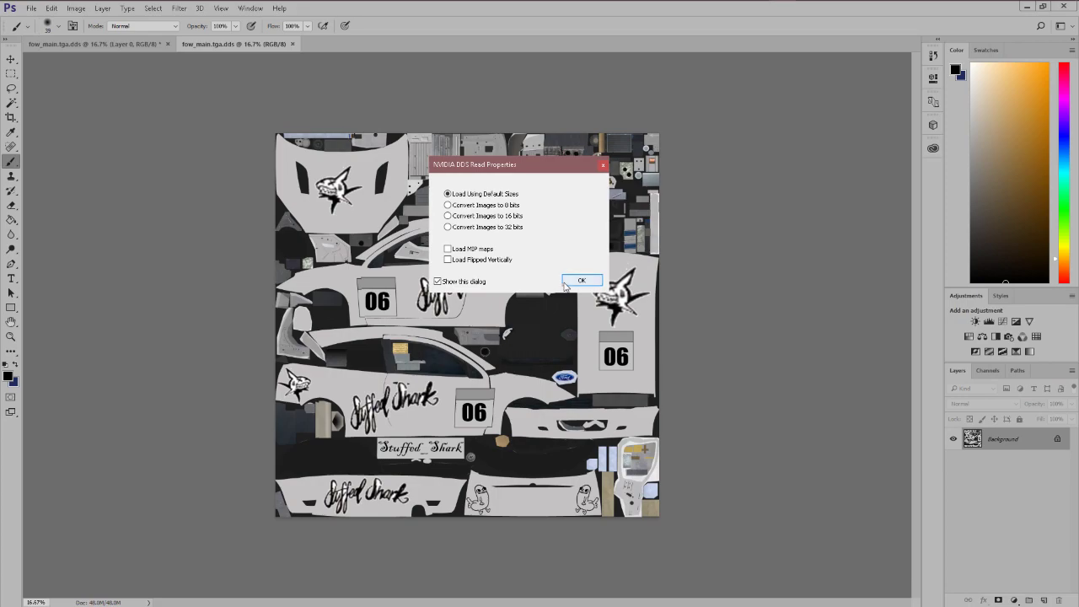
left_click(582, 279)
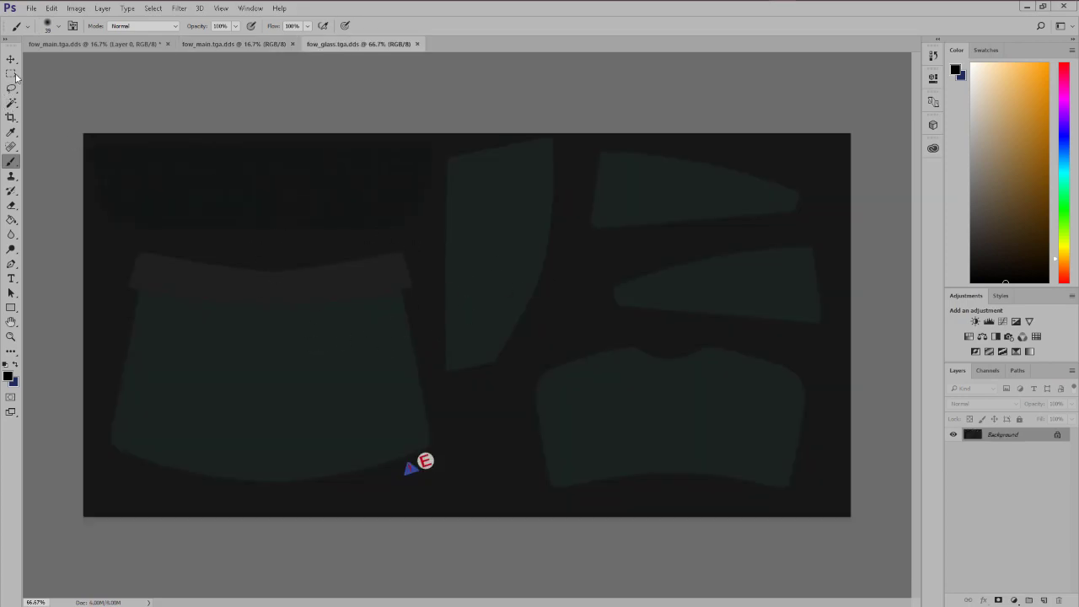
left_click_drag(176, 396, 320, 350)
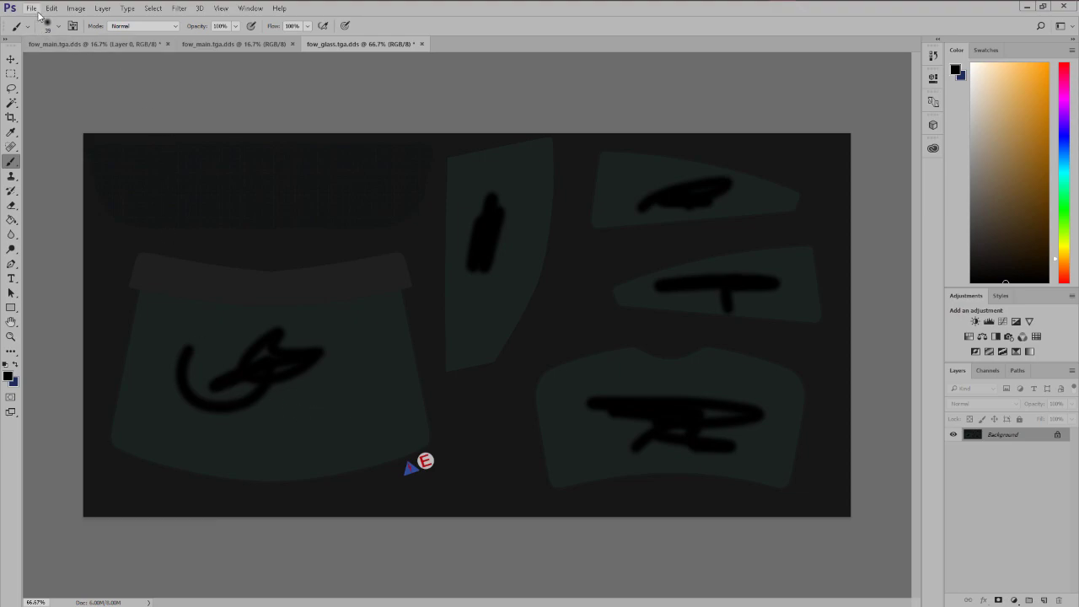
Step: Save the painted glass texture as DDS into tesdt, choosing DXT5 compression, then consult the RallyGamer tools page
left_click(31, 7)
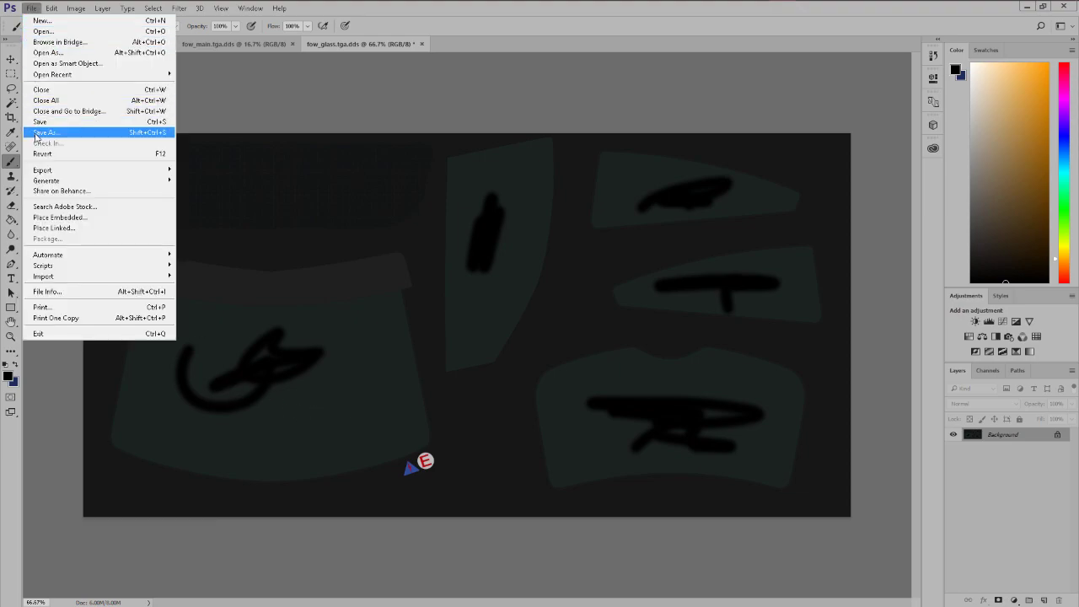
left_click(46, 132)
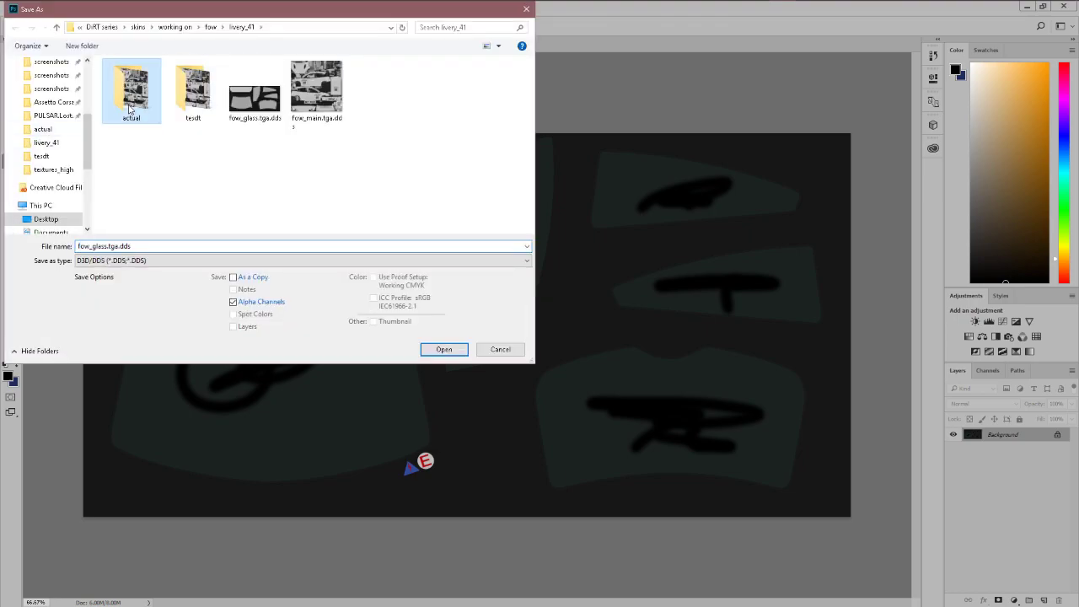
double_click(193, 90)
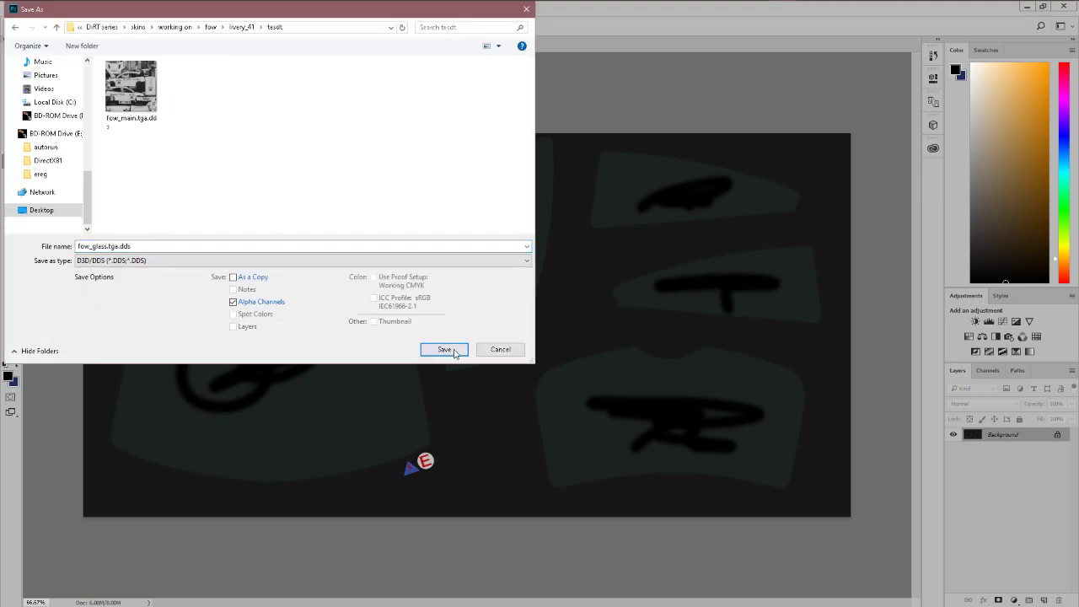
left_click(445, 349)
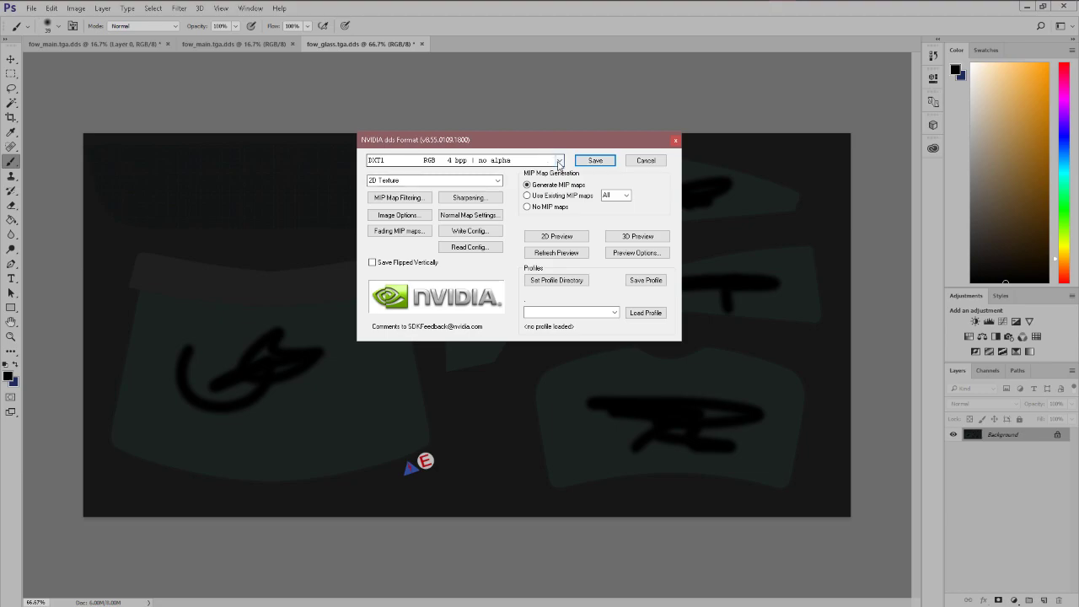
left_click(559, 160)
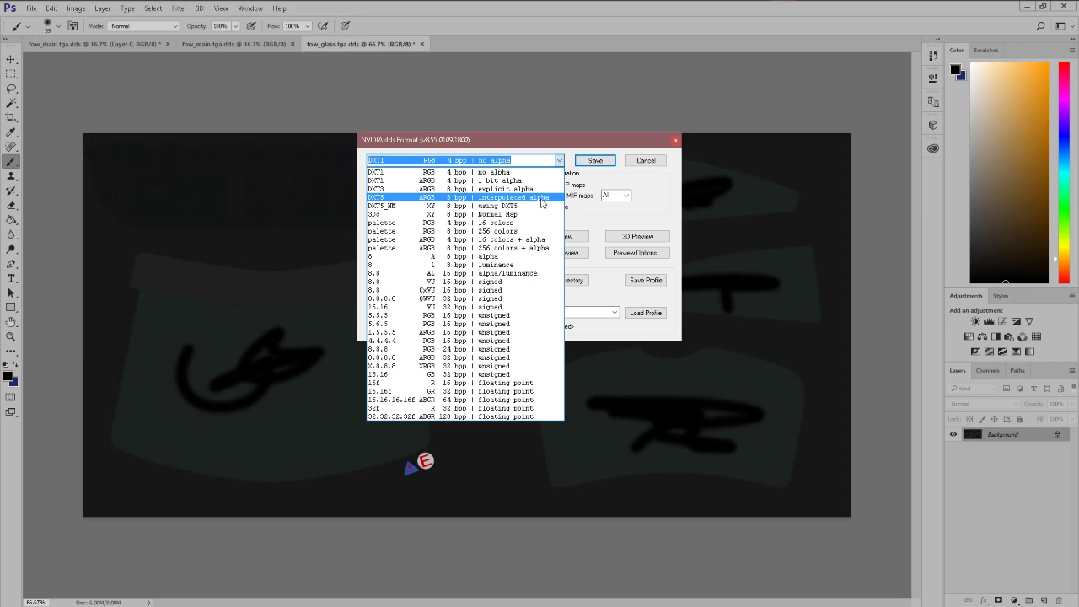
key("alt+tab")
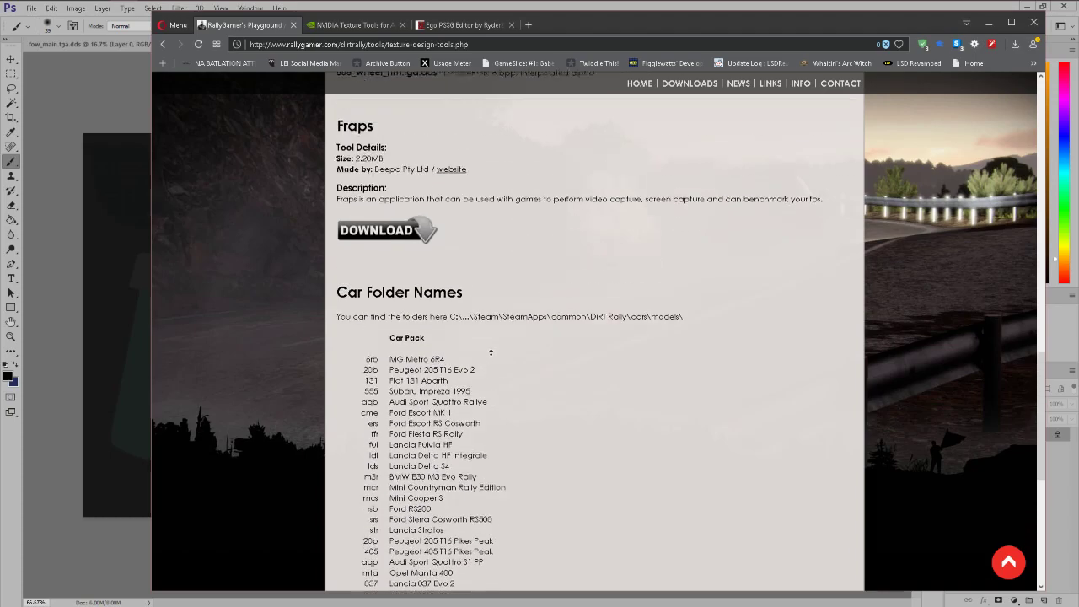
Step: Scroll the RallyGamer texture tools page before returning to Photoshop
scroll("up", 3)
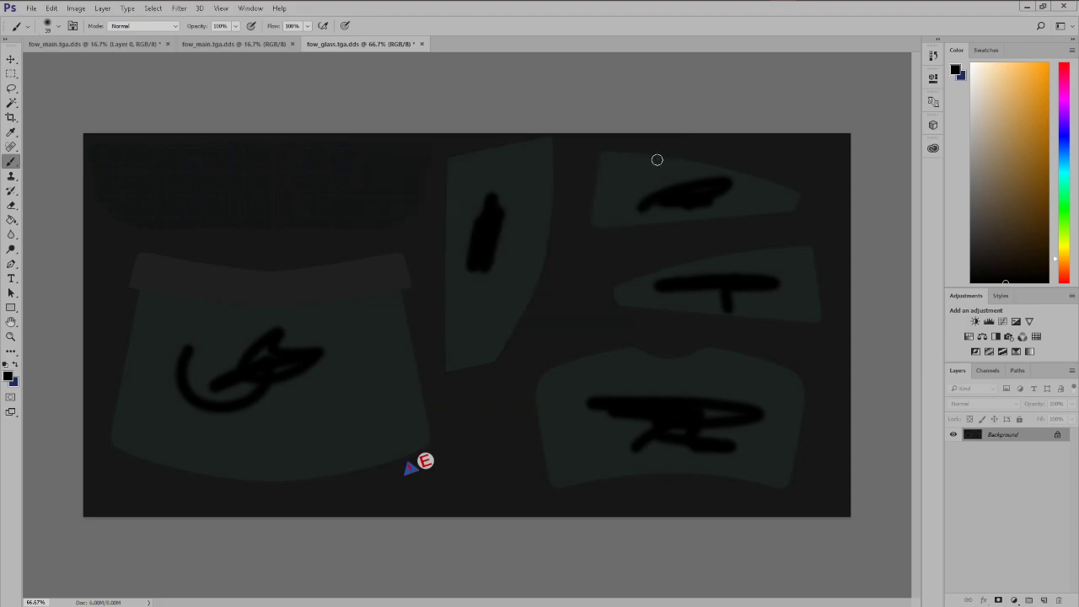
Step: Leave Photoshop and bring File Explorer forward at the DiRT Rally cars models folder
left_click(422, 44)
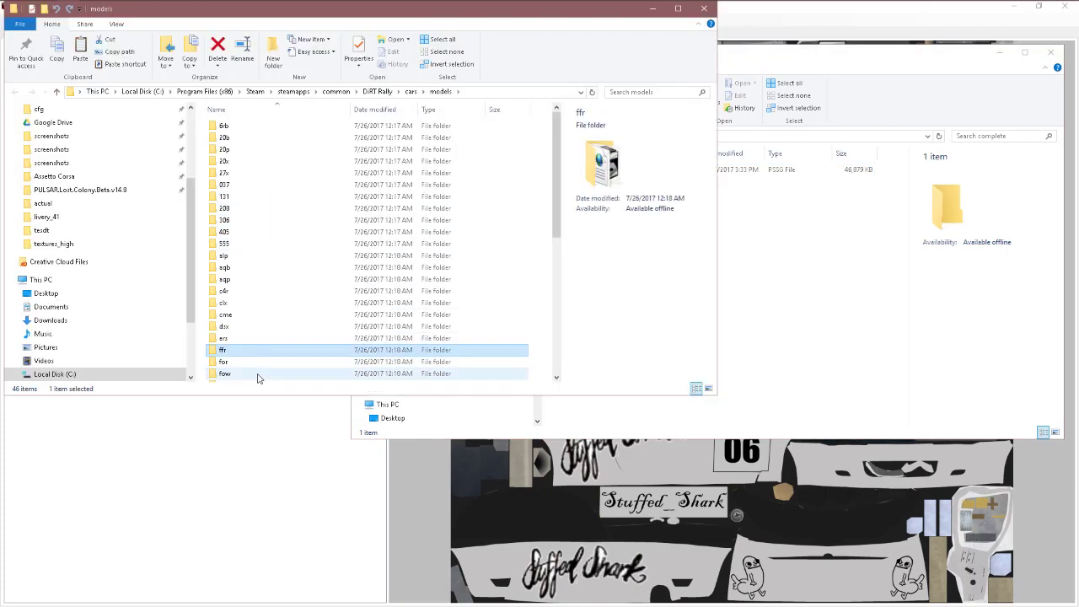
Step: Browse fow \ livery_41 \ textures_high and confirm the modified fow_tex_high_41.pssg is present
double_click(224, 374)
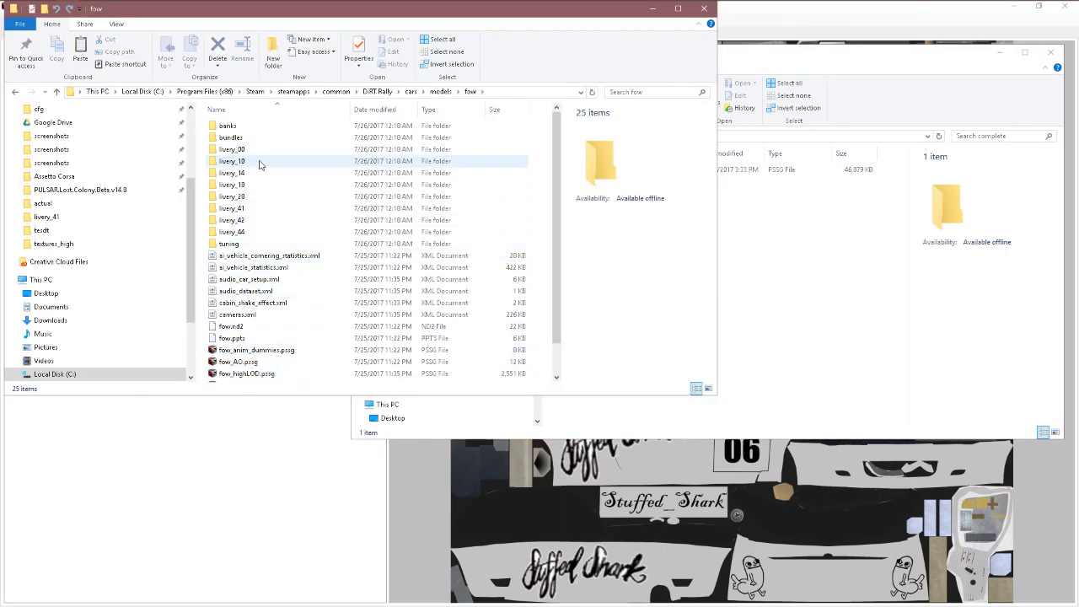
double_click(232, 208)
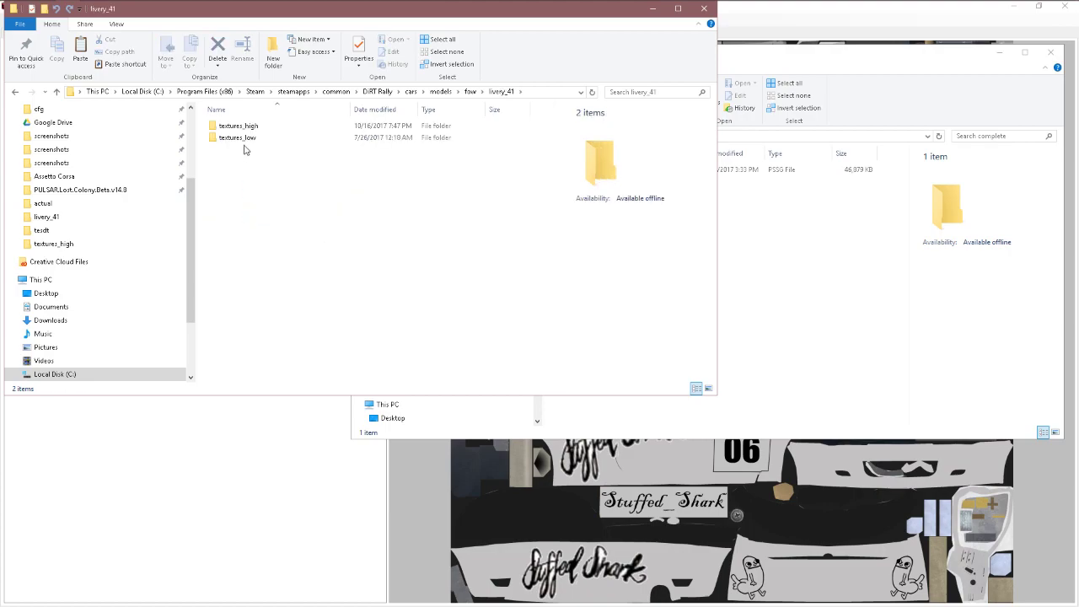
double_click(237, 125)
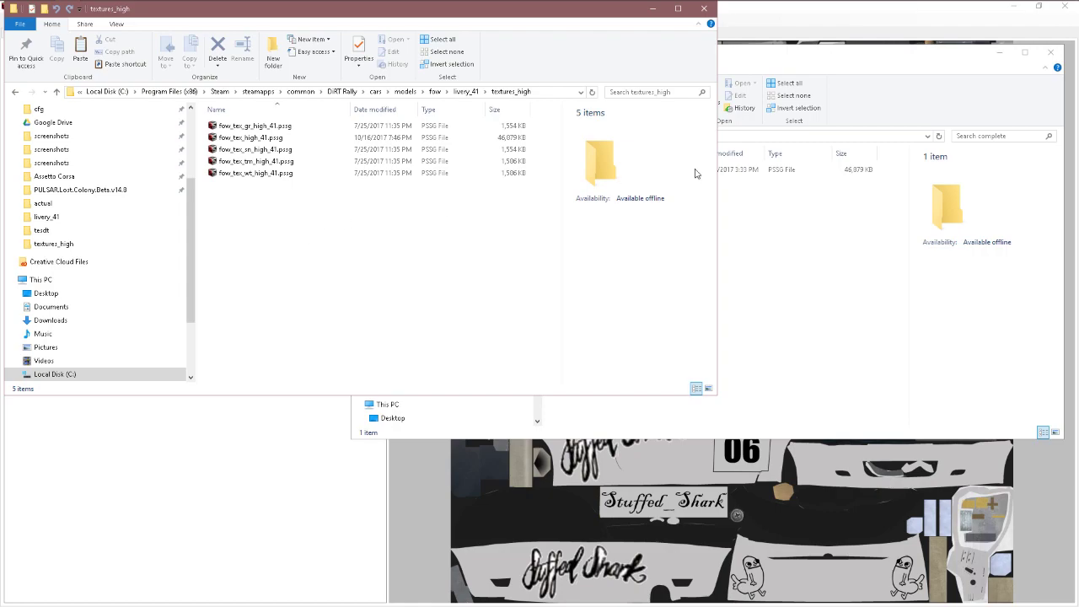
left_click(250, 138)
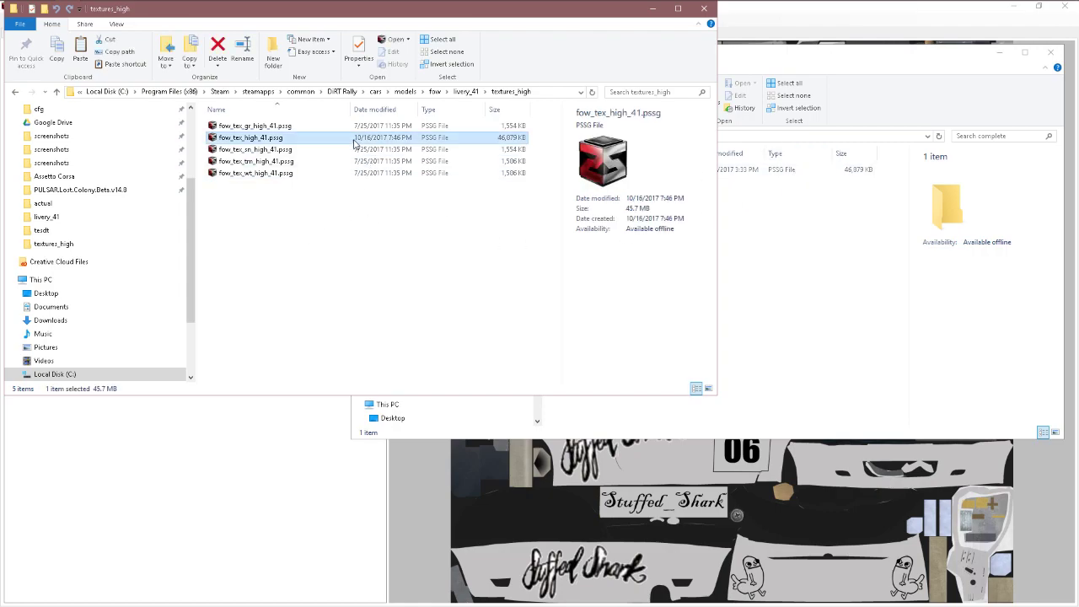
left_click(253, 238)
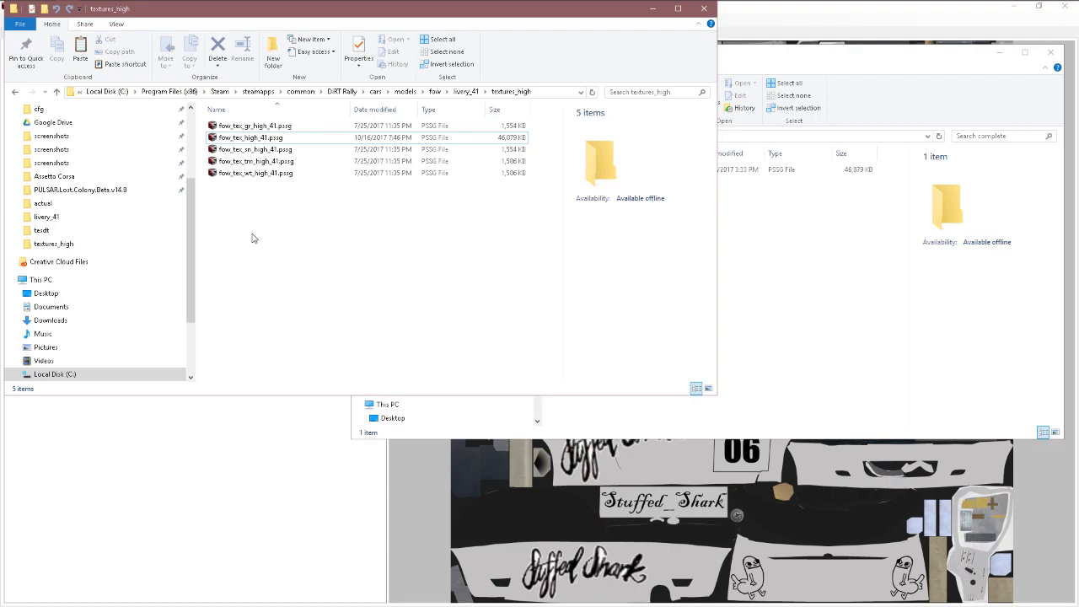
mouse_move(343, 223)
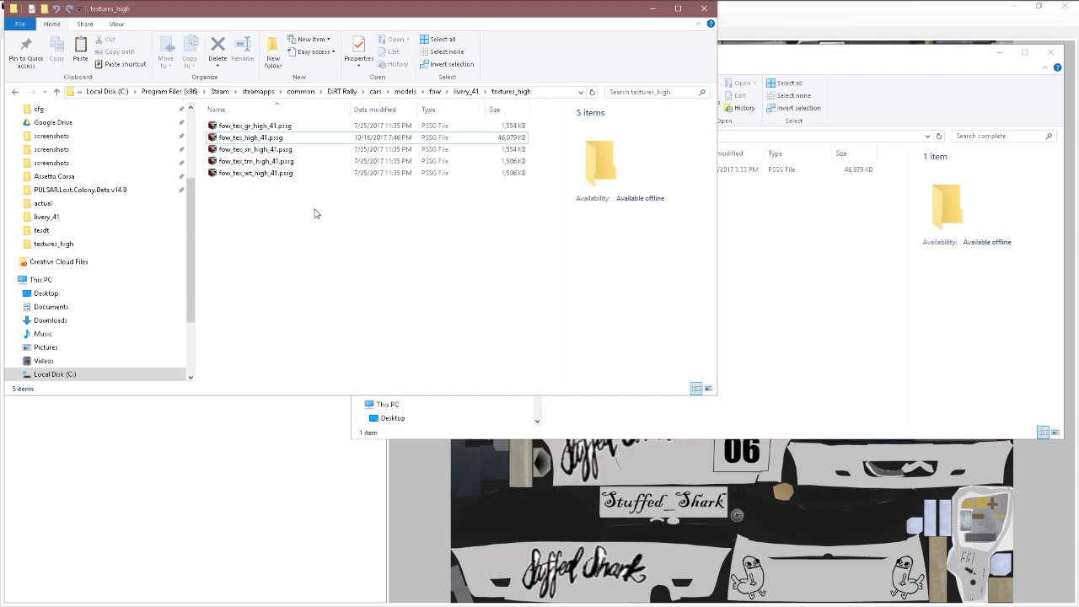
mouse_move(300, 208)
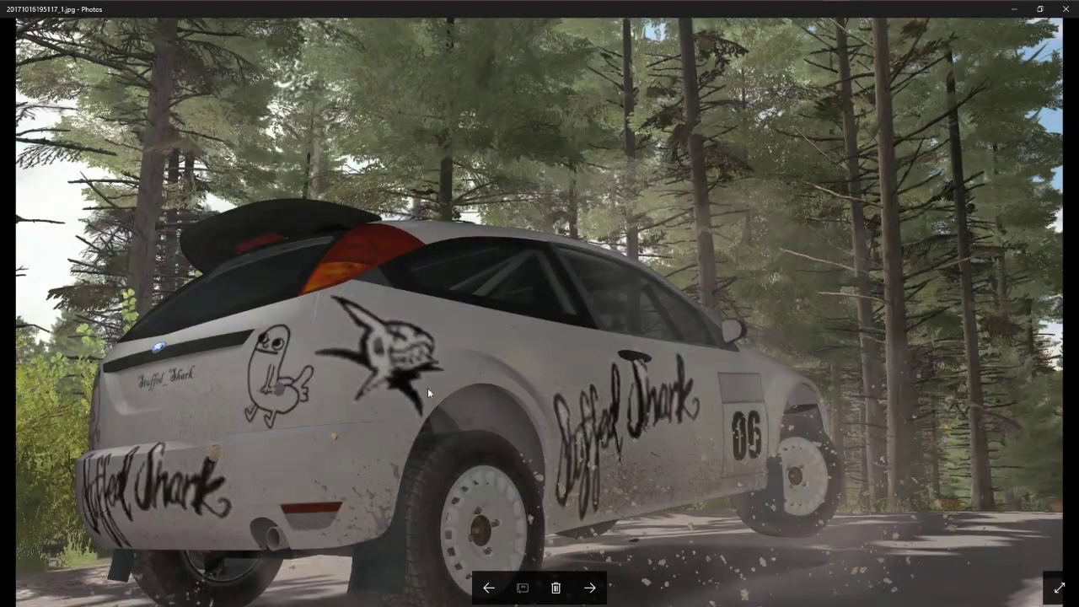
mouse_move(788, 291)
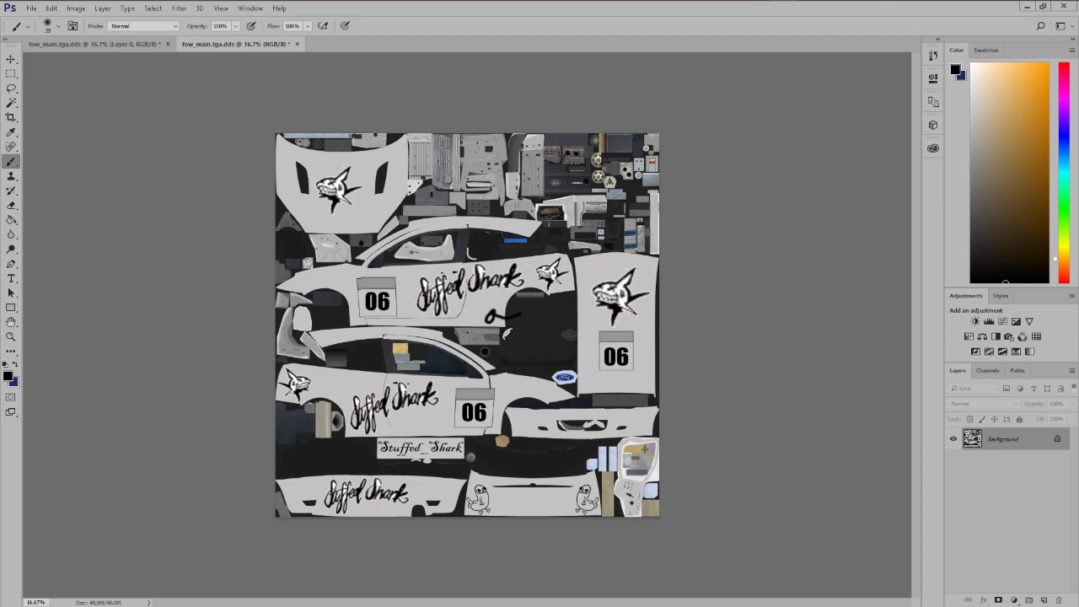
mouse_move(515, 40)
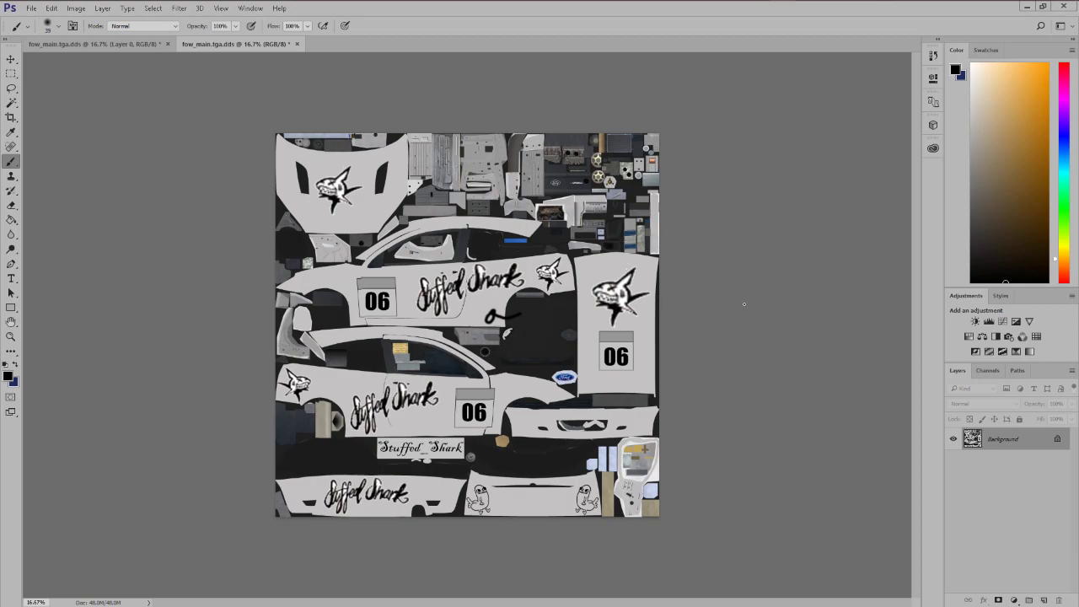
mouse_move(661, 301)
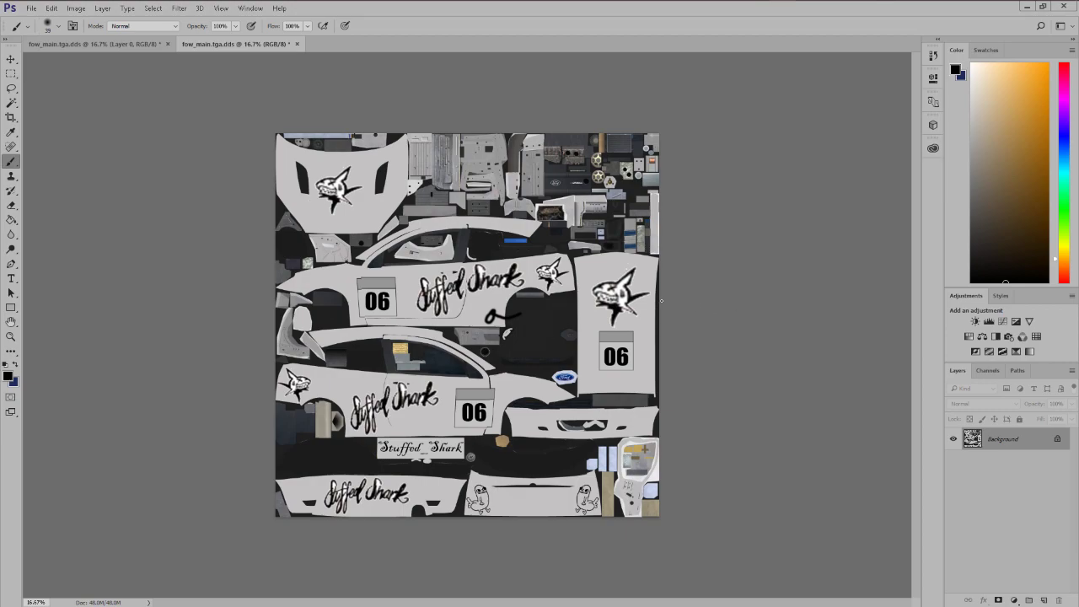